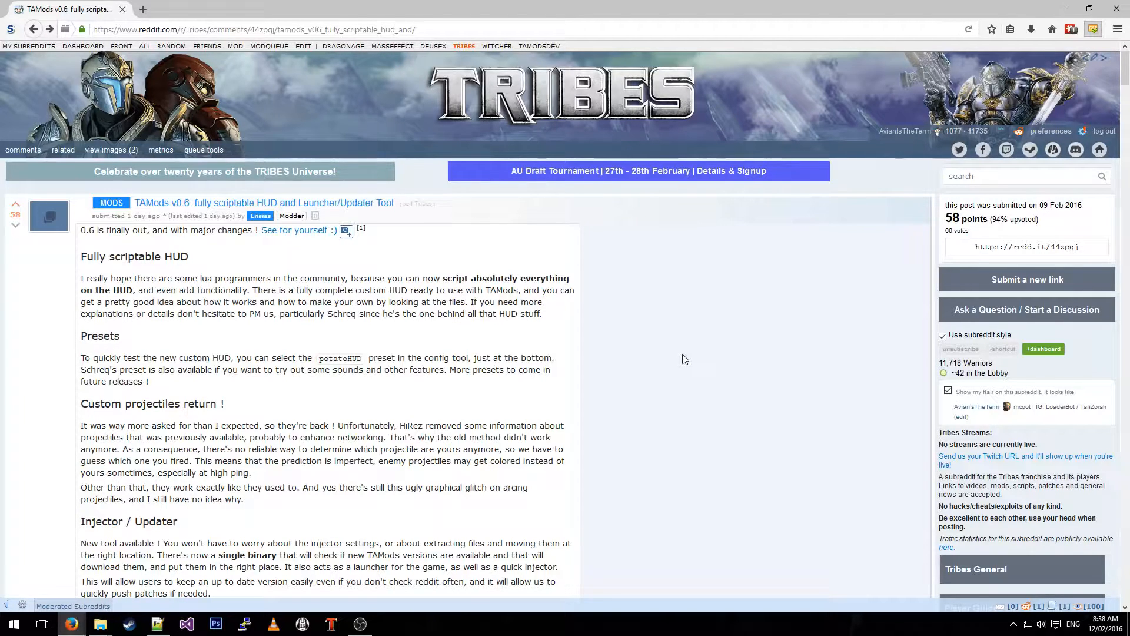
mouse_move(685, 370)
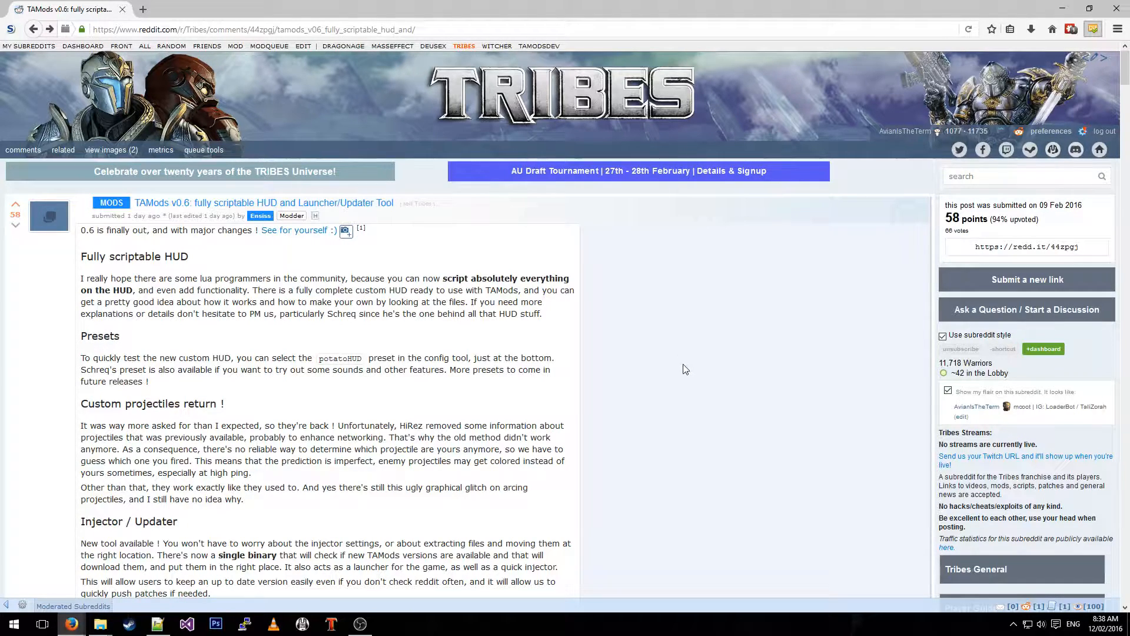
mouse_move(643, 334)
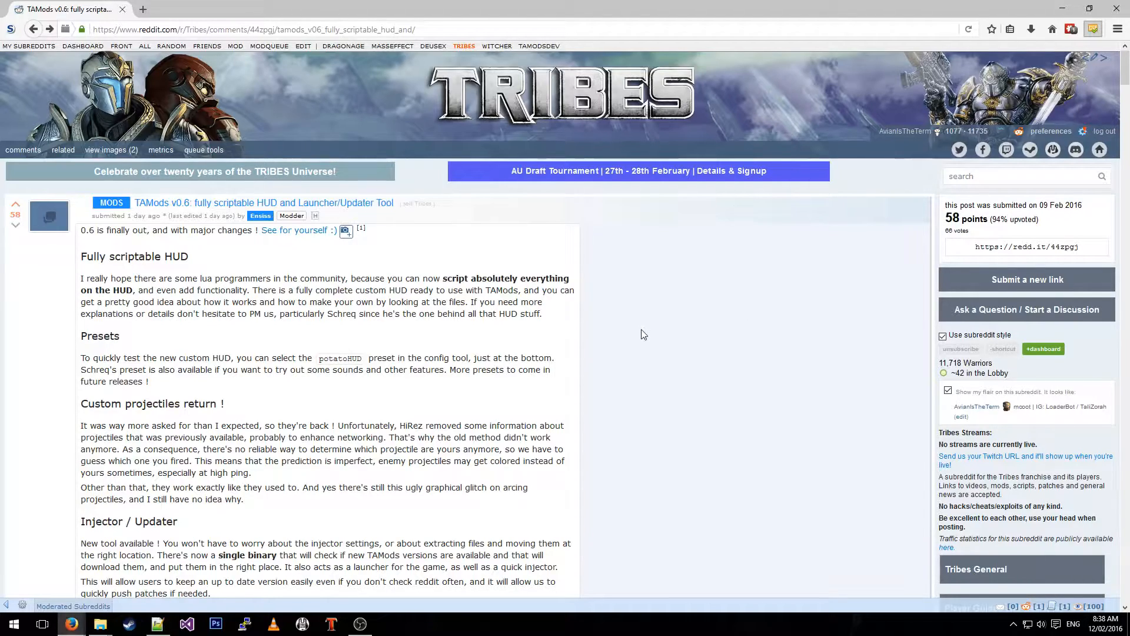
- Reach the DOWNLOAD section of the TAMods v0.6 post and follow the 'Here' updater link in a new tab
scroll("down", 3)
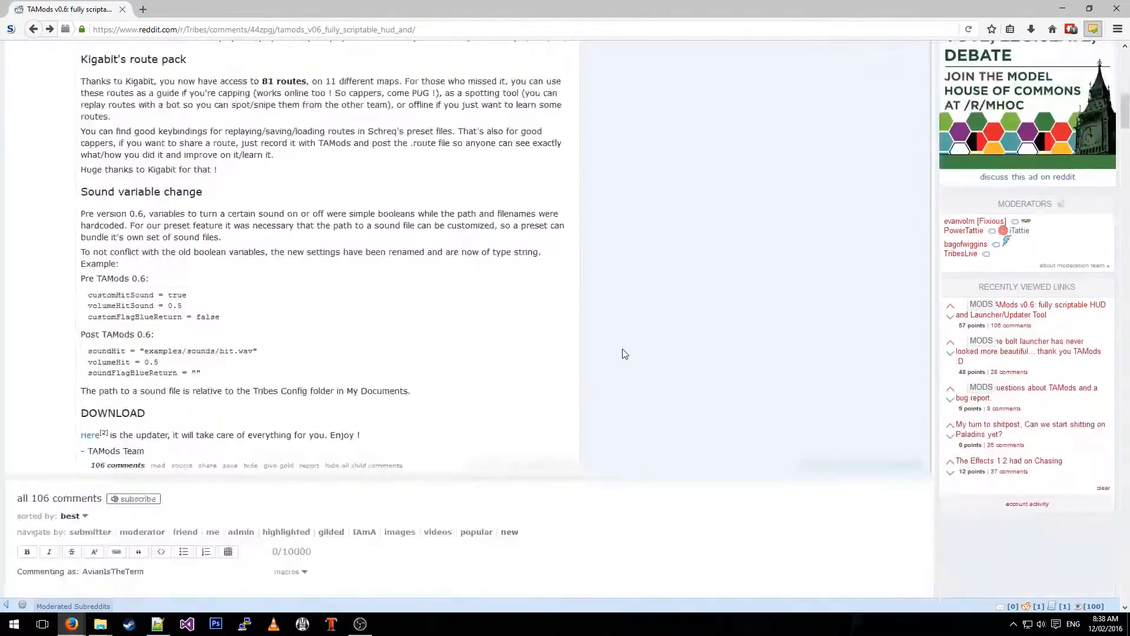
scroll("down", 3)
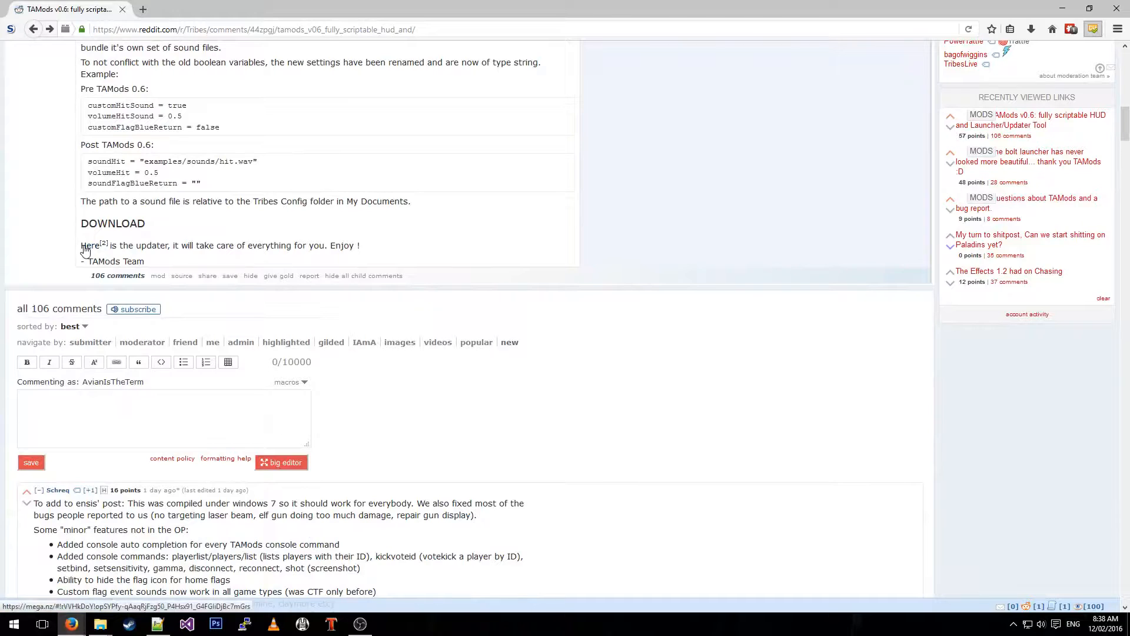
left_click(89, 245)
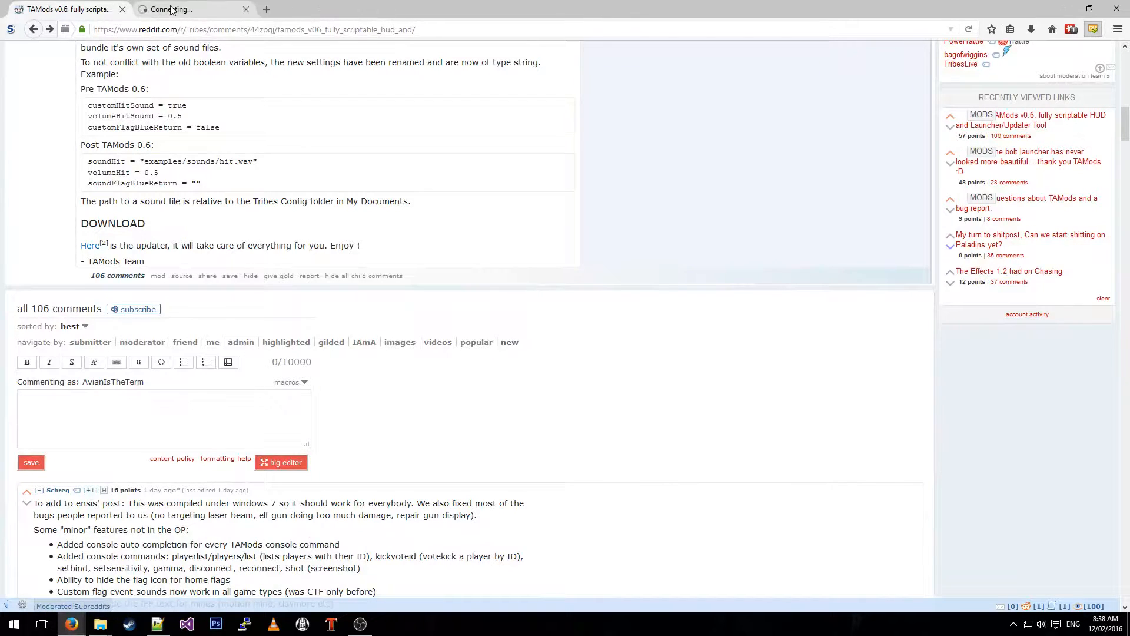
- On the MEGA page for TAModLauncher.exe, start the download through the browser
left_click(90, 245)
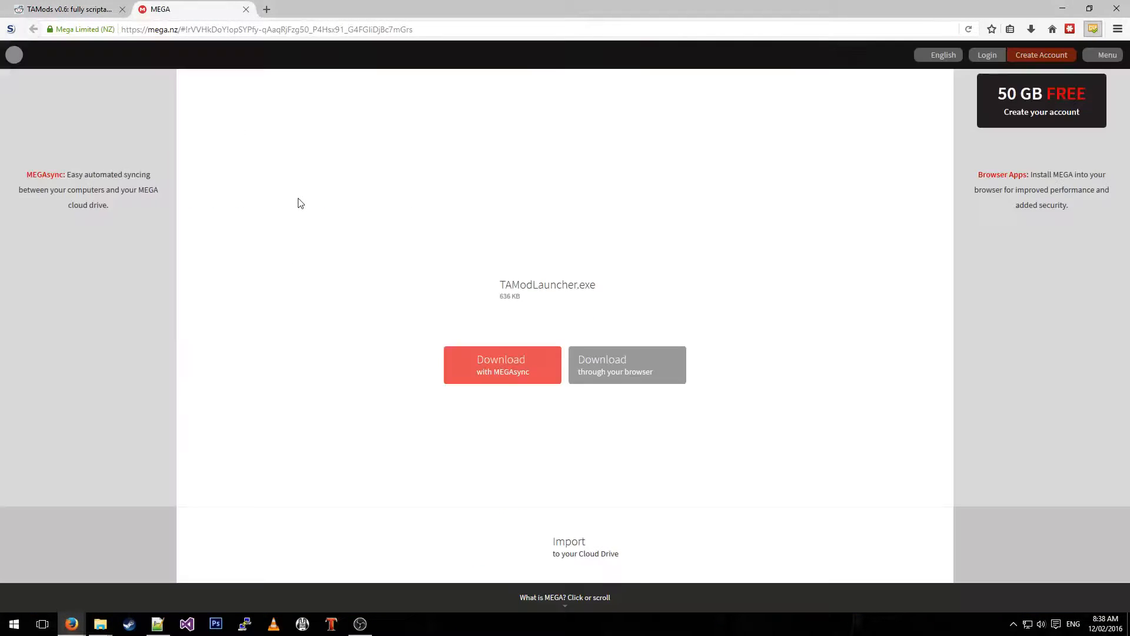
left_click(626, 364)
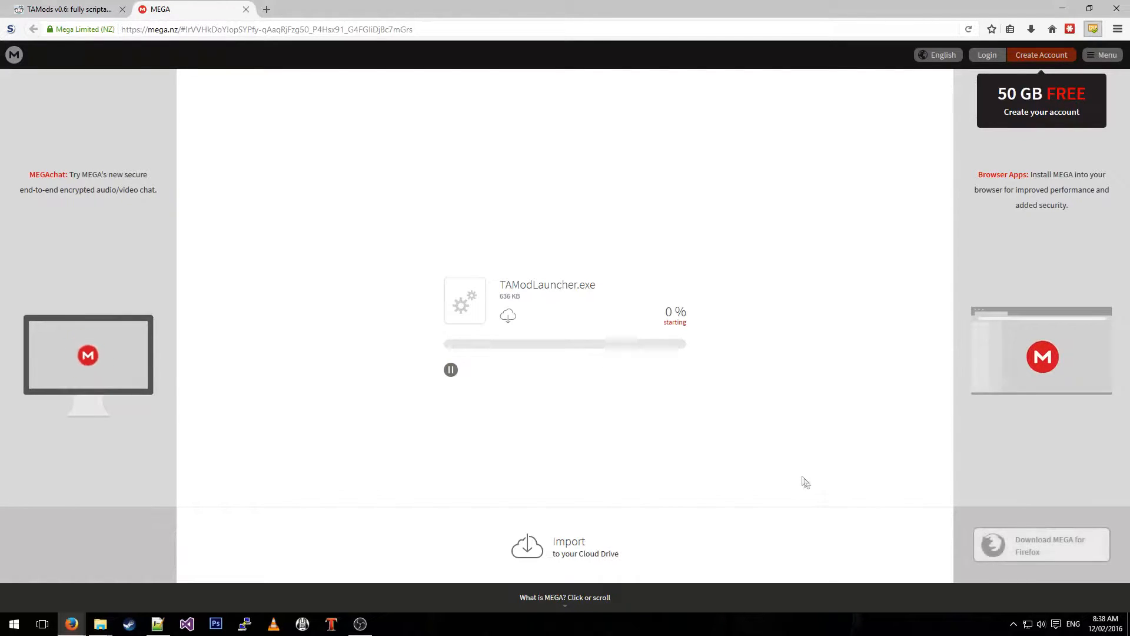
mouse_move(800, 473)
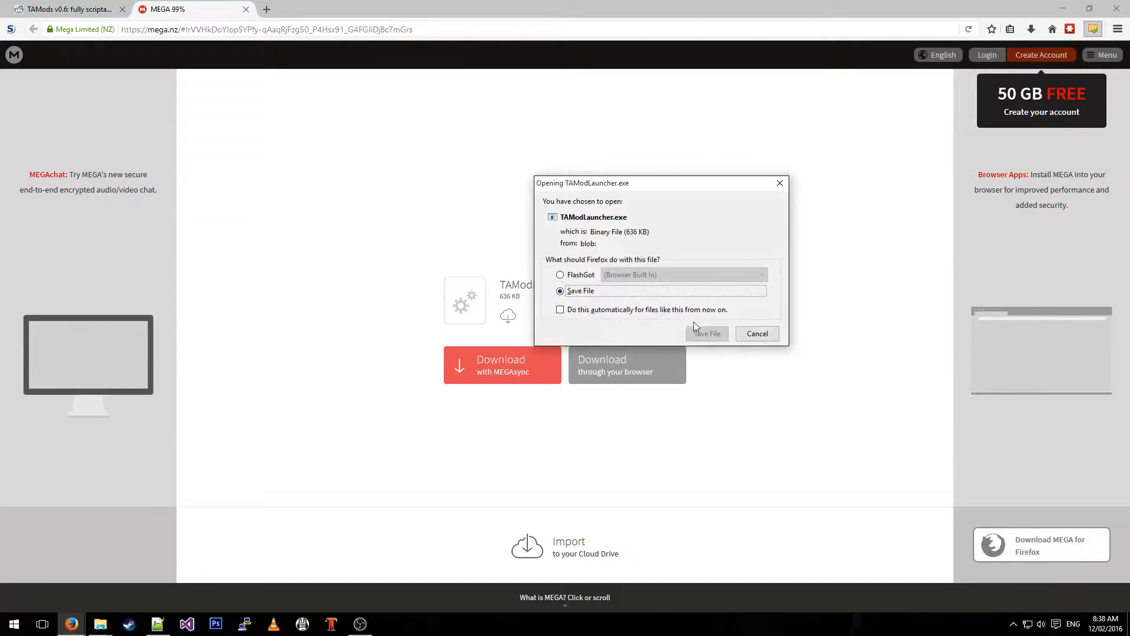
- Save TAModLauncher.exe into C:\TAMods\test\Mods via This PC > C: > TAMods > test > Mods
left_click(707, 333)
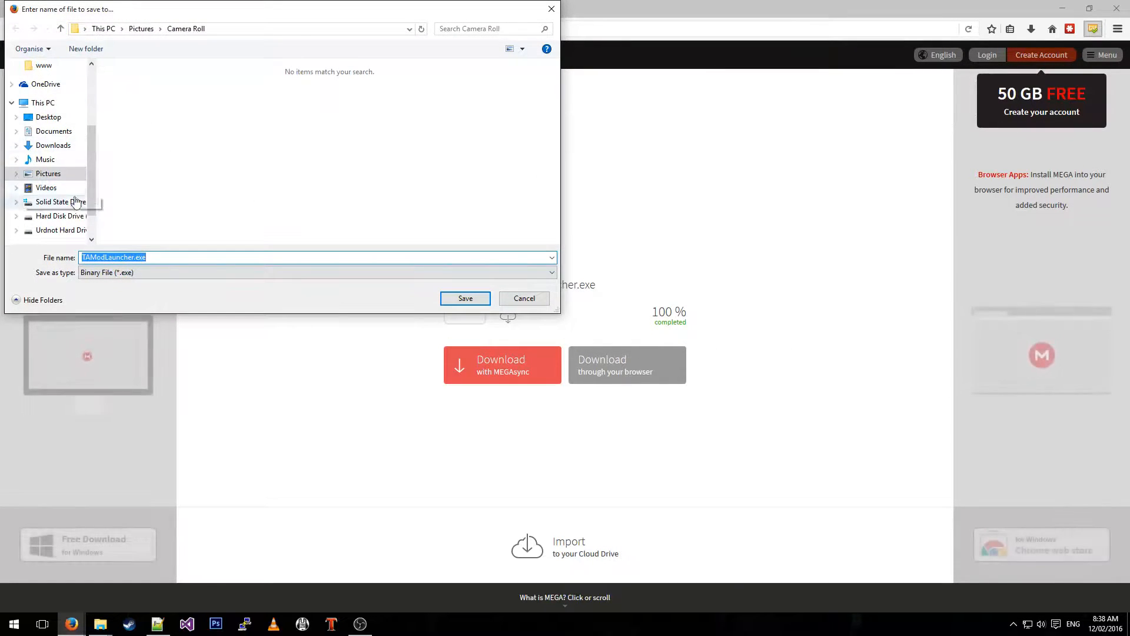
scroll("down", 3)
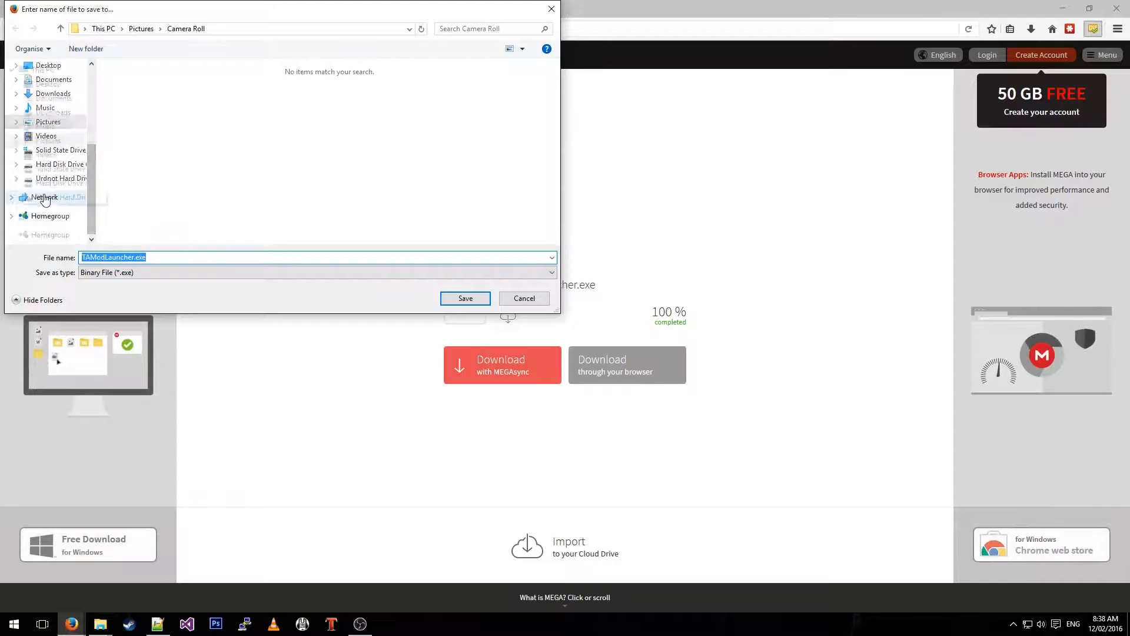
left_click(42, 102)
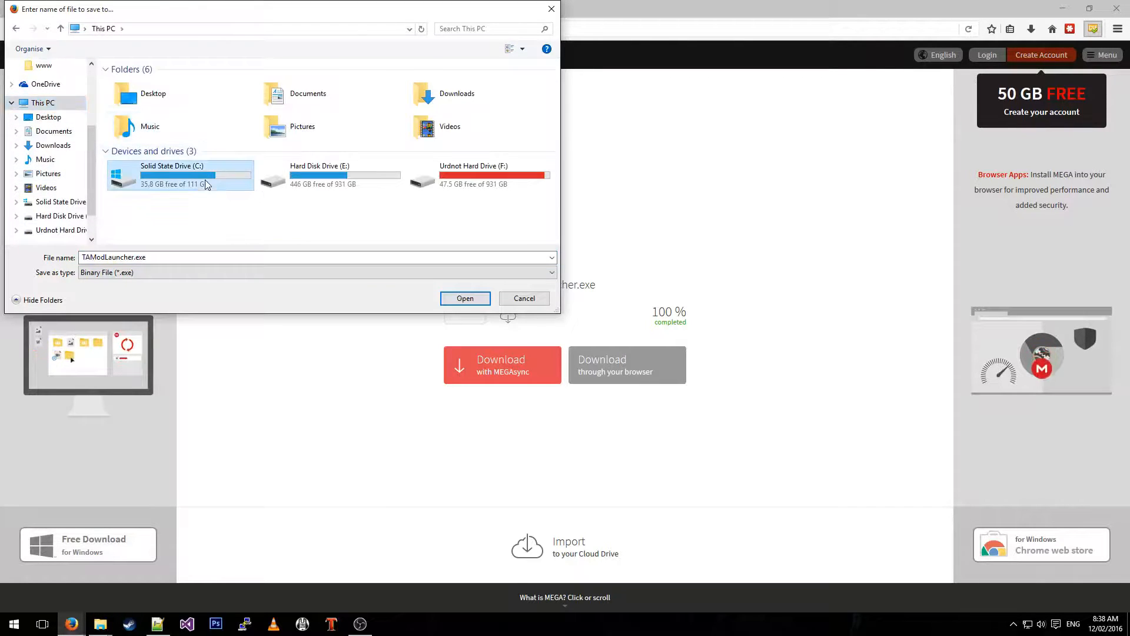
double_click(180, 175)
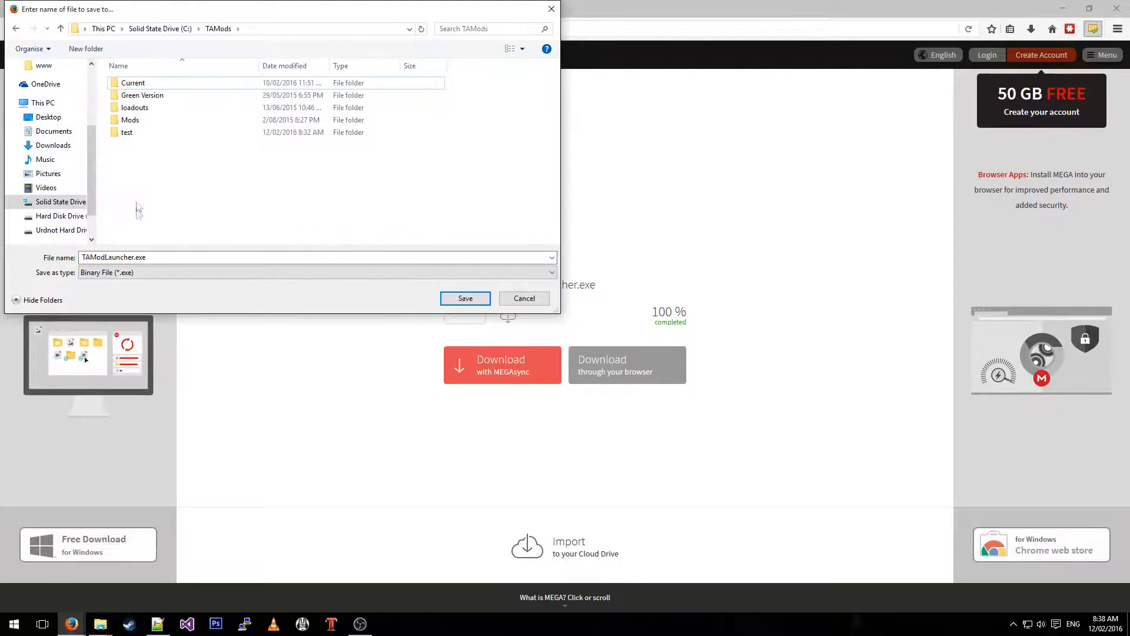
left_click(131, 120)
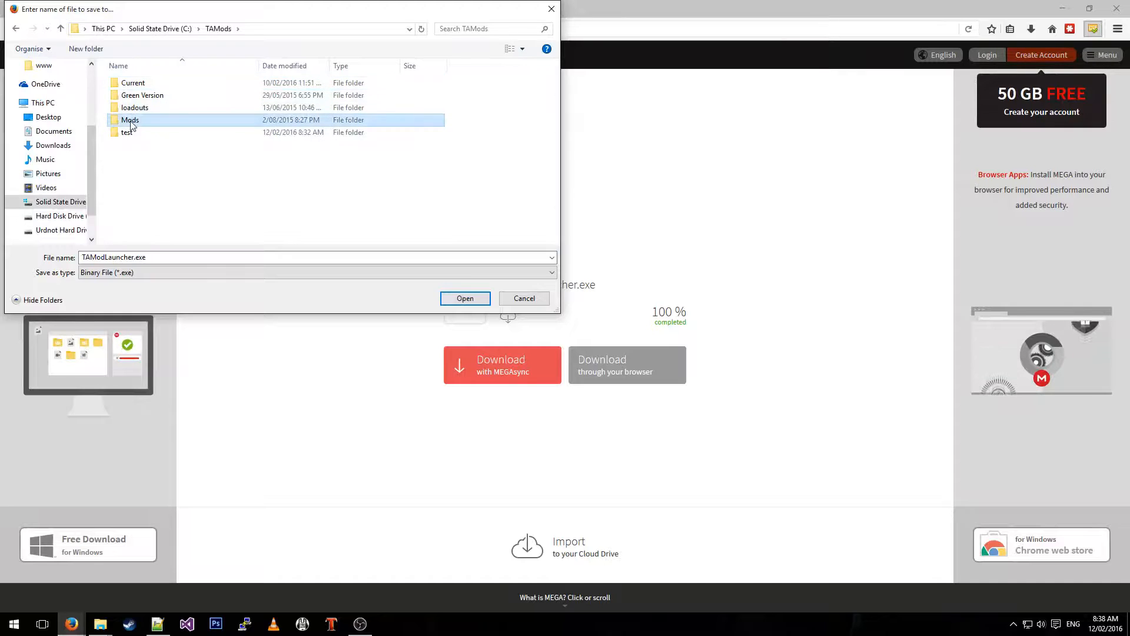
double_click(130, 119)
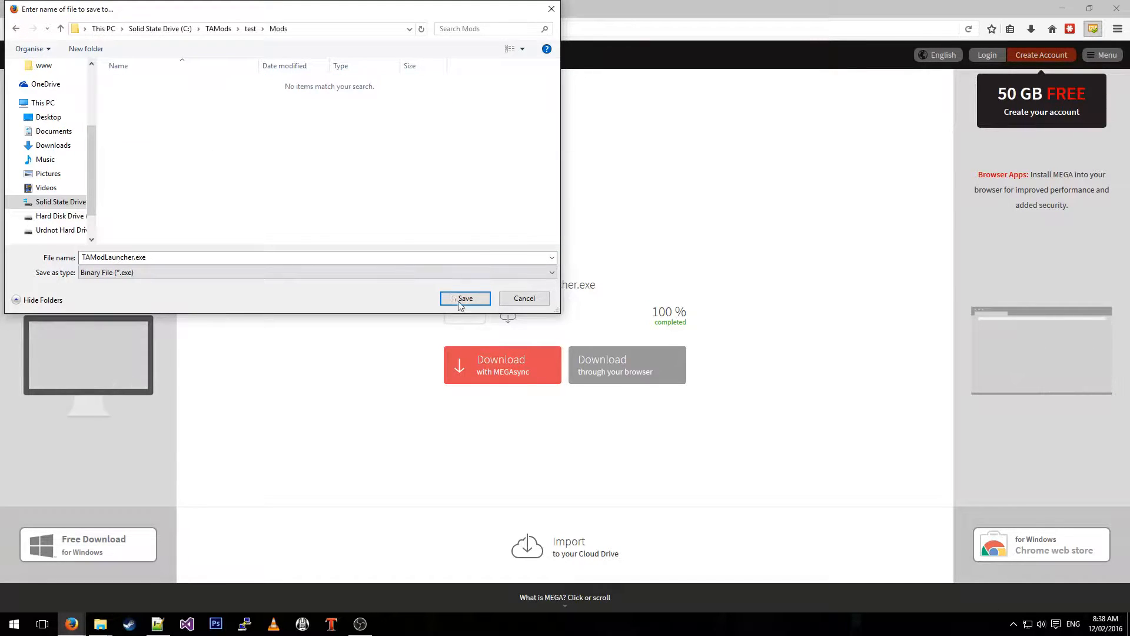
left_click(465, 298)
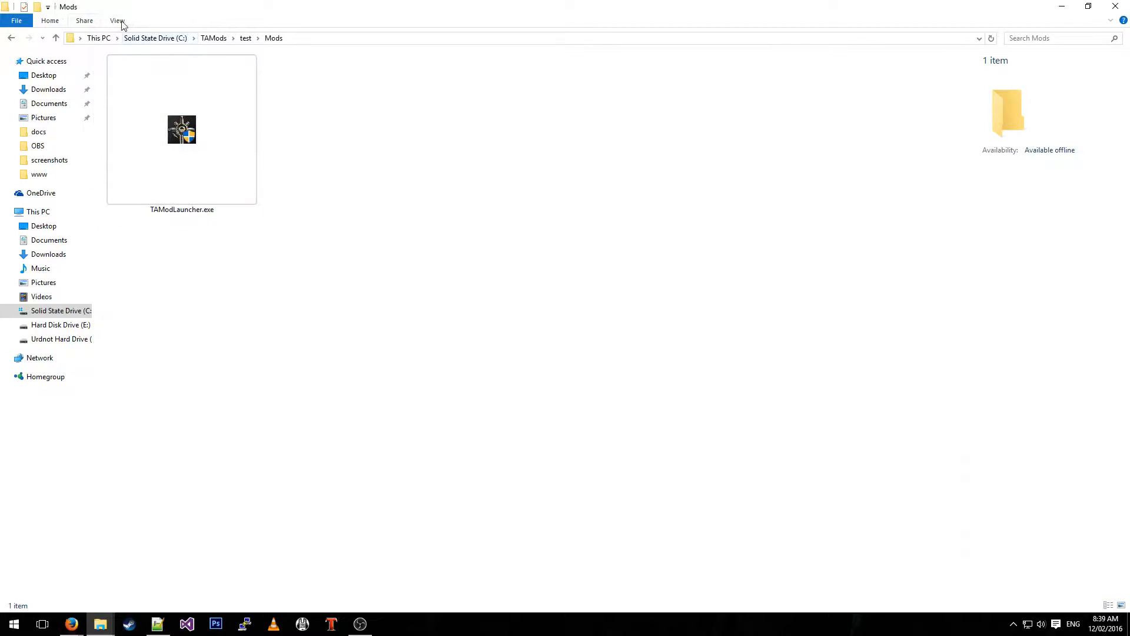
- Show the Mods folder in Details view and run TAModLauncher.exe past the SmartScreen warning
left_click(117, 20)
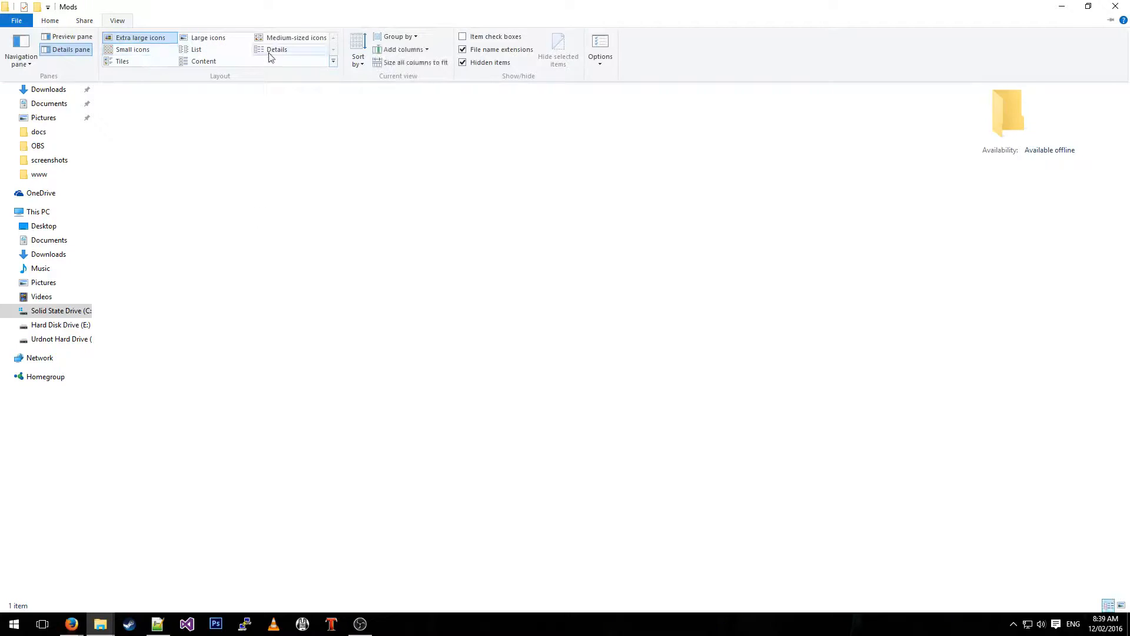
left_click(277, 49)
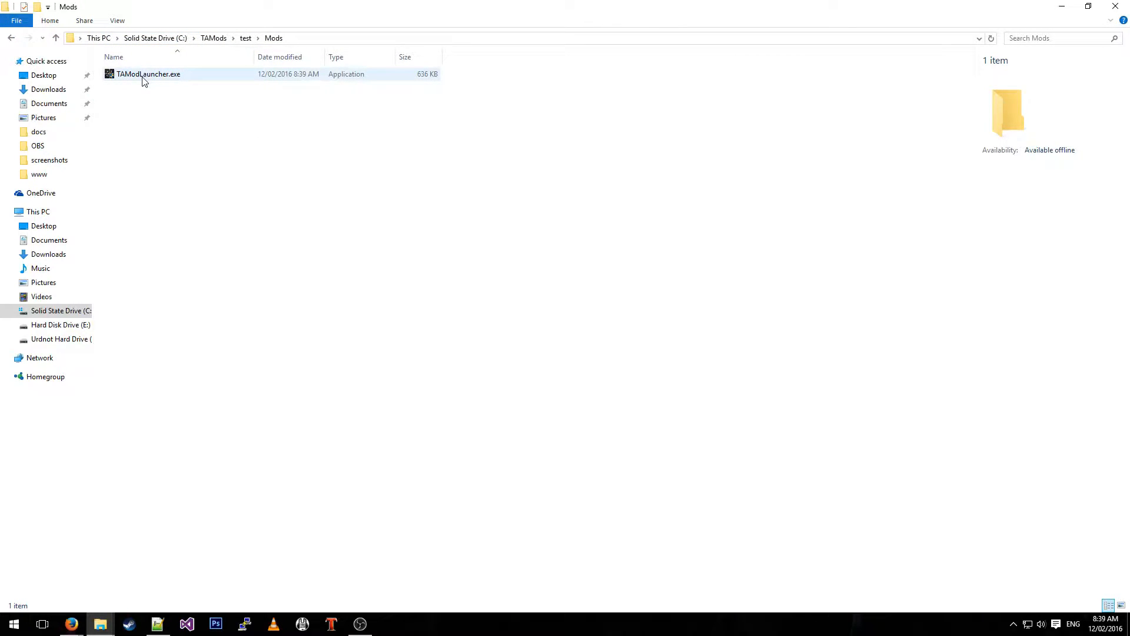
left_click(148, 73)
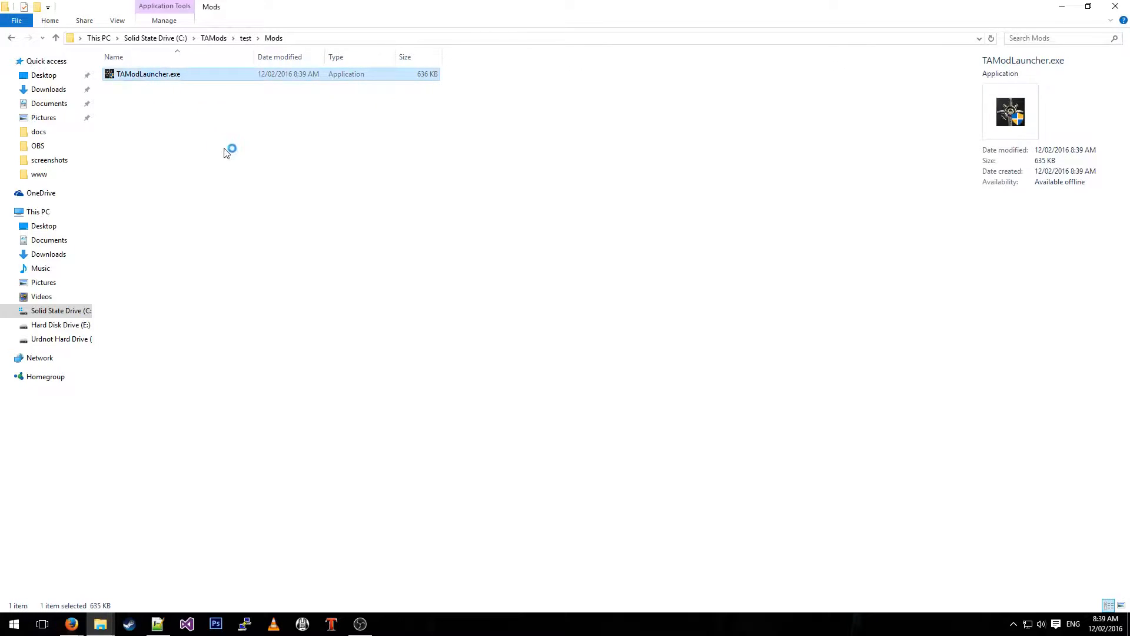
double_click(148, 73)
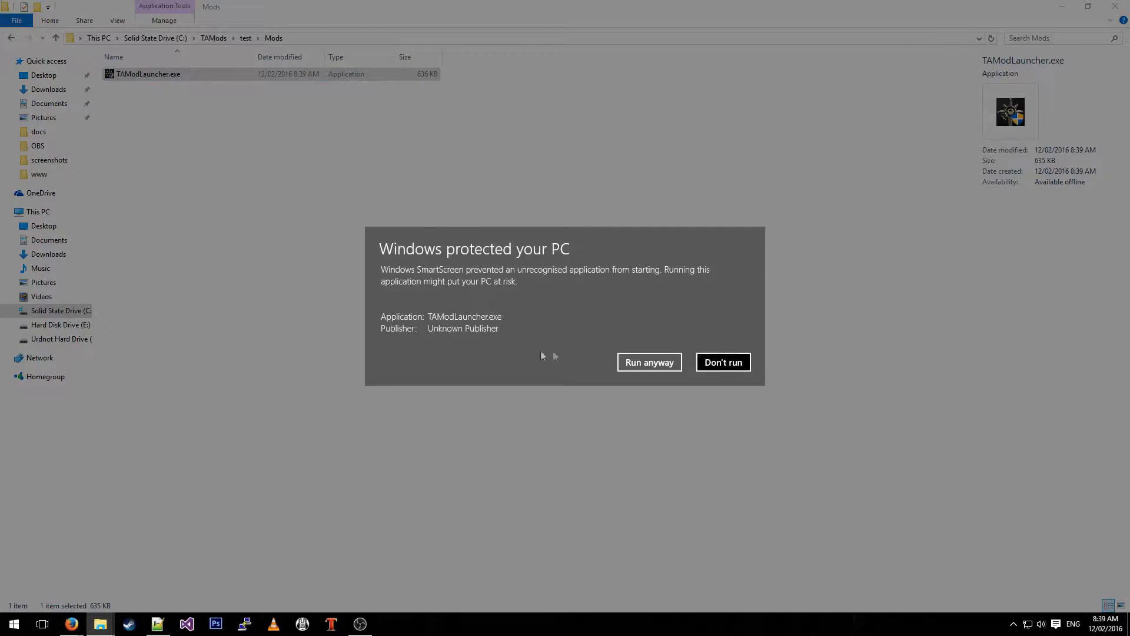
mouse_move(443, 274)
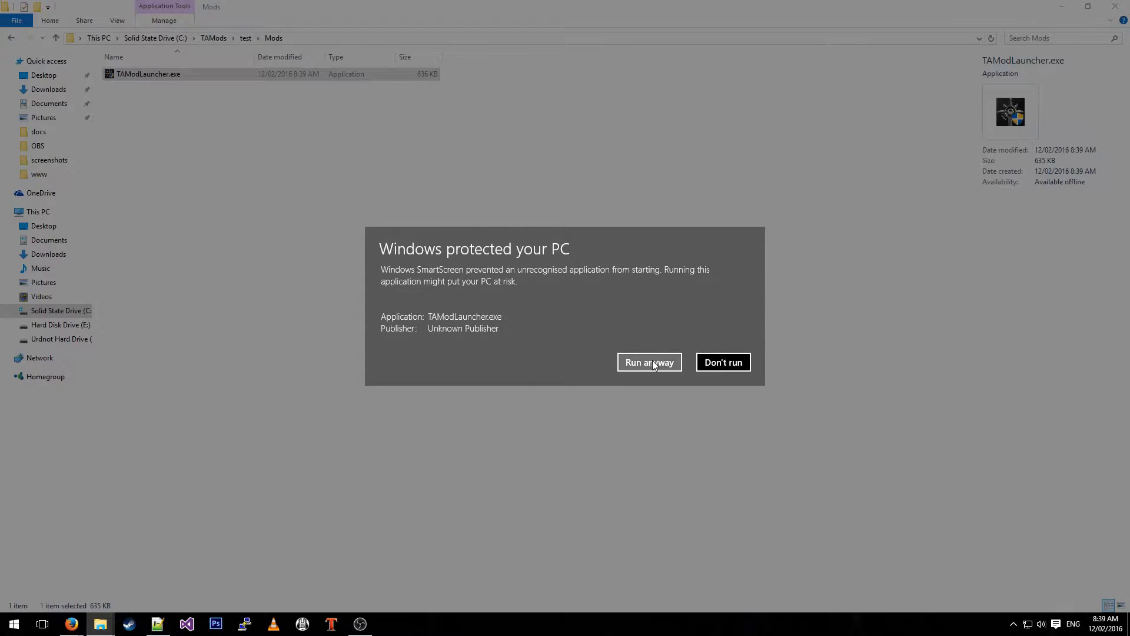
left_click(648, 362)
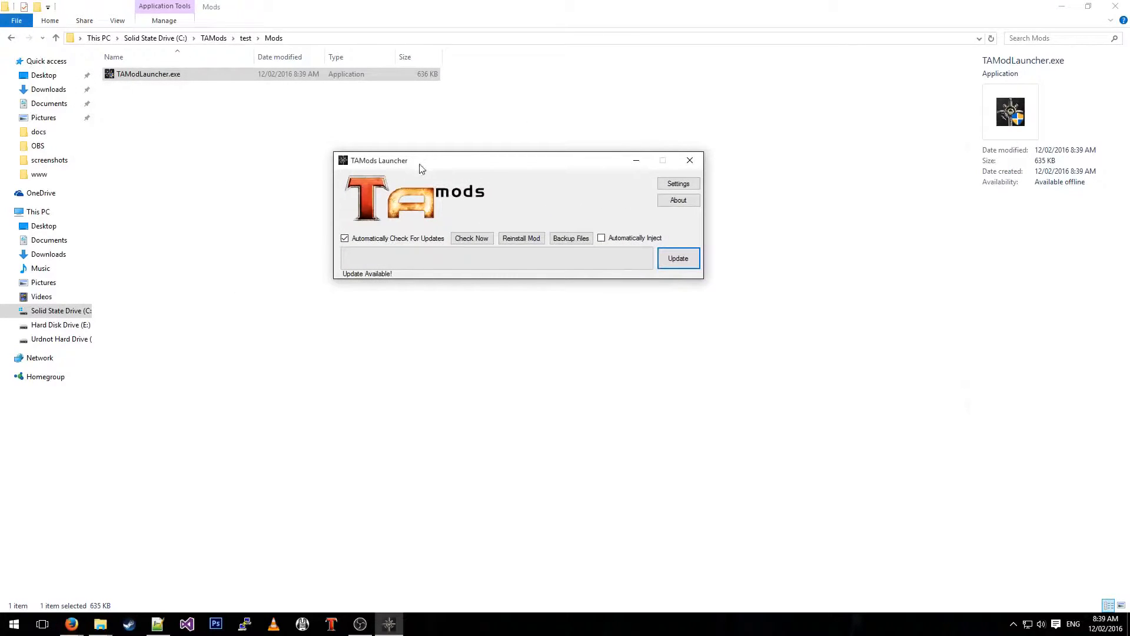
mouse_move(401, 273)
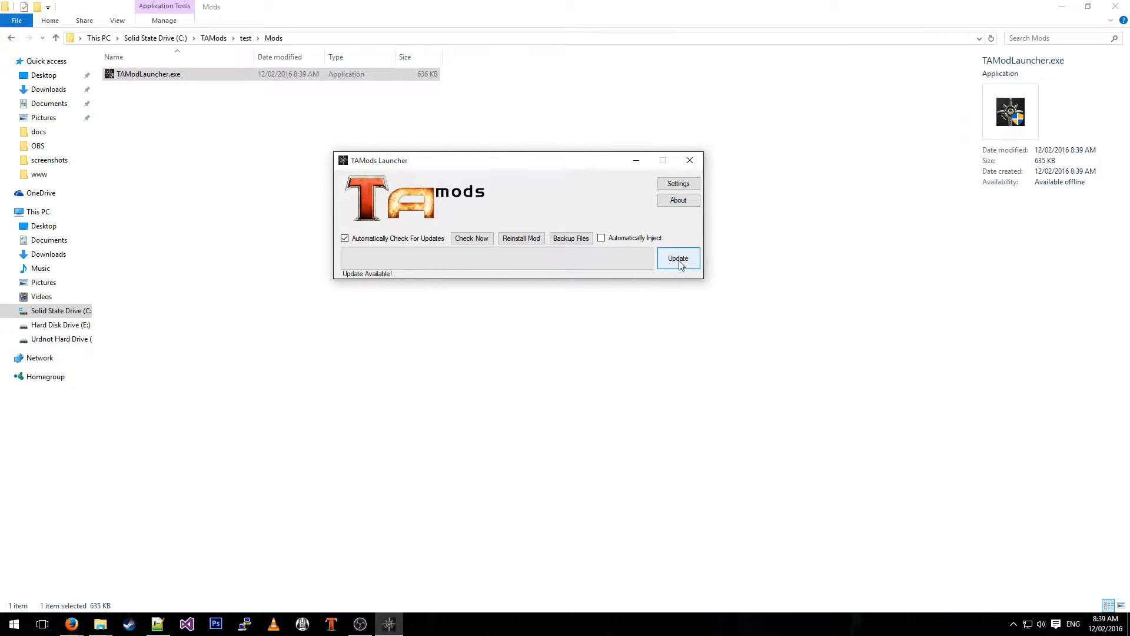
- Update through the TAMods Launcher so Config, TAMods.dll and version.xml install and it reports Ready to Play
left_click(678, 258)
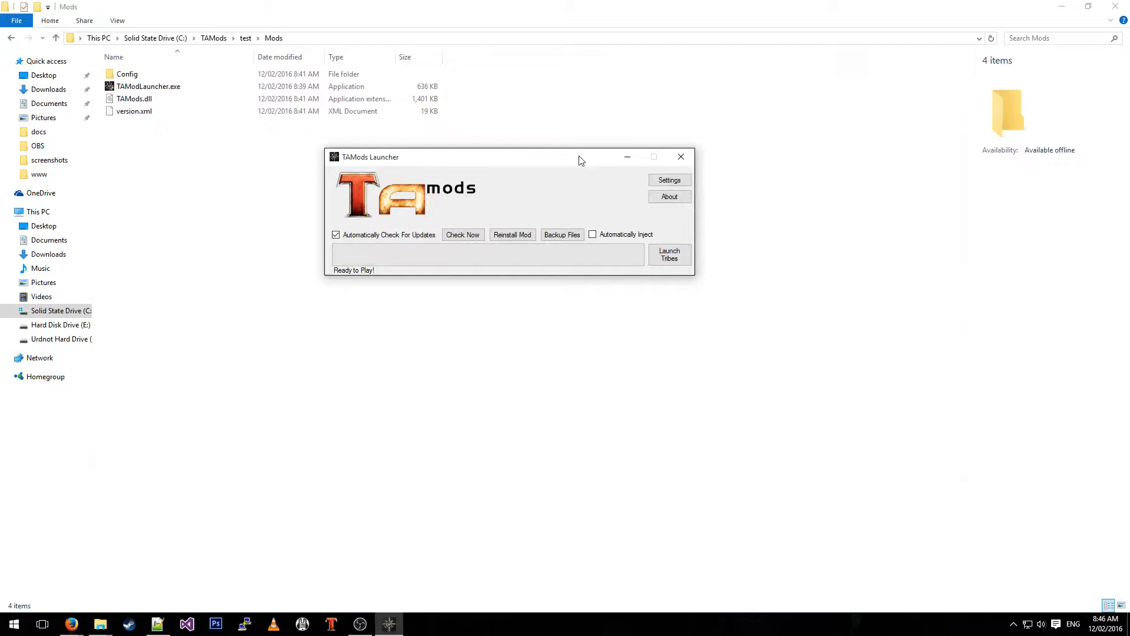
mouse_move(502, 107)
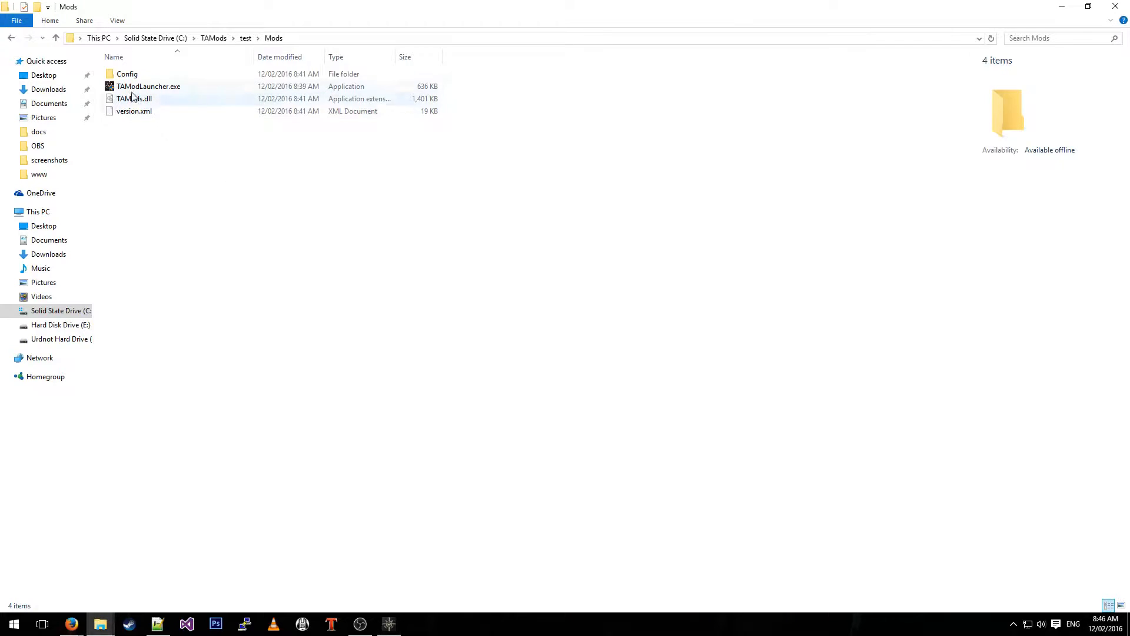
- Enter the Config folder inside Mods, listing TAModsConfigurationTool.exe and its DLLs
left_click(241, 178)
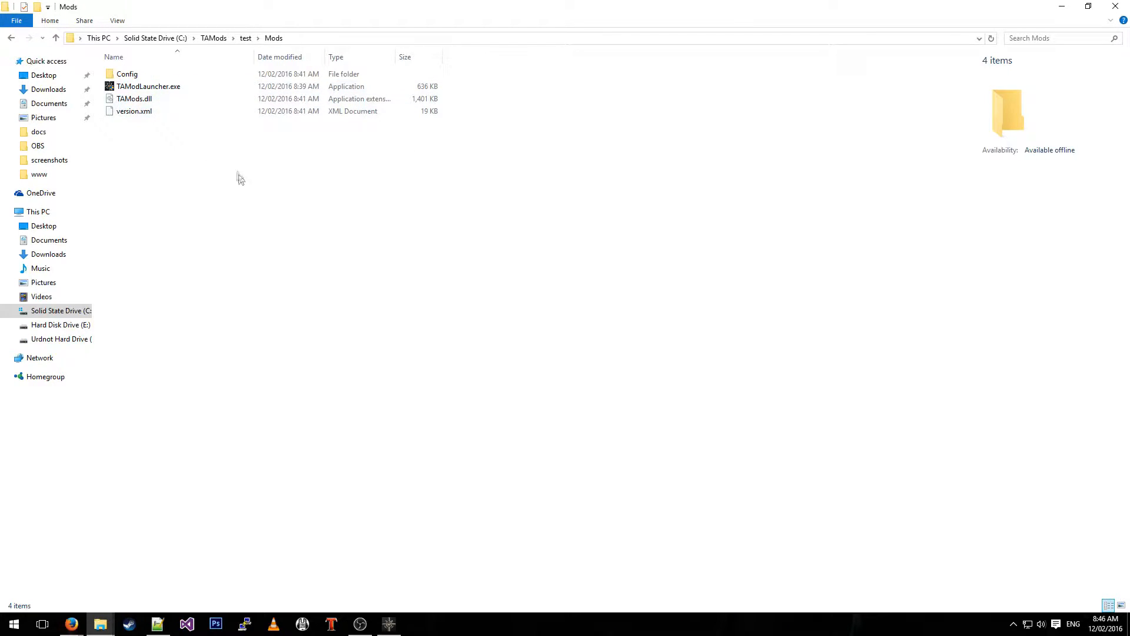
left_click(127, 73)
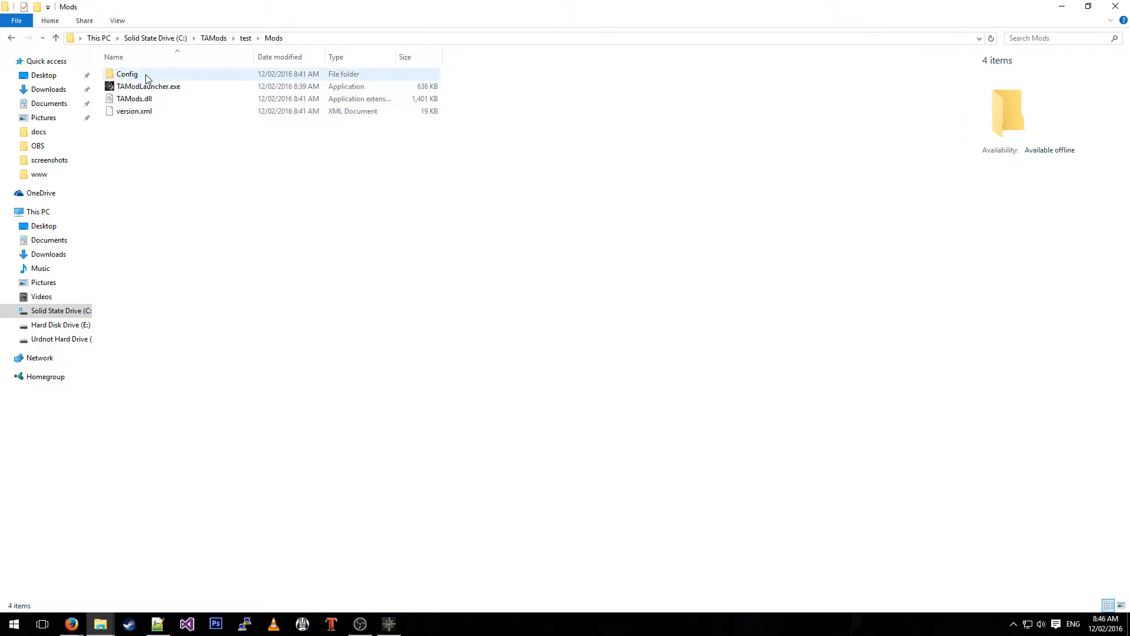
double_click(126, 74)
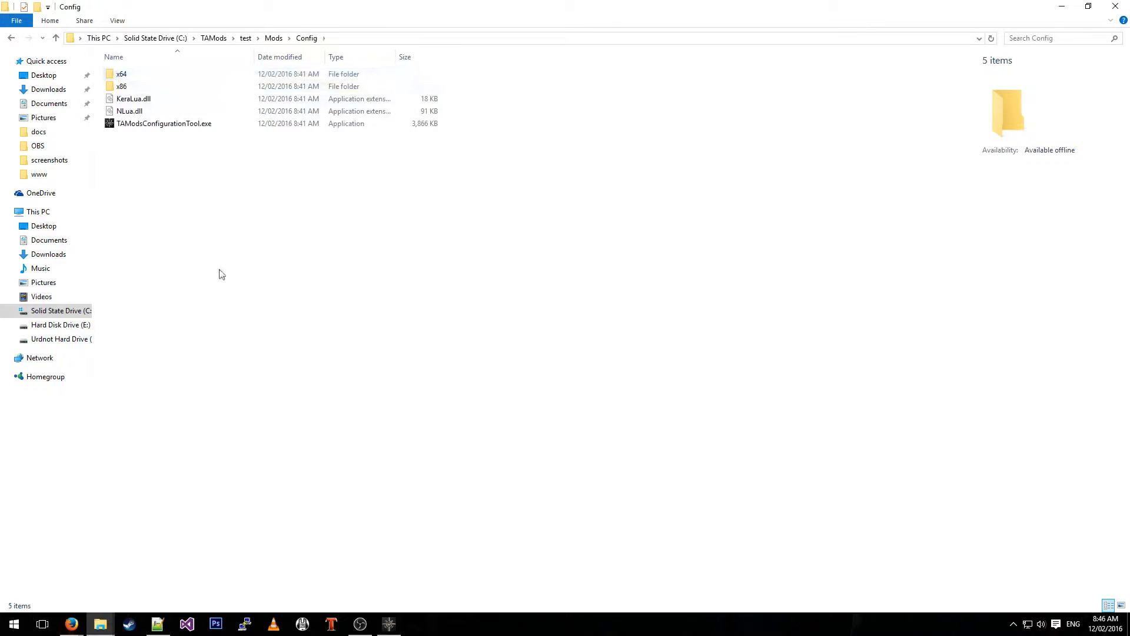
mouse_move(164, 123)
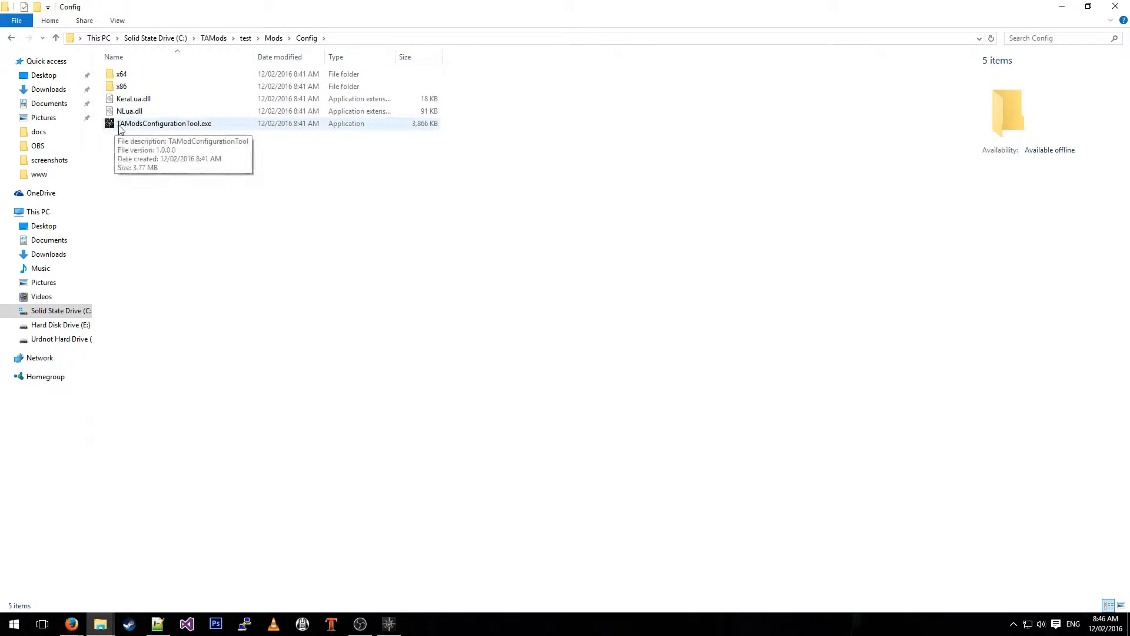
mouse_move(174, 131)
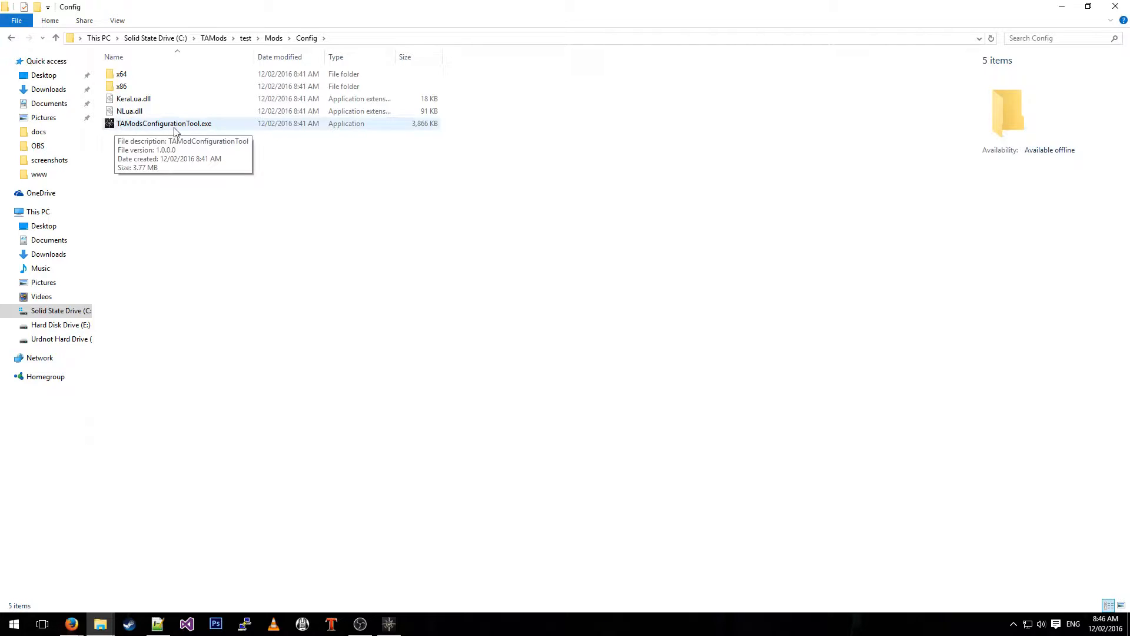
- Start TAModsConfigurationTool.exe, enable Rainbow Damage Numbers and show custom damage text 'rekt'
double_click(164, 123)
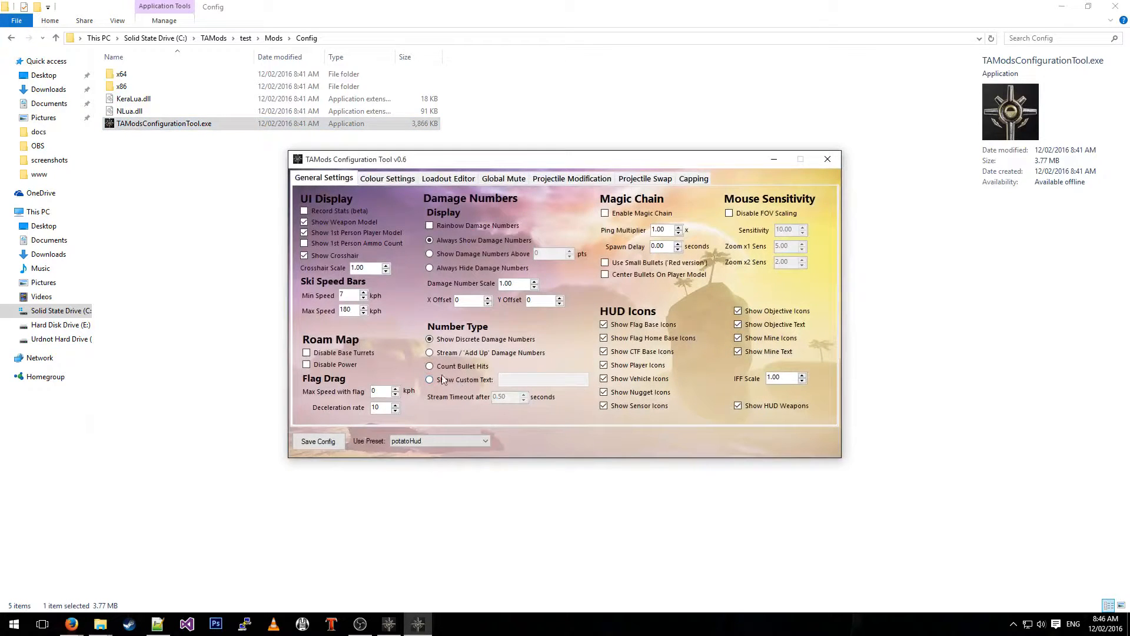
mouse_move(367, 333)
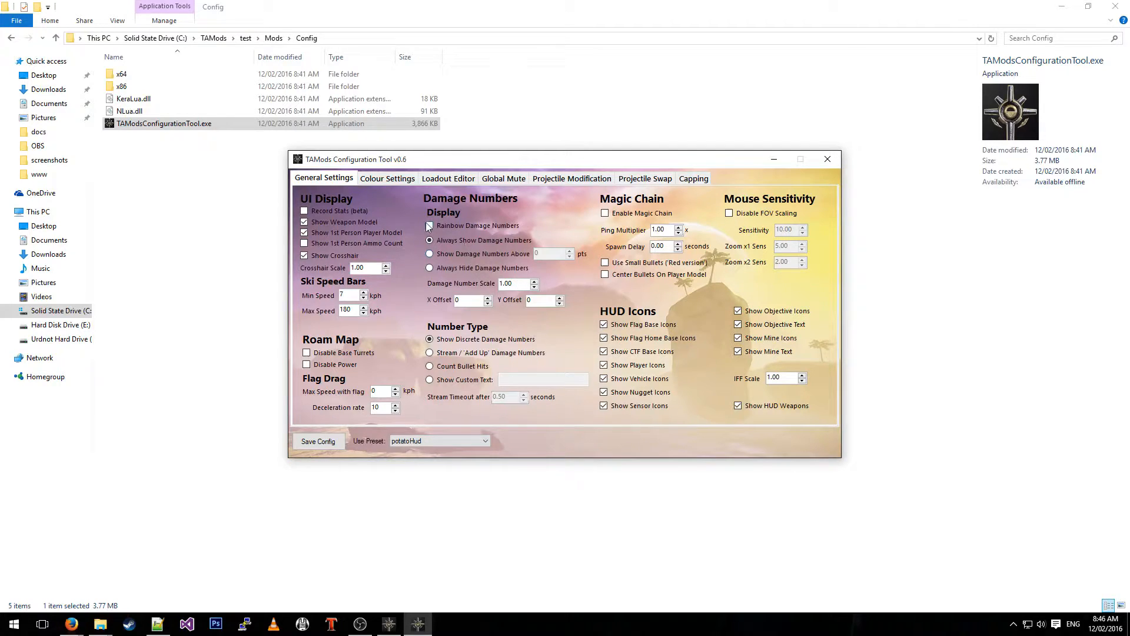
left_click(430, 226)
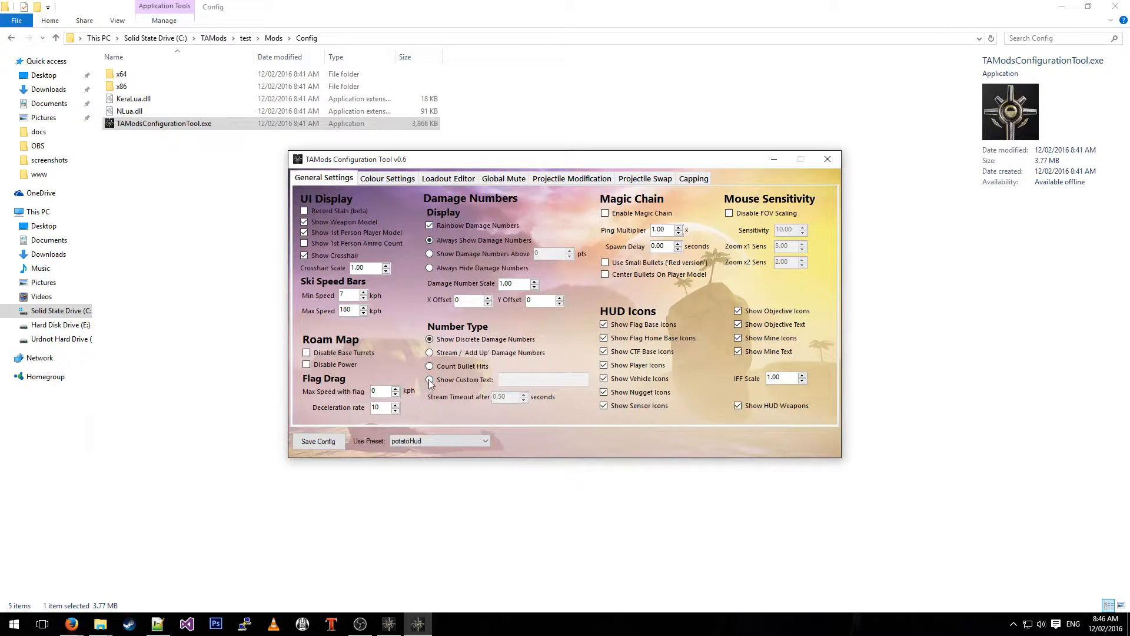
left_click(430, 380)
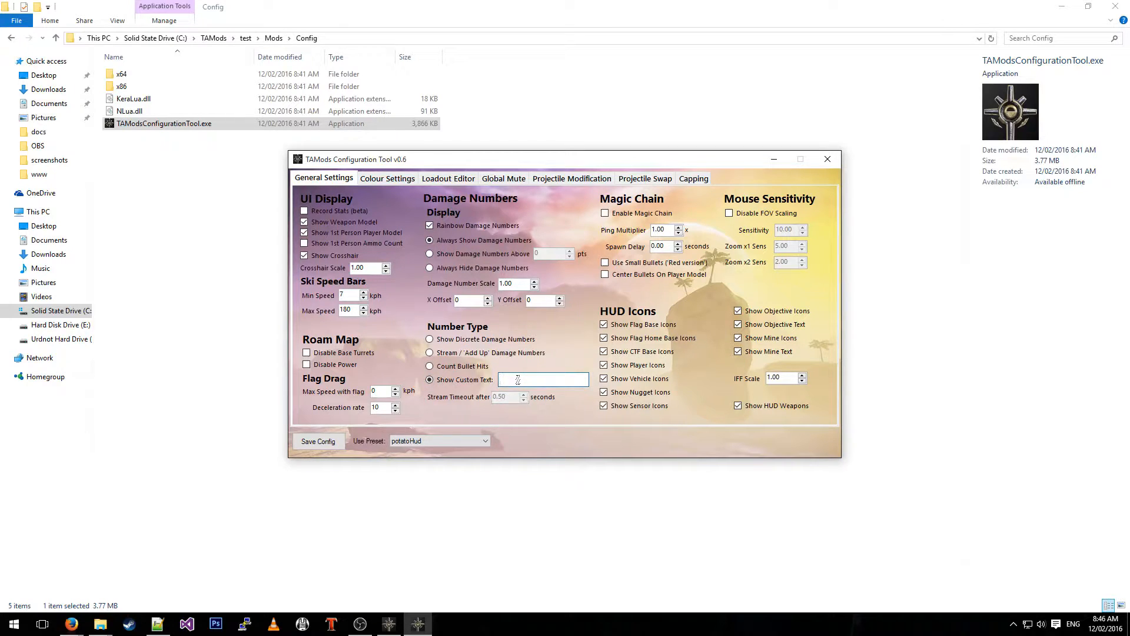
type("rekt")
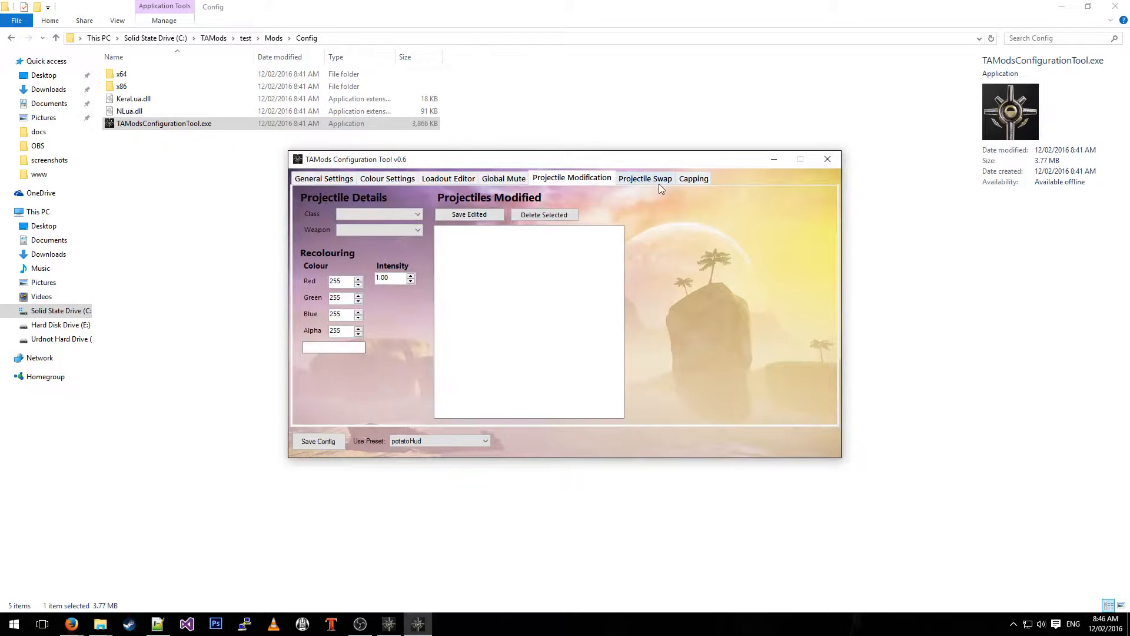
- Glance at the colour settings, then choose the potatoHud preset under Use Preset
left_click(388, 178)
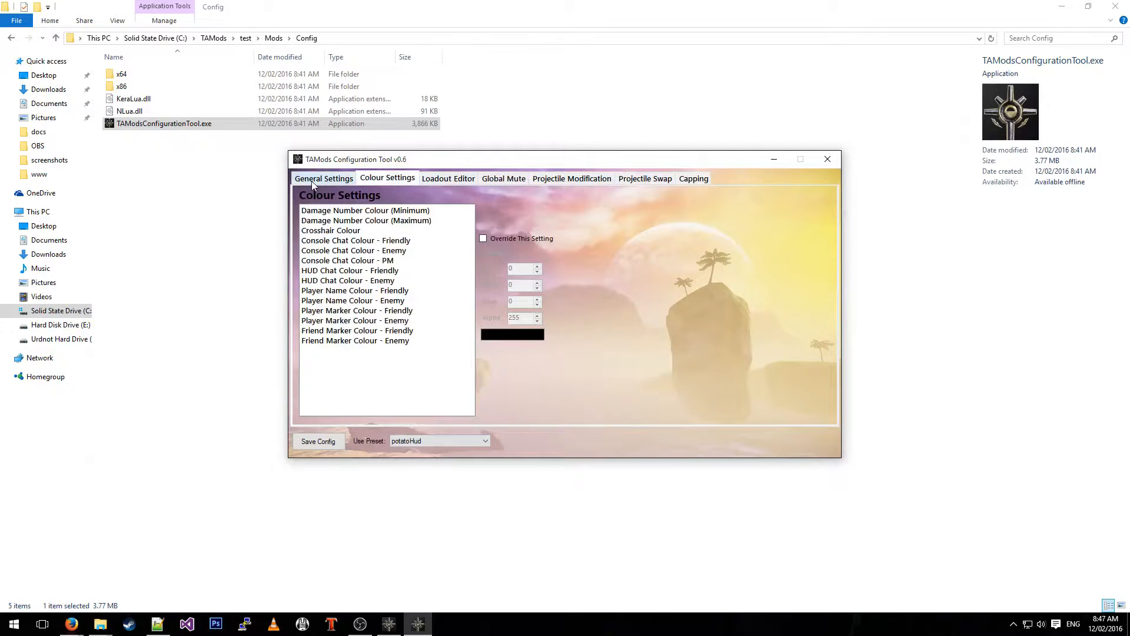
left_click(323, 178)
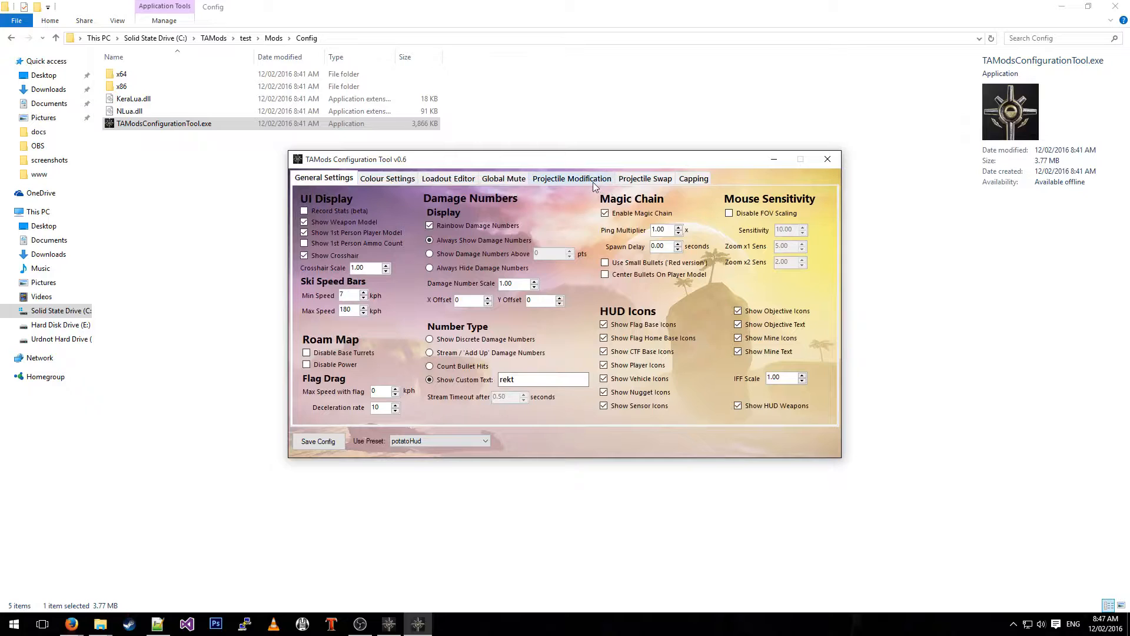
mouse_move(500, 359)
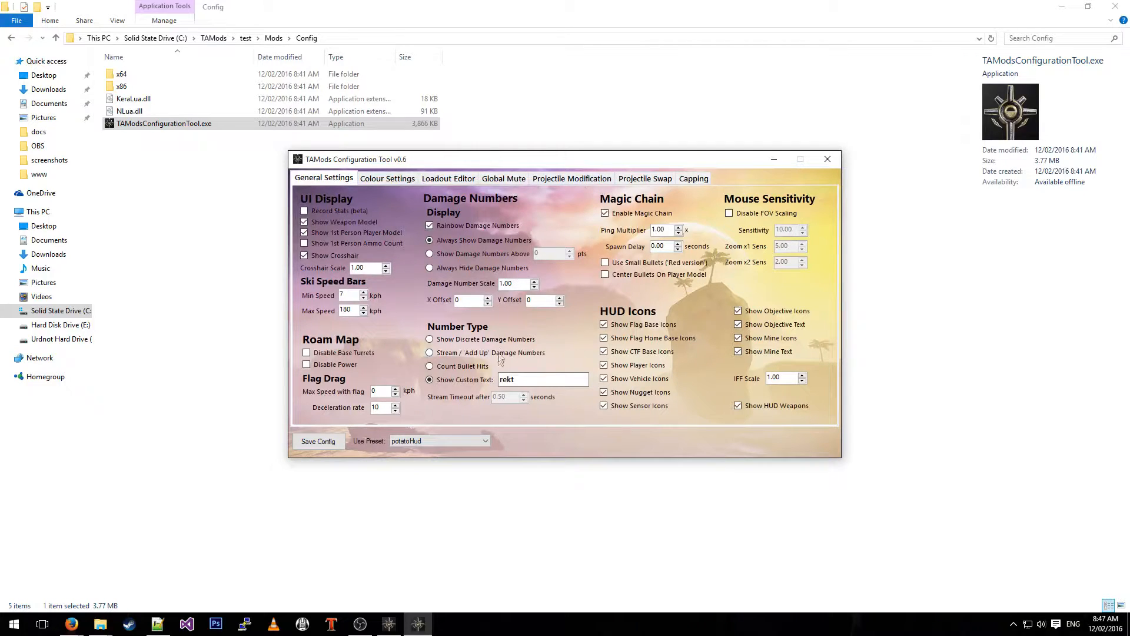
left_click(485, 440)
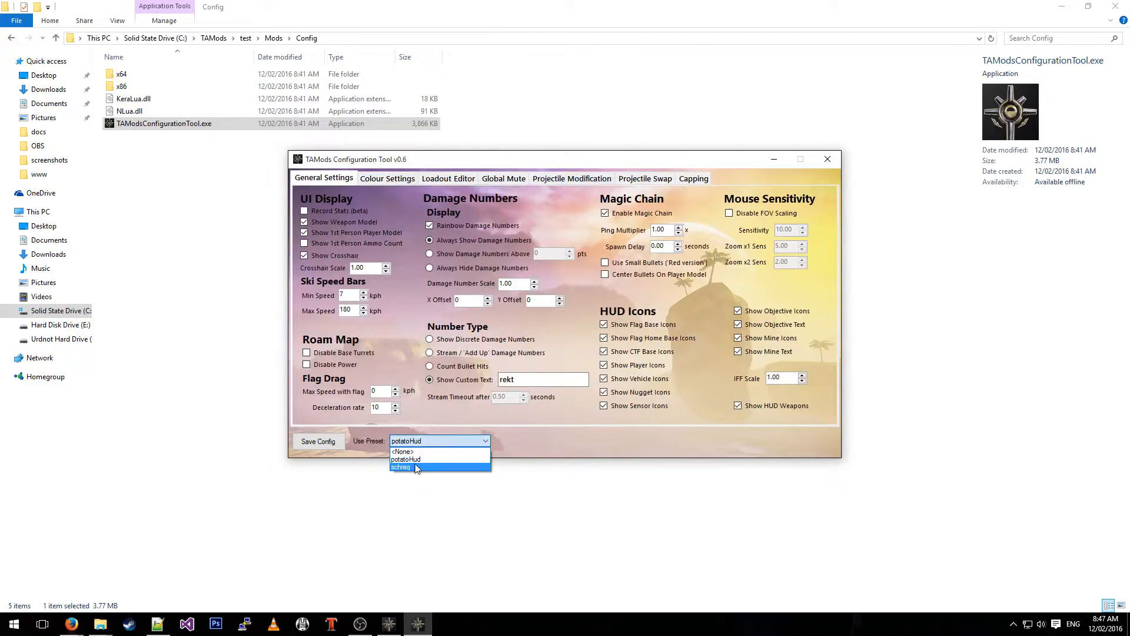
left_click(406, 459)
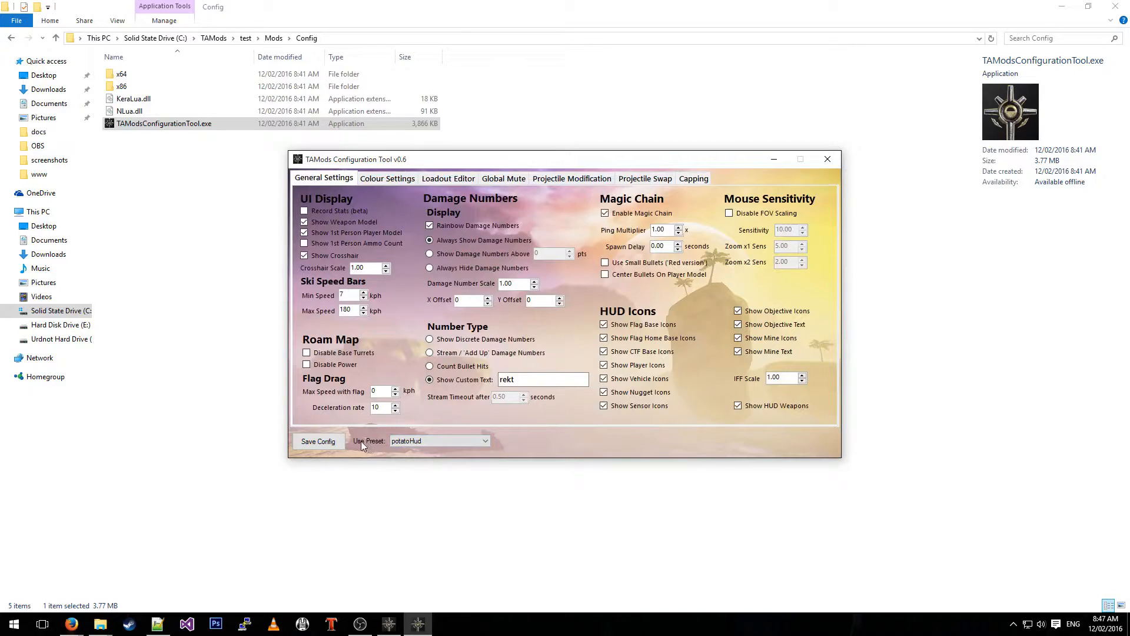
mouse_move(367, 437)
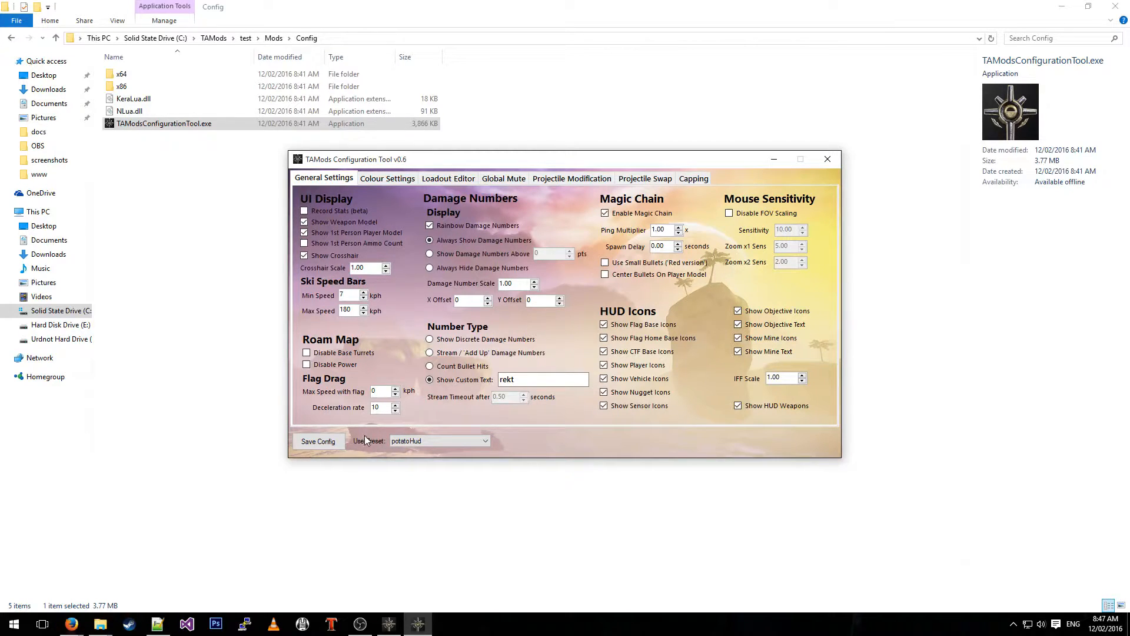
mouse_move(382, 437)
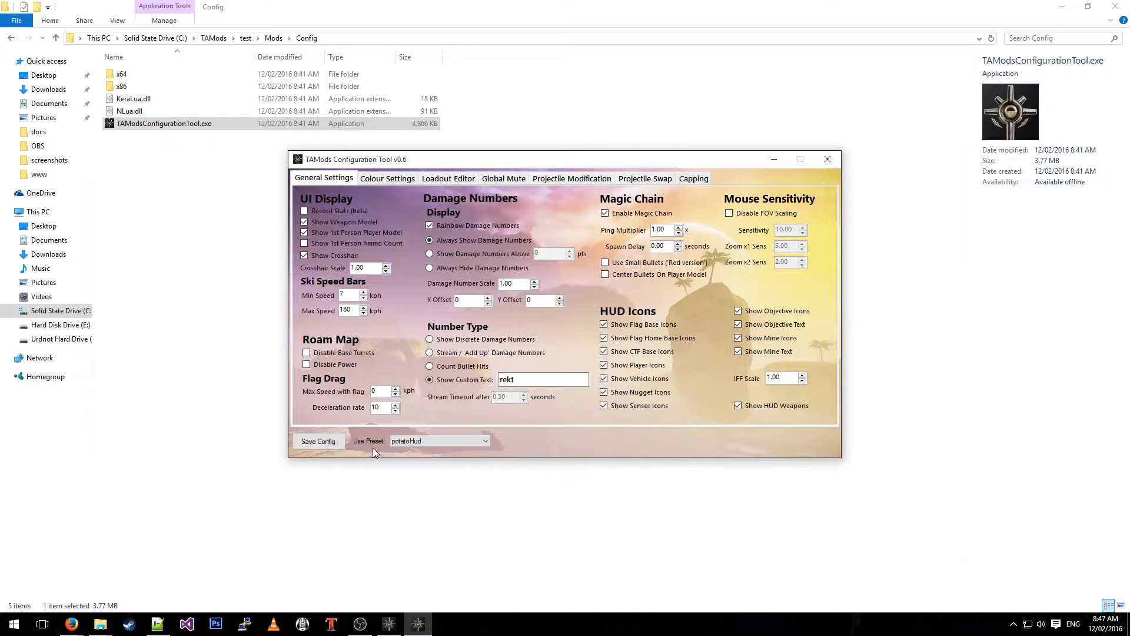
mouse_move(350, 447)
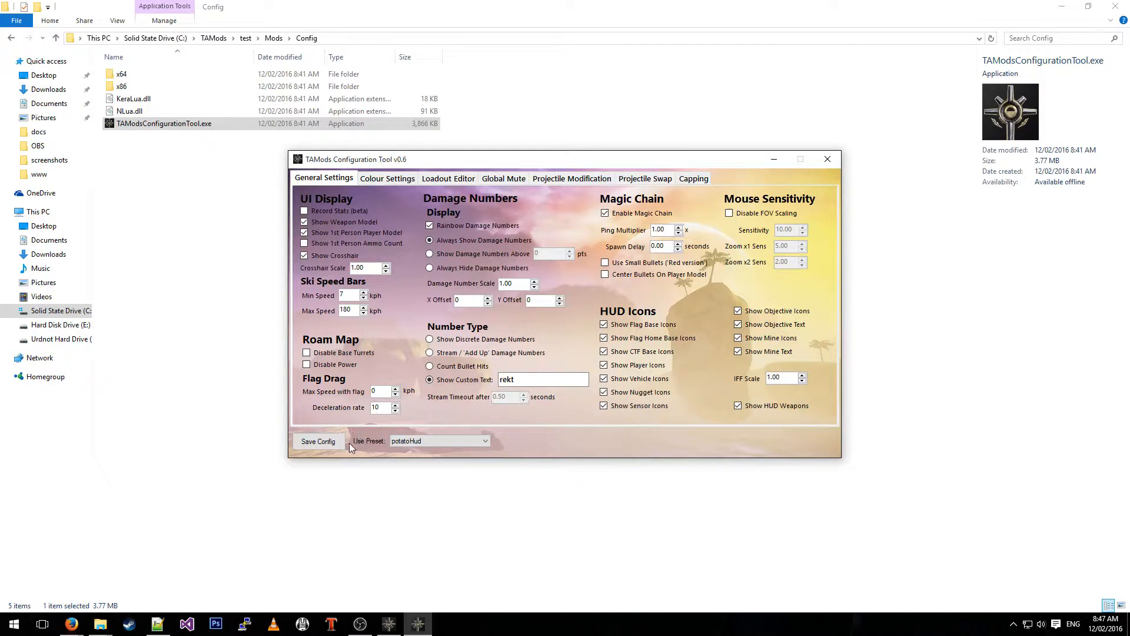
left_click(485, 440)
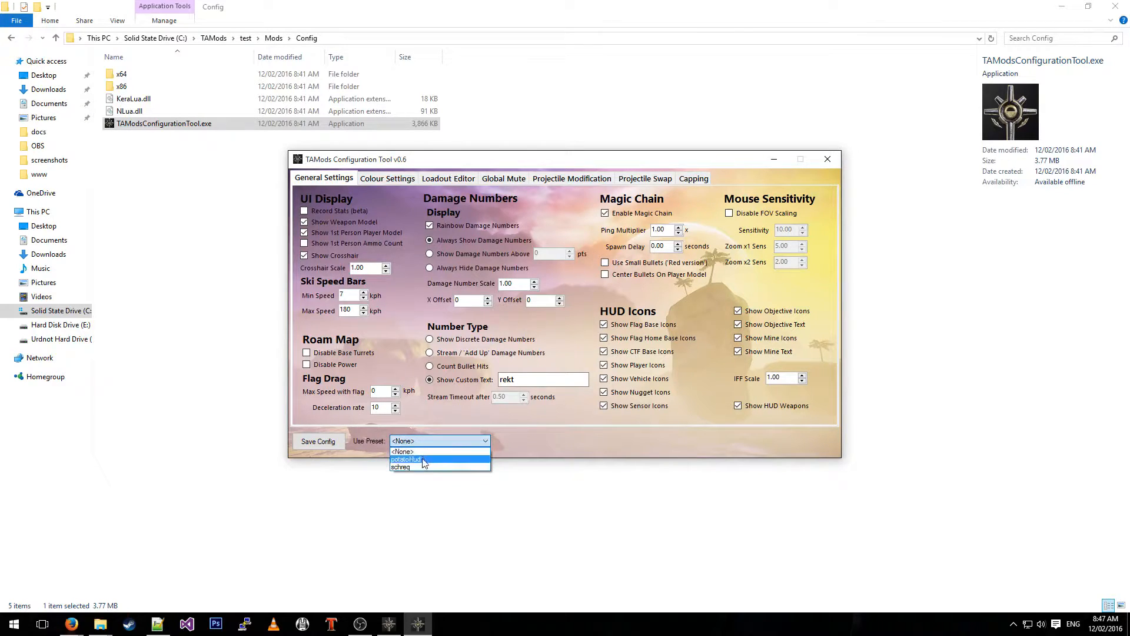
left_click(404, 459)
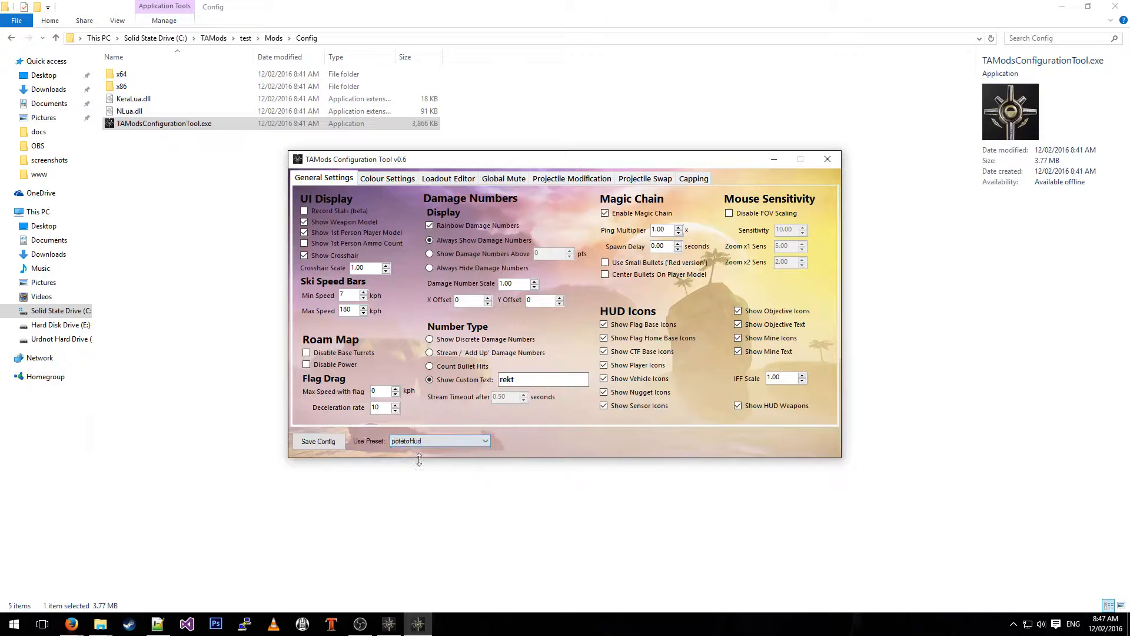
mouse_move(522, 431)
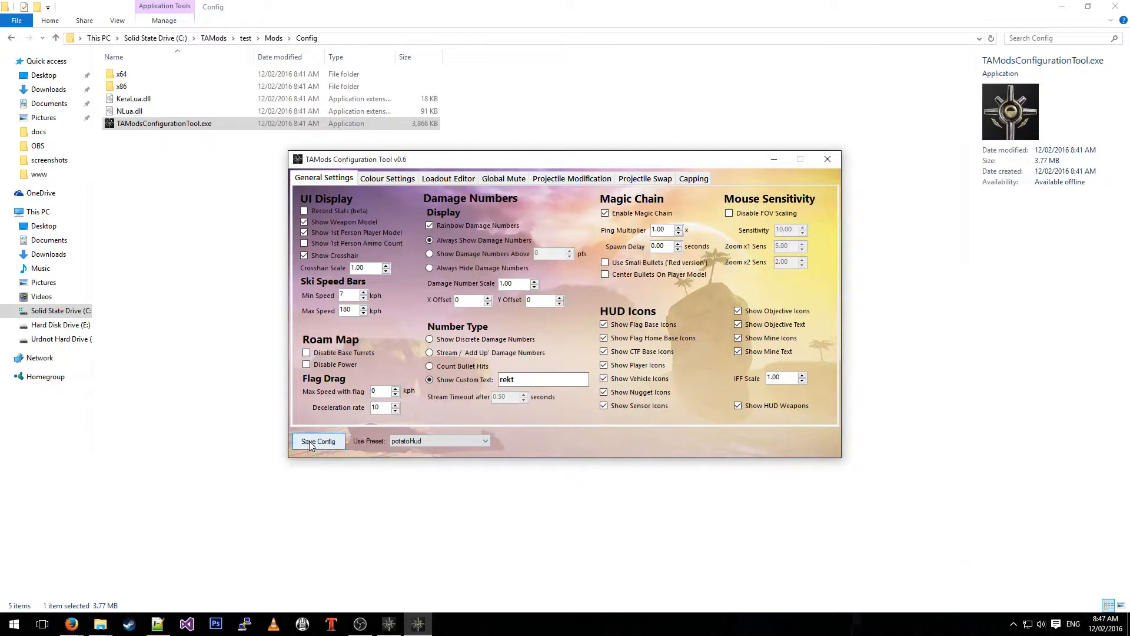
- Save the potatoHud configuration and acknowledge the 'Config successfully saved!' message
left_click(318, 440)
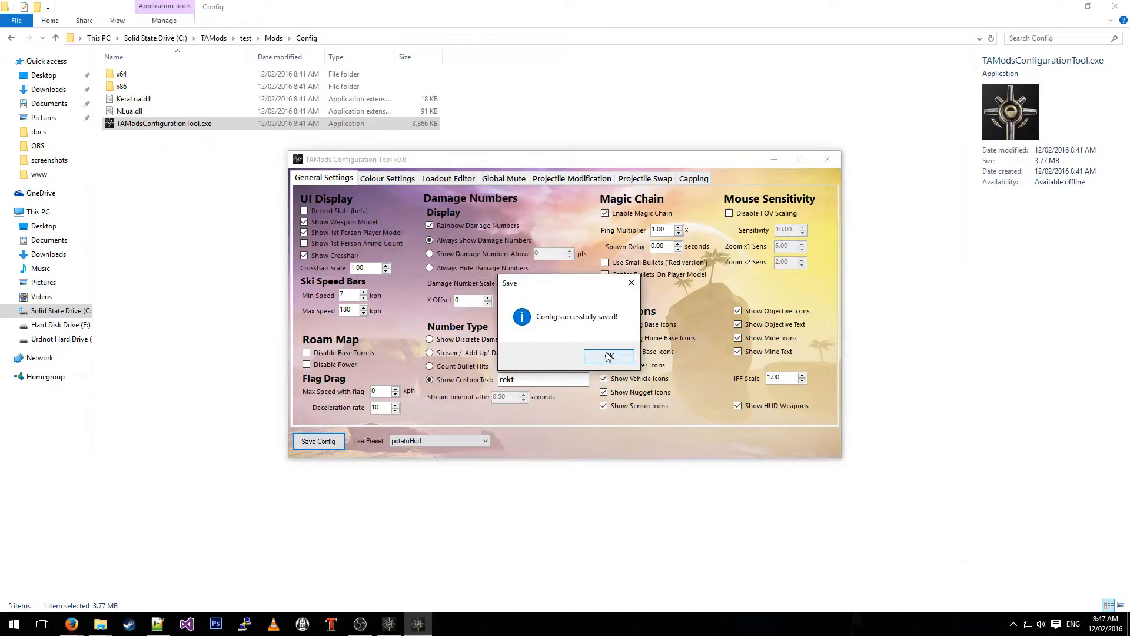
left_click(610, 356)
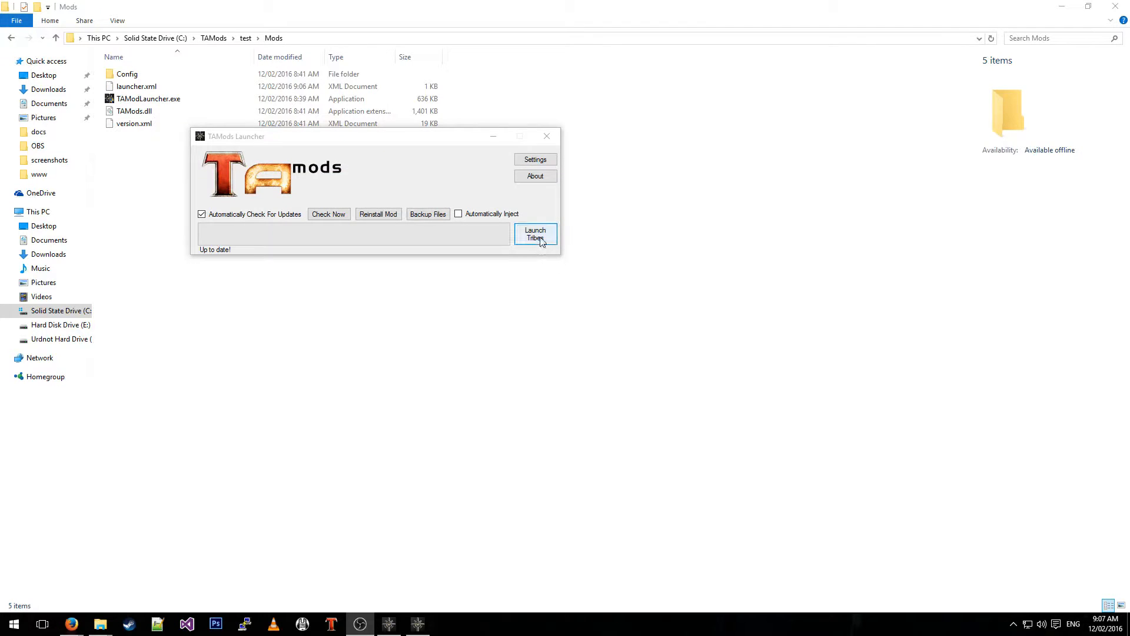
- Launch Tribes Ascend from the TAMods Launcher and hit PLAY in the game's own launcher
left_click(535, 233)
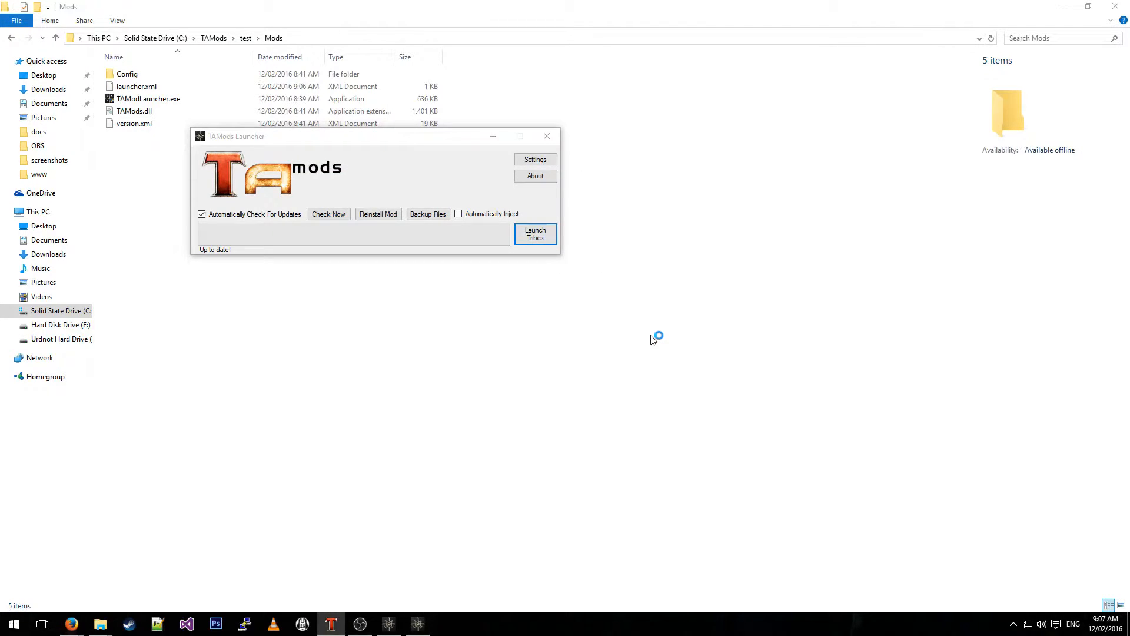
left_click(535, 234)
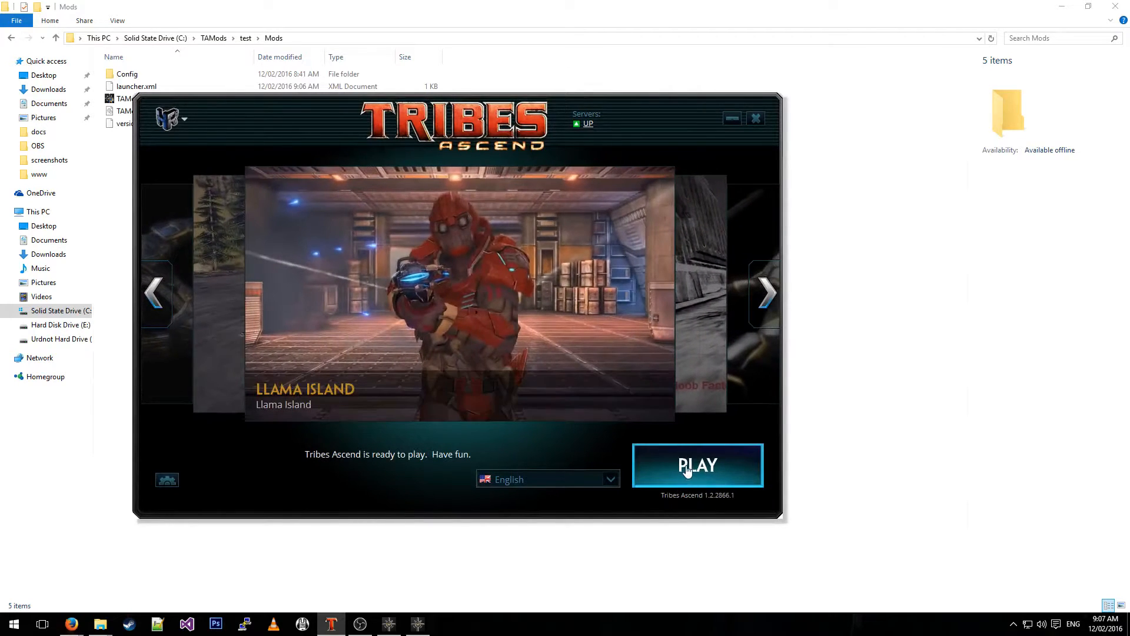
left_click(697, 465)
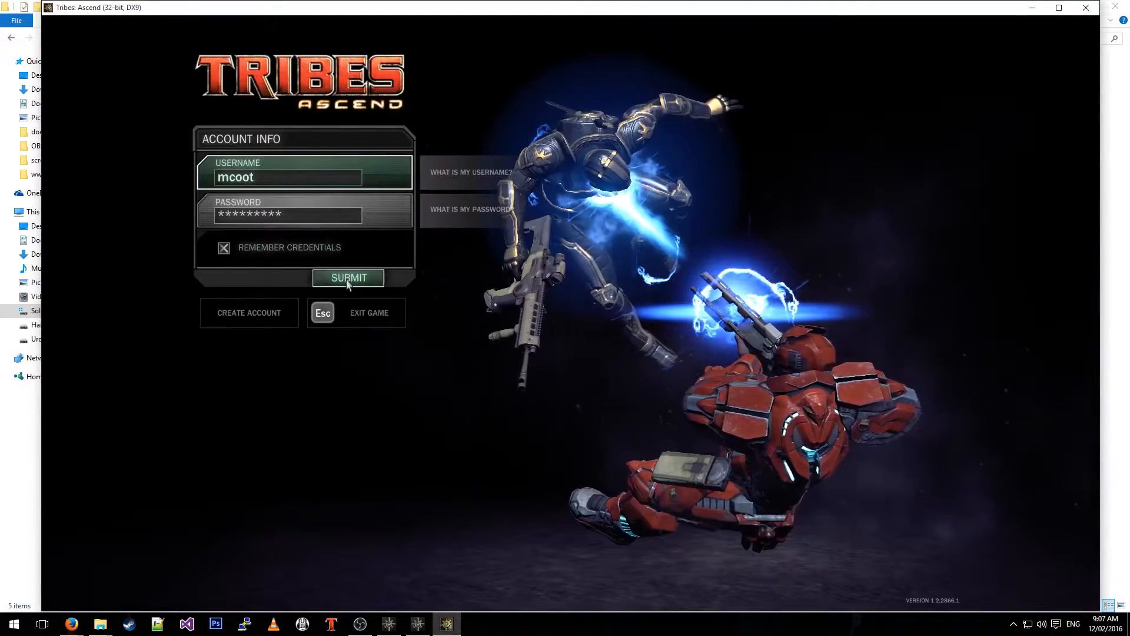
- Log in to Tribes Ascend, hide the stock HUD elements except death info, friend colouring and weapons, and return to the main menu
left_click(348, 277)
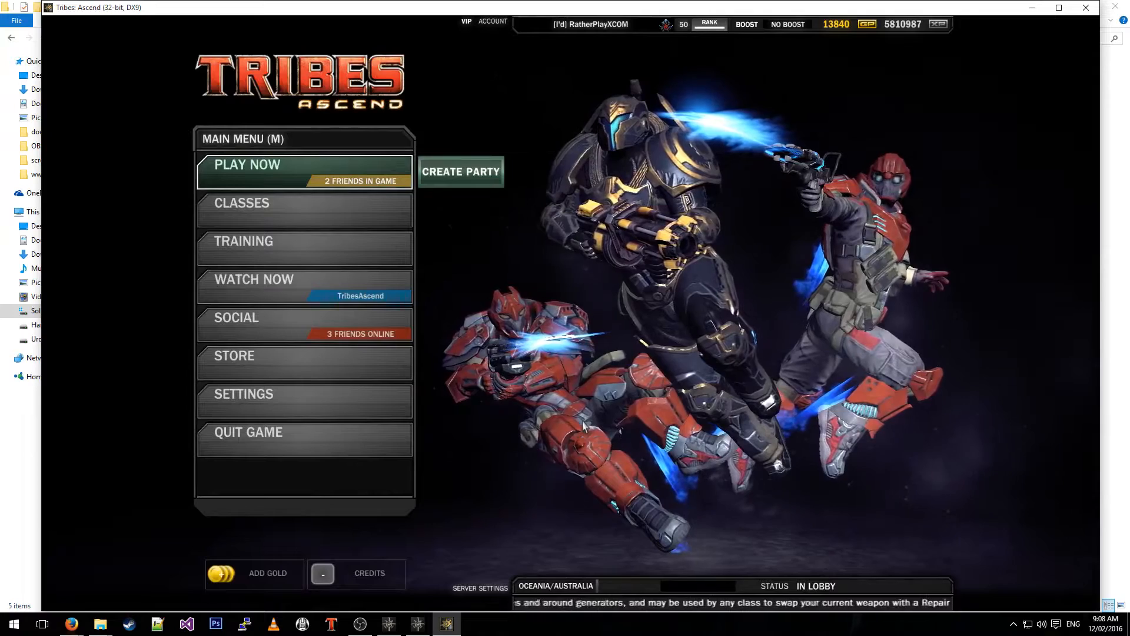
left_click(303, 394)
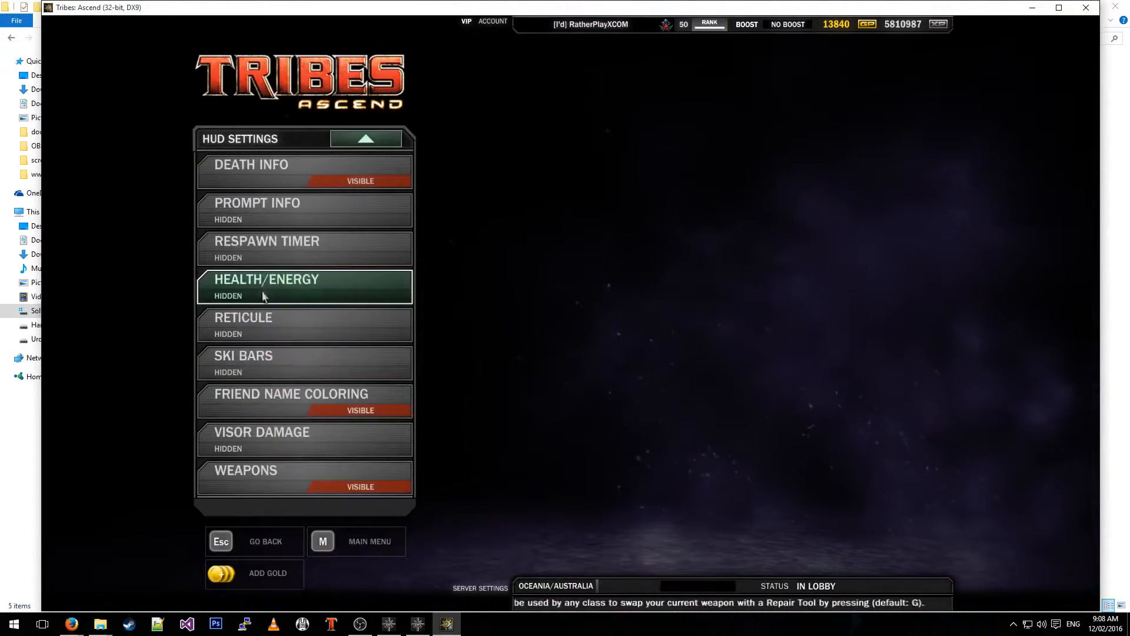
left_click(304, 477)
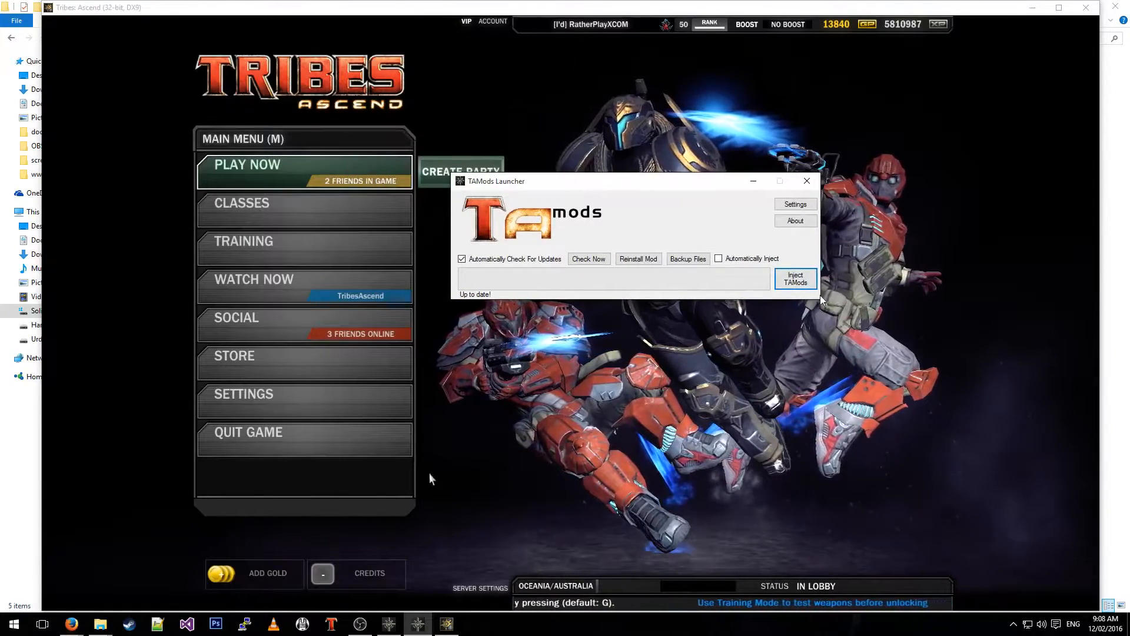
- Inject TAMods into the running game and start Play Now in Tribes Ascend
left_click(795, 279)
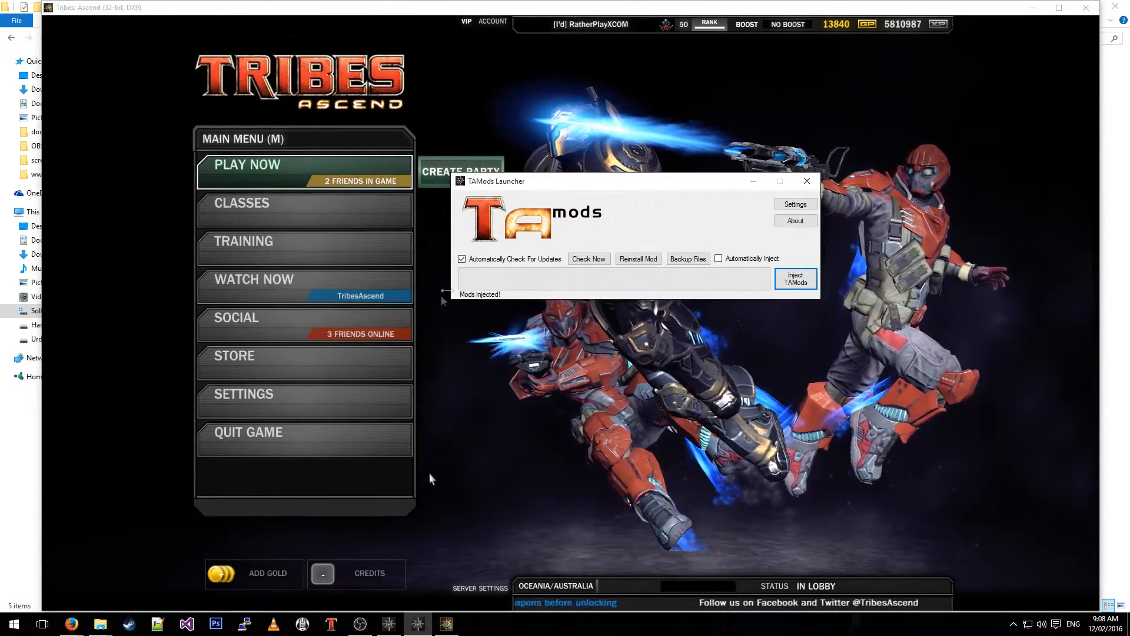
left_click(807, 180)
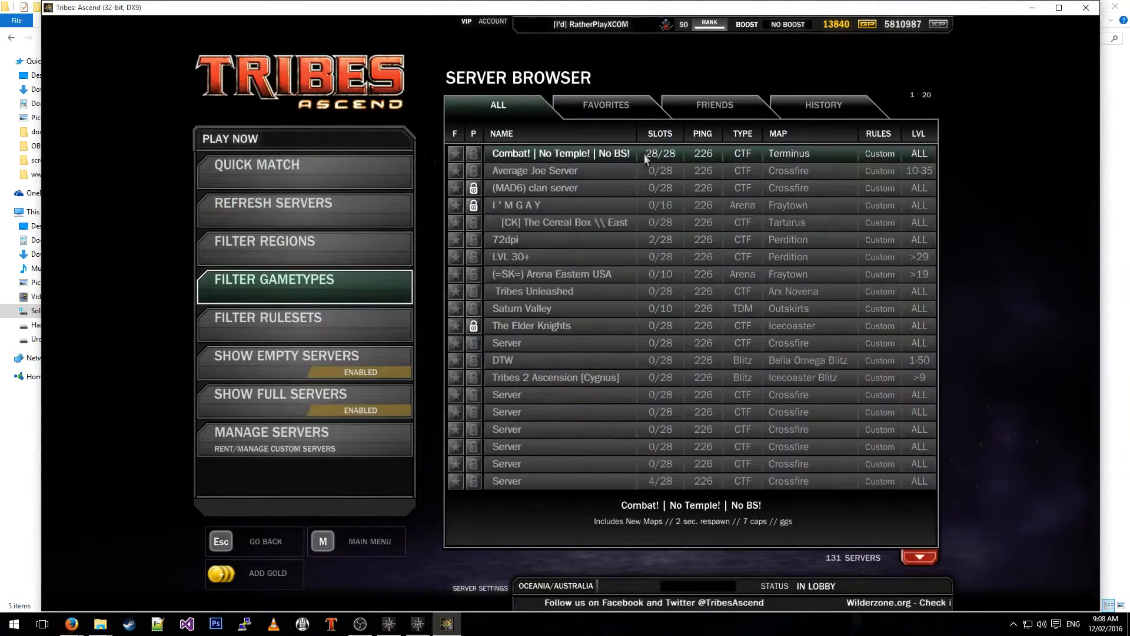
- Refresh the server list and join the Official L8+ All Maps CTF NAE79 server on Raindance
left_click(273, 203)
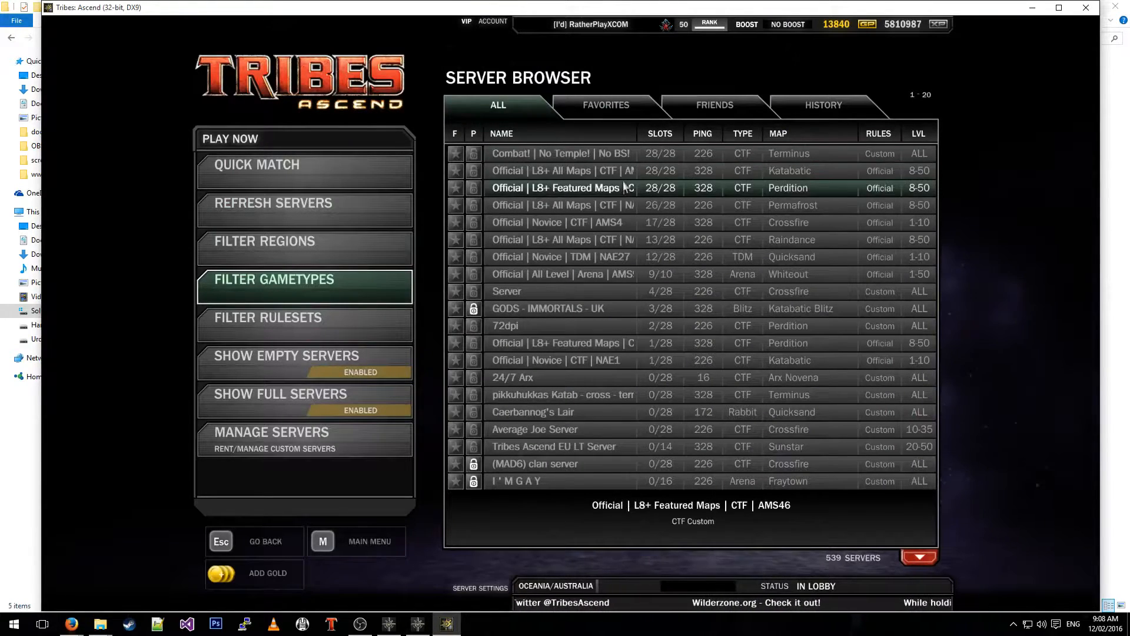
left_click(598, 239)
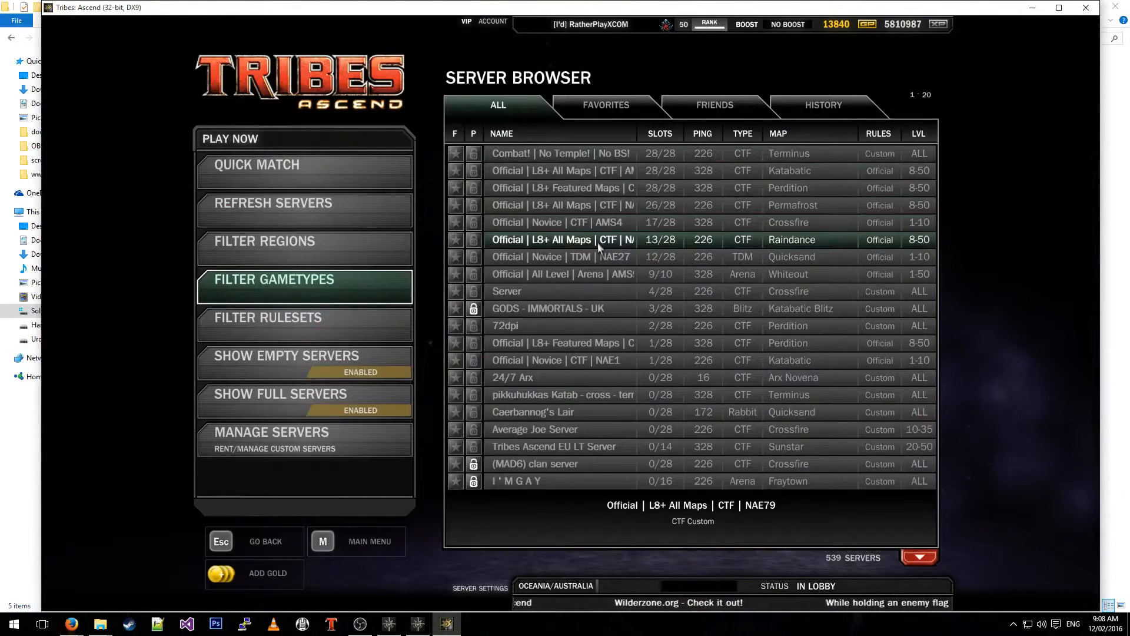
double_click(562, 240)
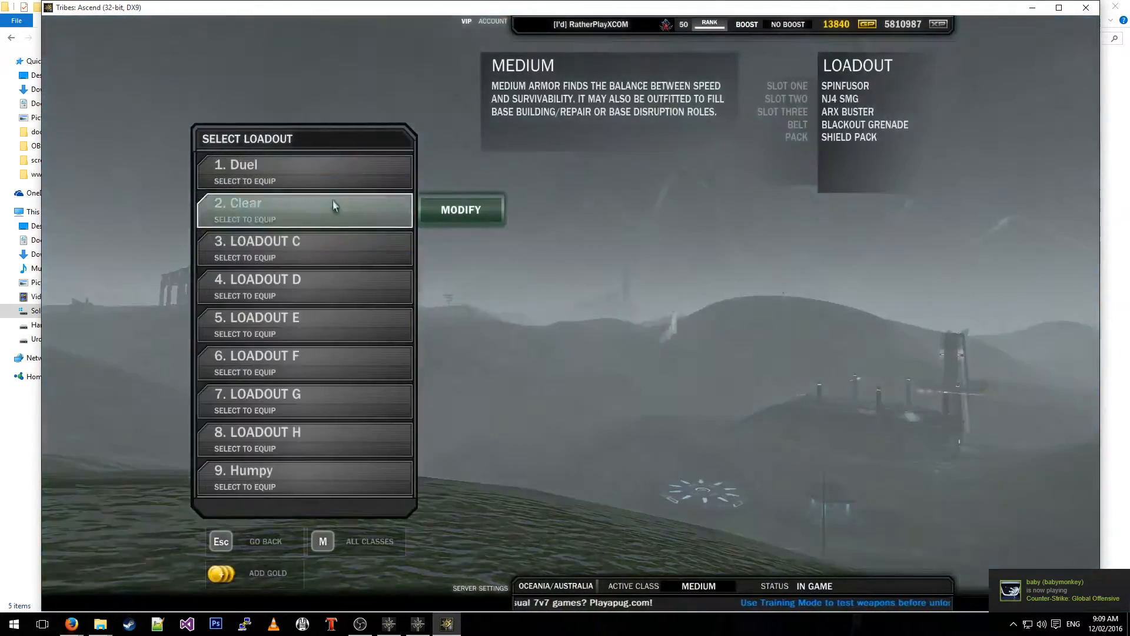
- Equip the Clear loadout and bring up the in-game Settings before spawning
left_click(305, 209)
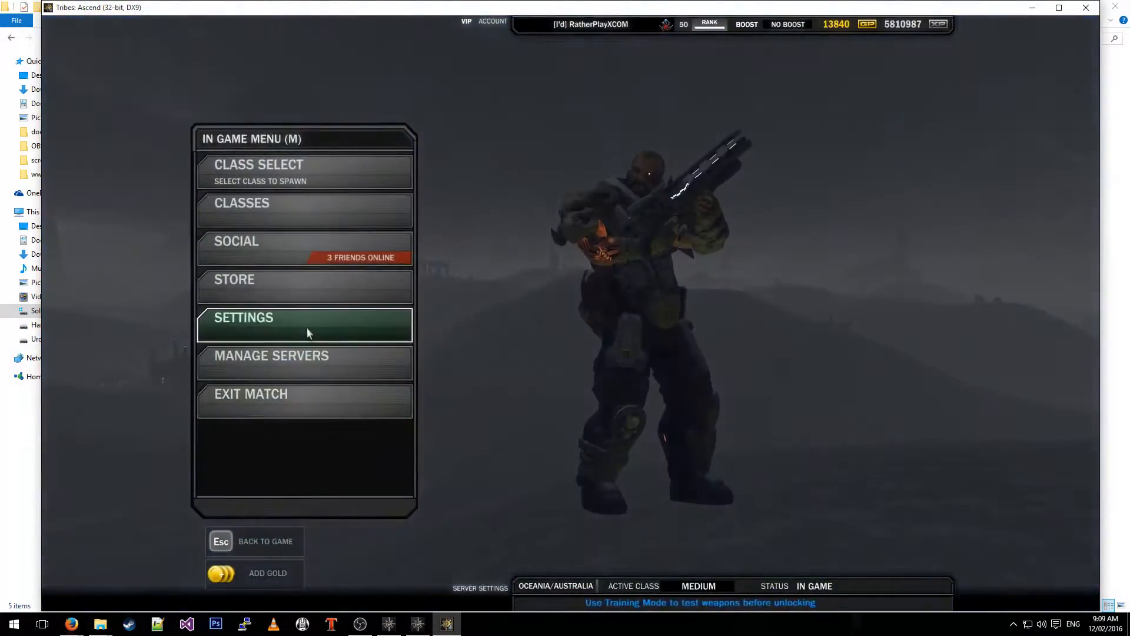
left_click(303, 325)
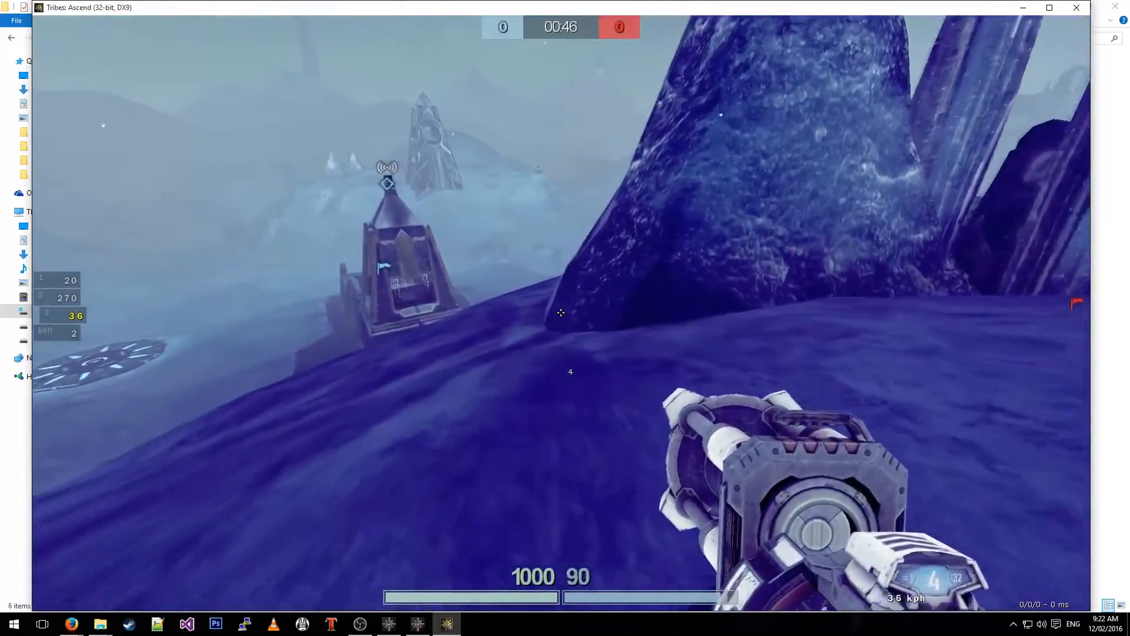
mouse_move(561, 312)
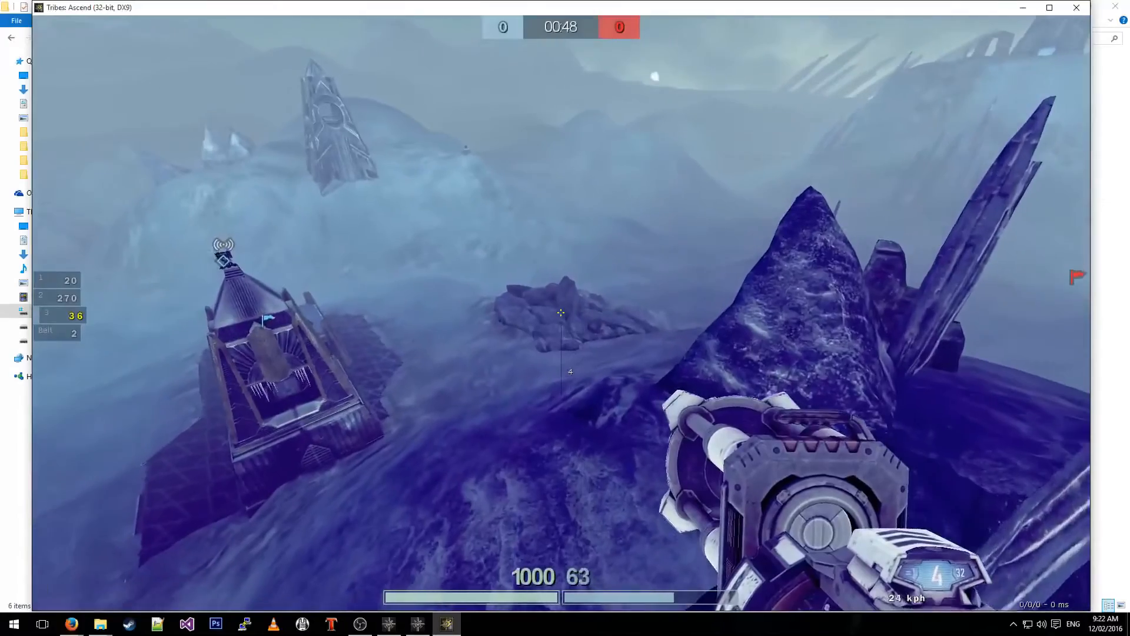
mouse_move(561, 312)
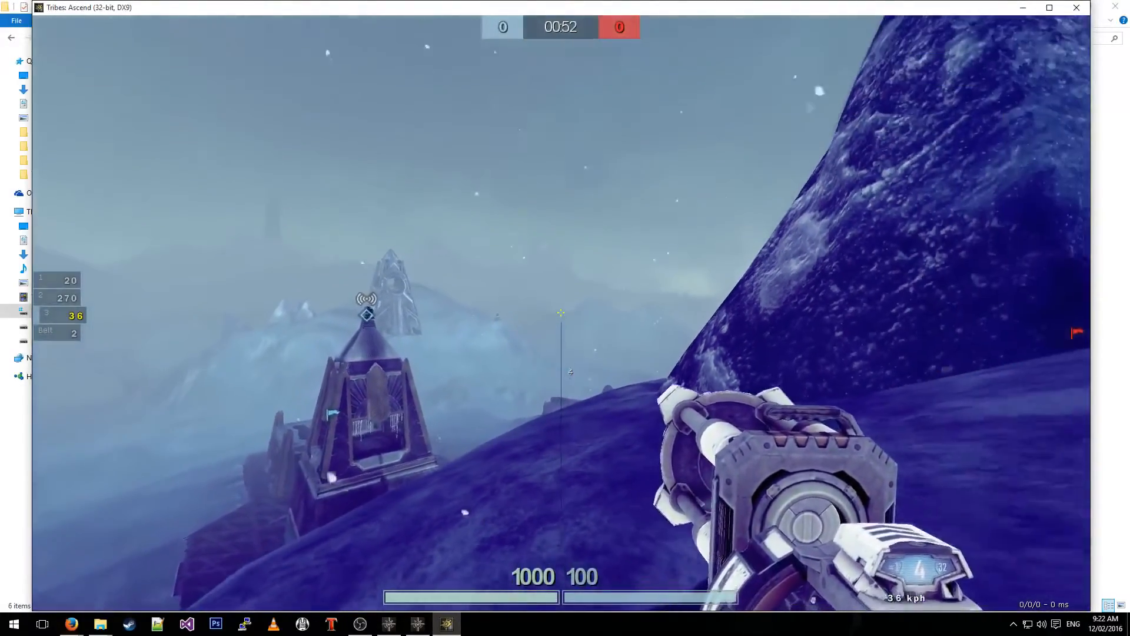
- Leave the game, select mcootHud.zip in the Mods folder, then show the TribesGame config folder window
key("alt+tab")
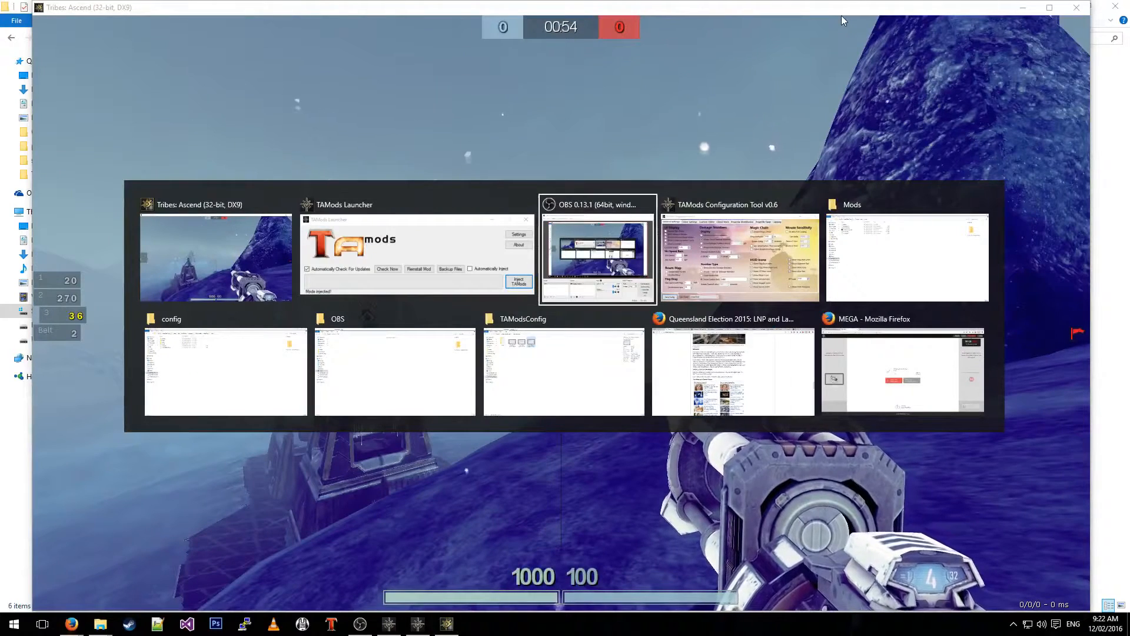
left_click(907, 257)
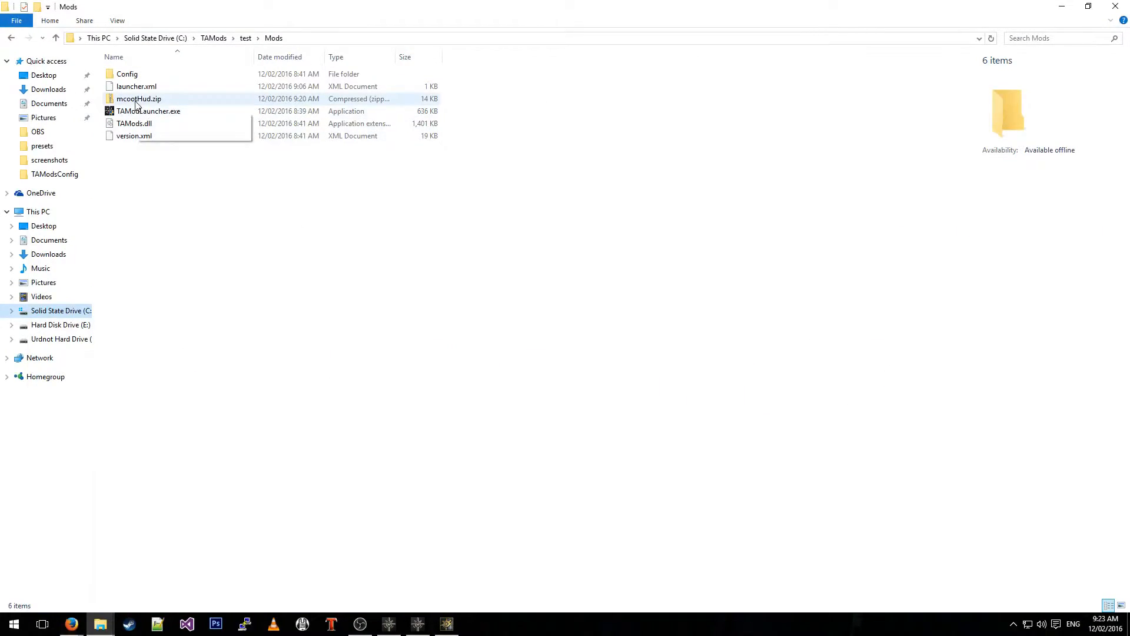
left_click(139, 99)
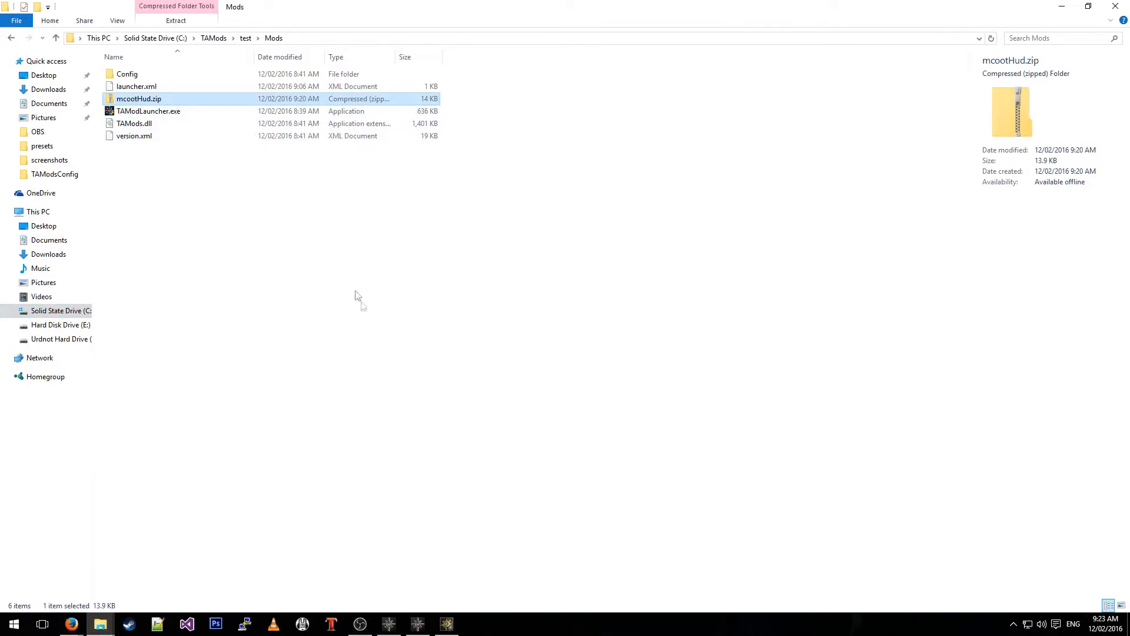
mouse_move(434, 320)
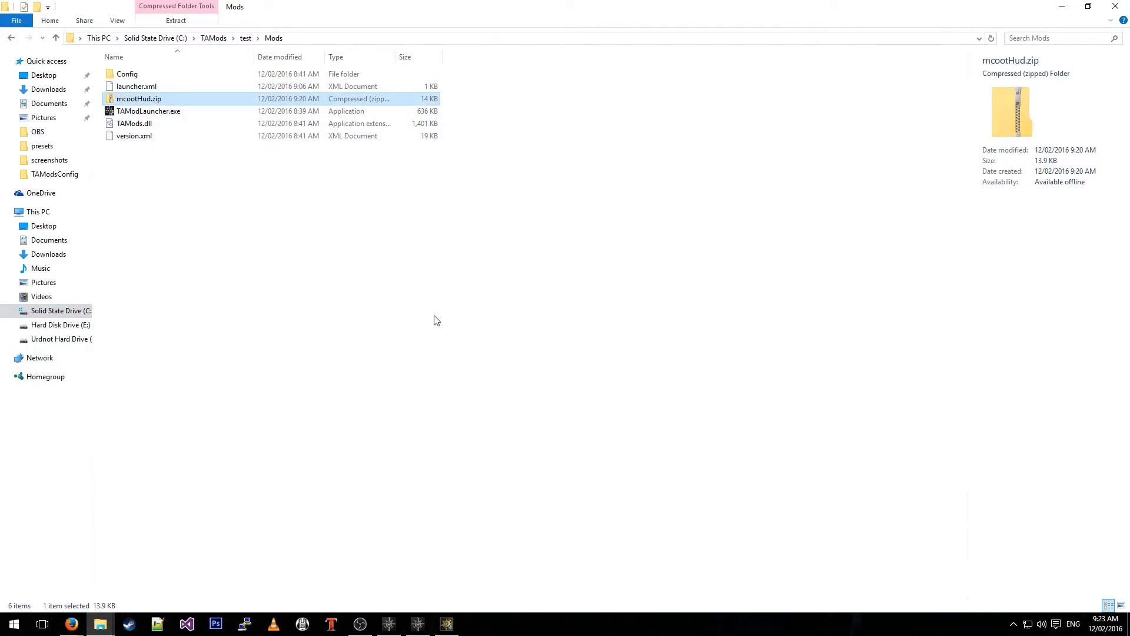
mouse_move(433, 317)
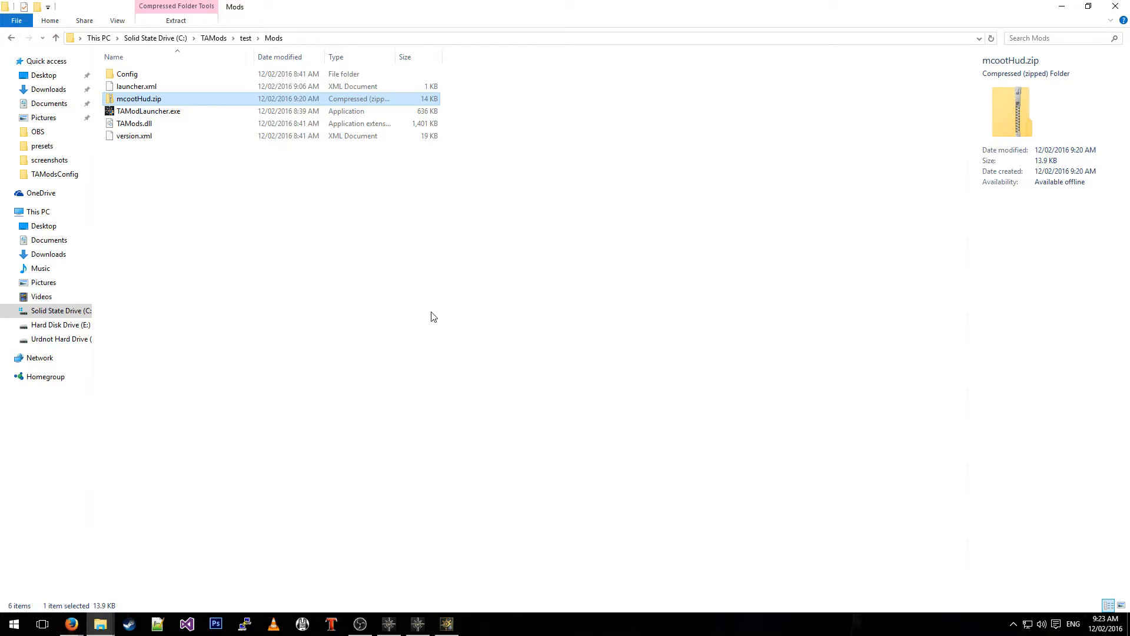
mouse_move(322, 290)
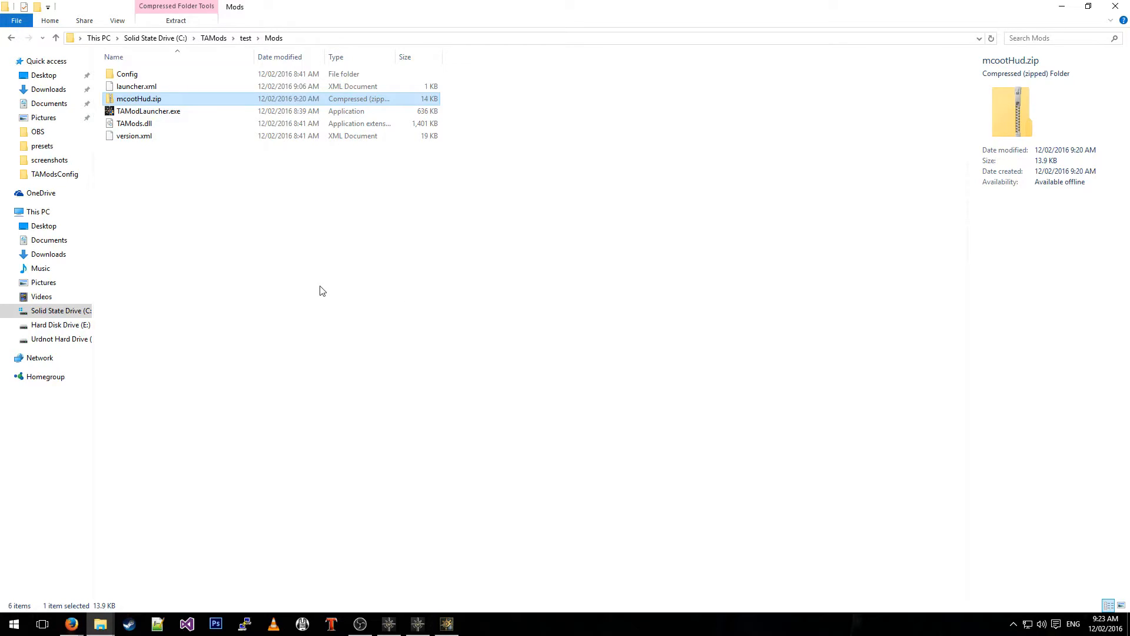
mouse_move(130, 77)
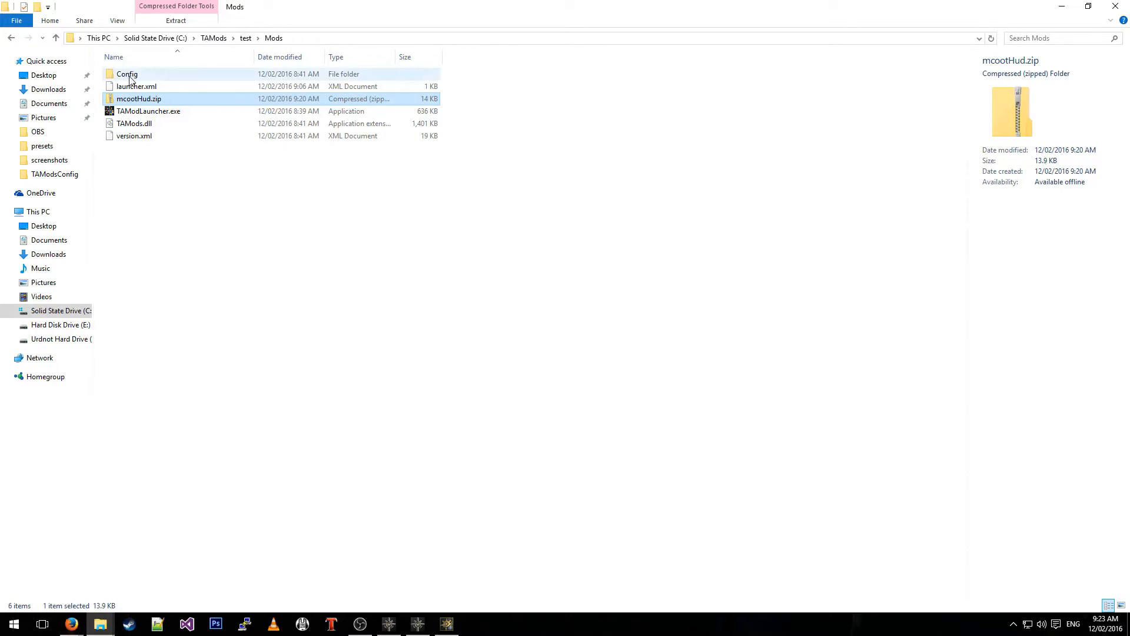
mouse_move(227, 176)
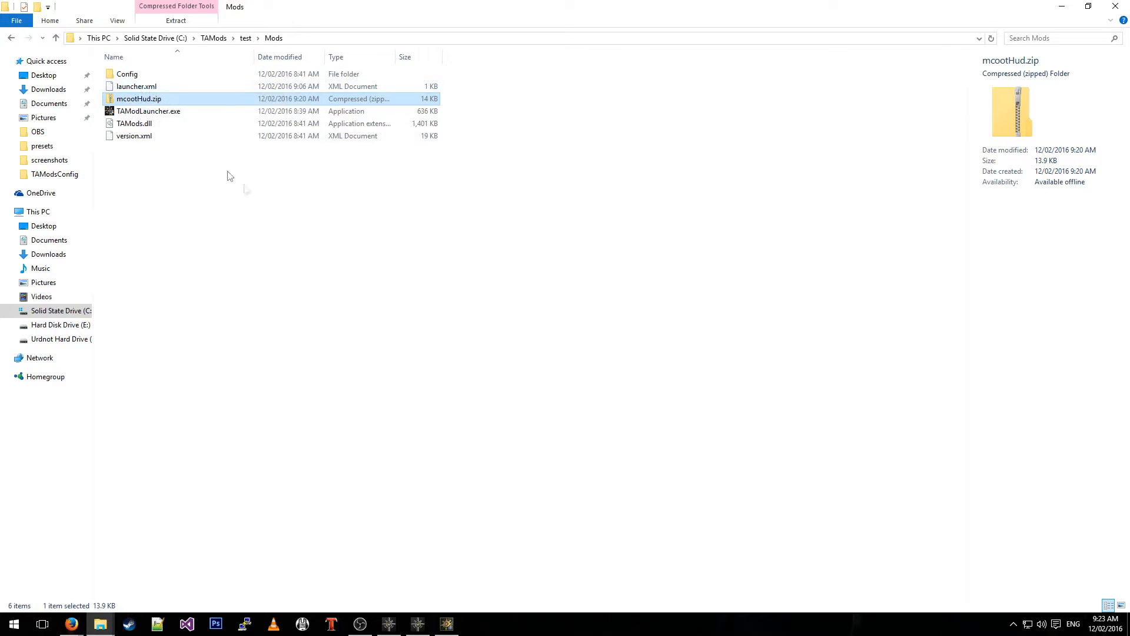
mouse_move(299, 284)
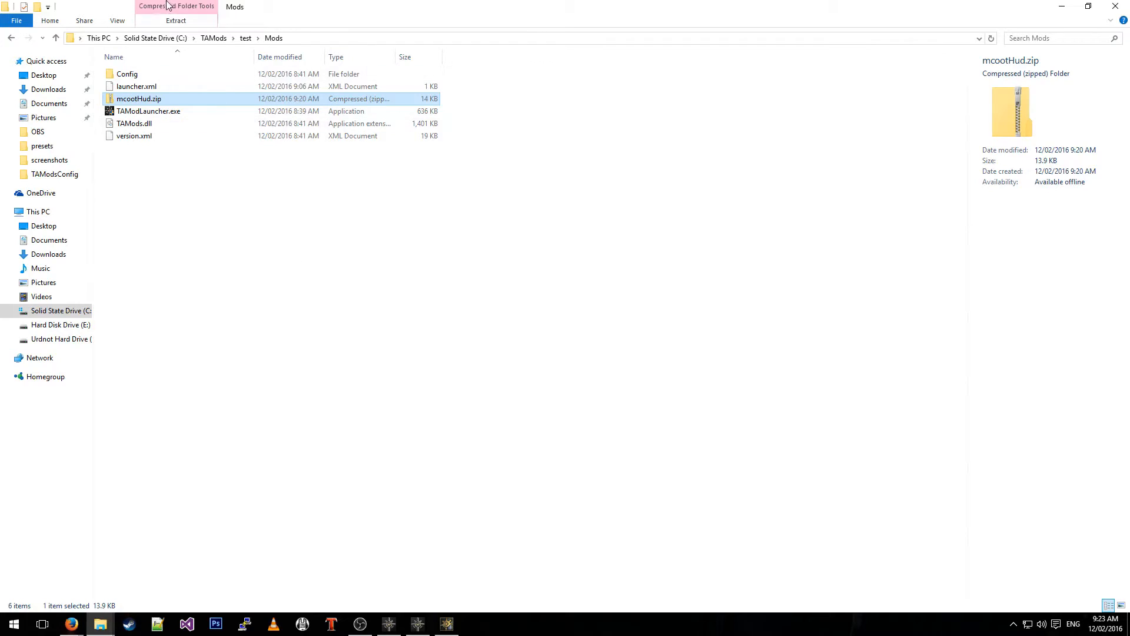
mouse_move(303, 141)
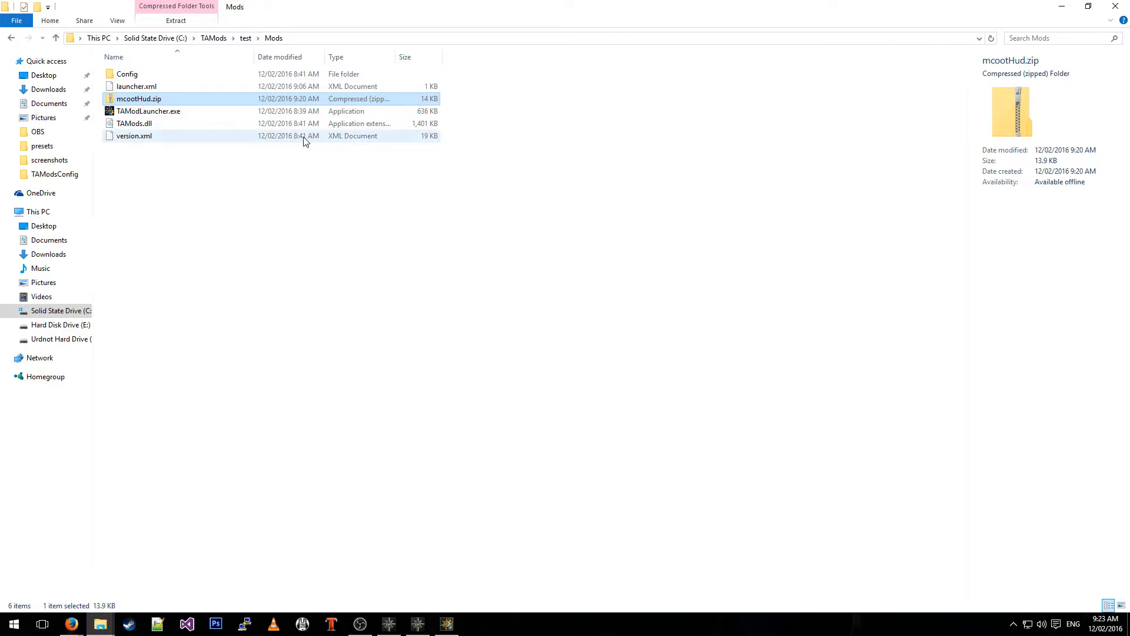
mouse_move(314, 203)
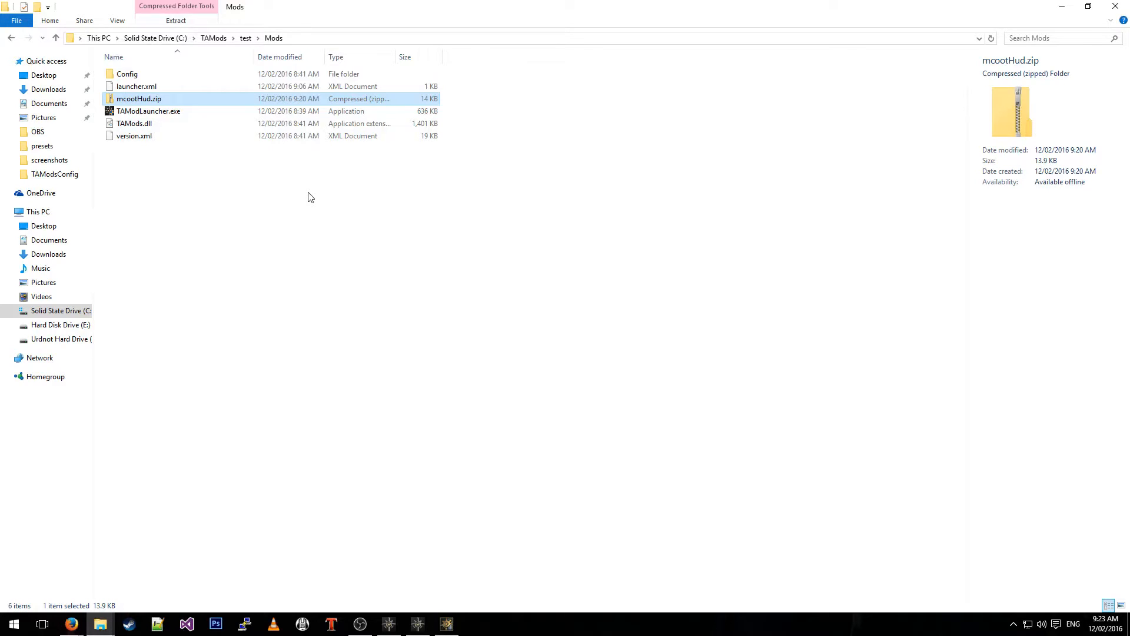
mouse_move(185, 111)
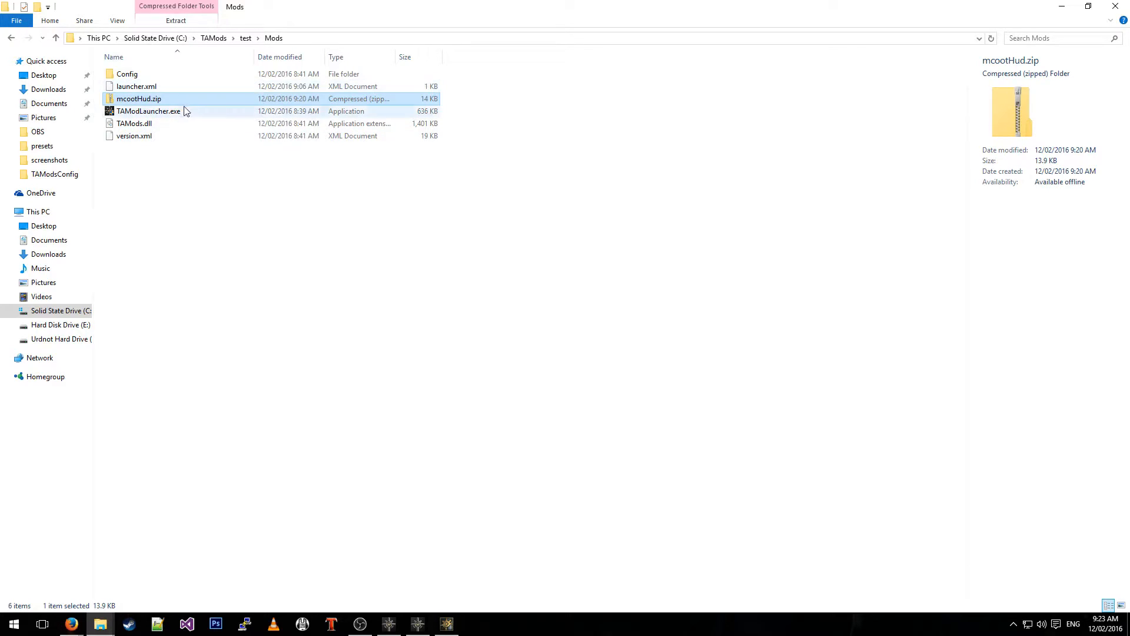
mouse_move(186, 106)
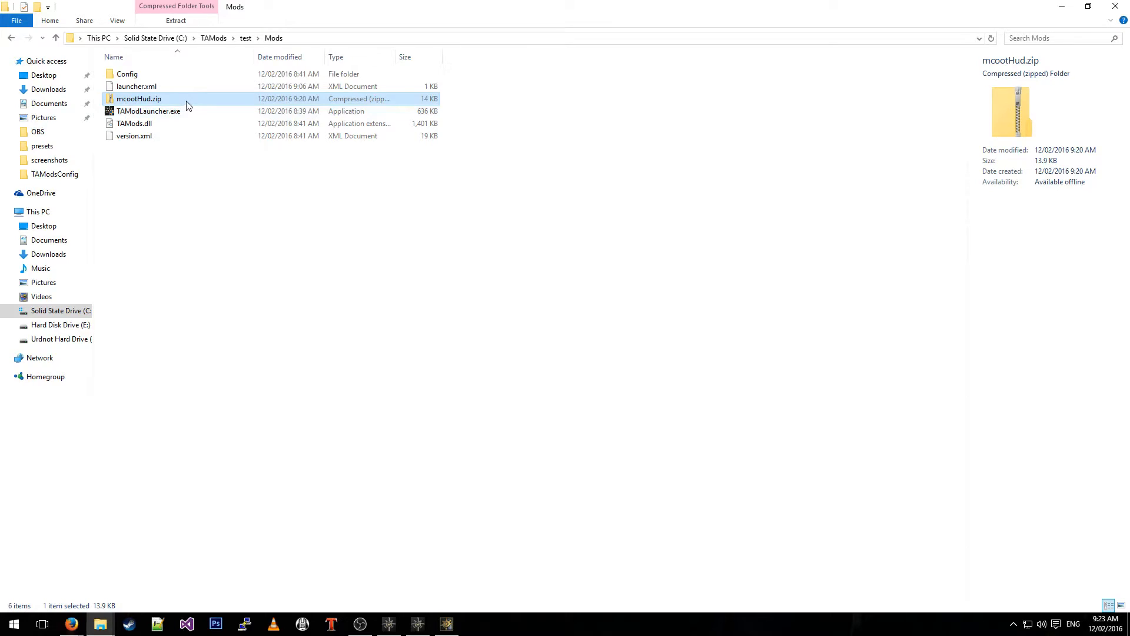
mouse_move(103, 624)
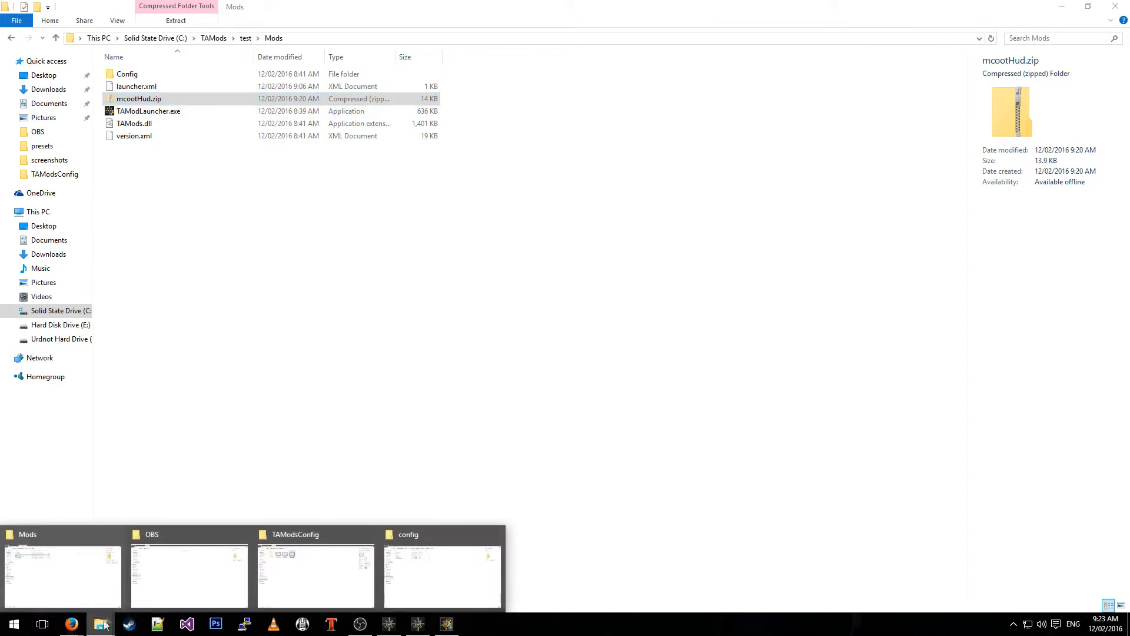
left_click(441, 575)
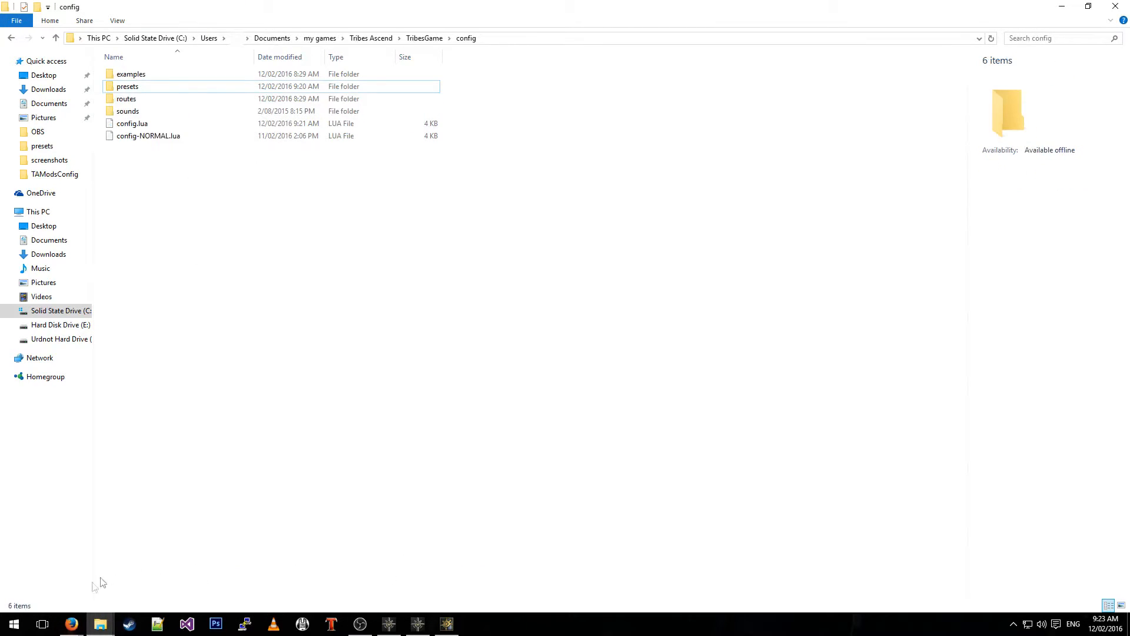
mouse_move(306, 232)
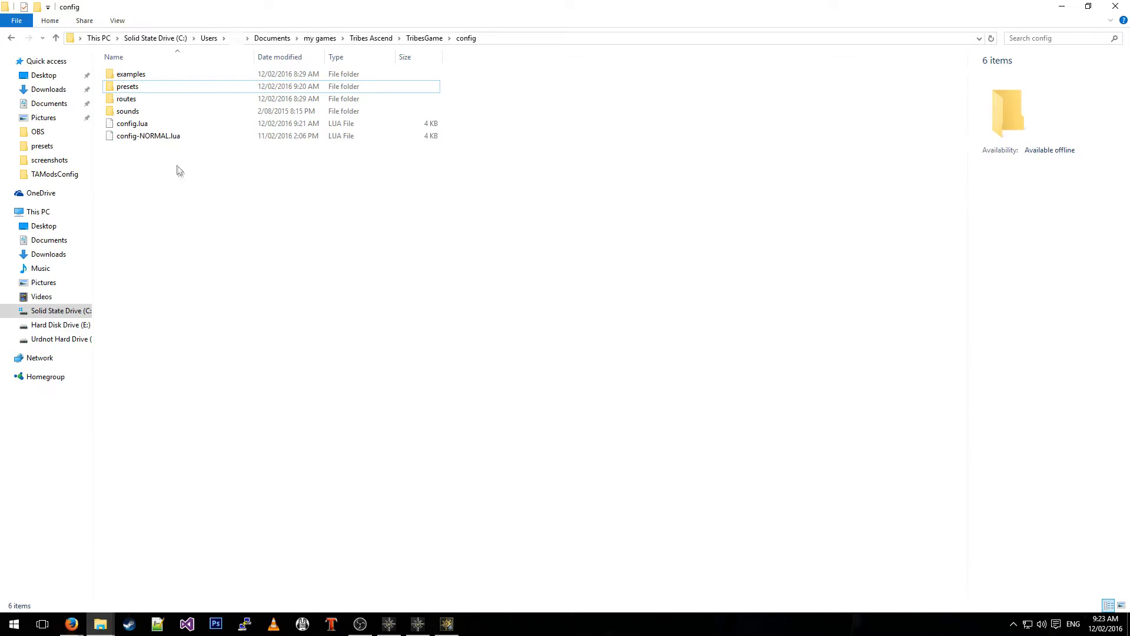
- Go into config > presets and paste mcootHud.zip beside potatoHud and schreq
left_click(132, 123)
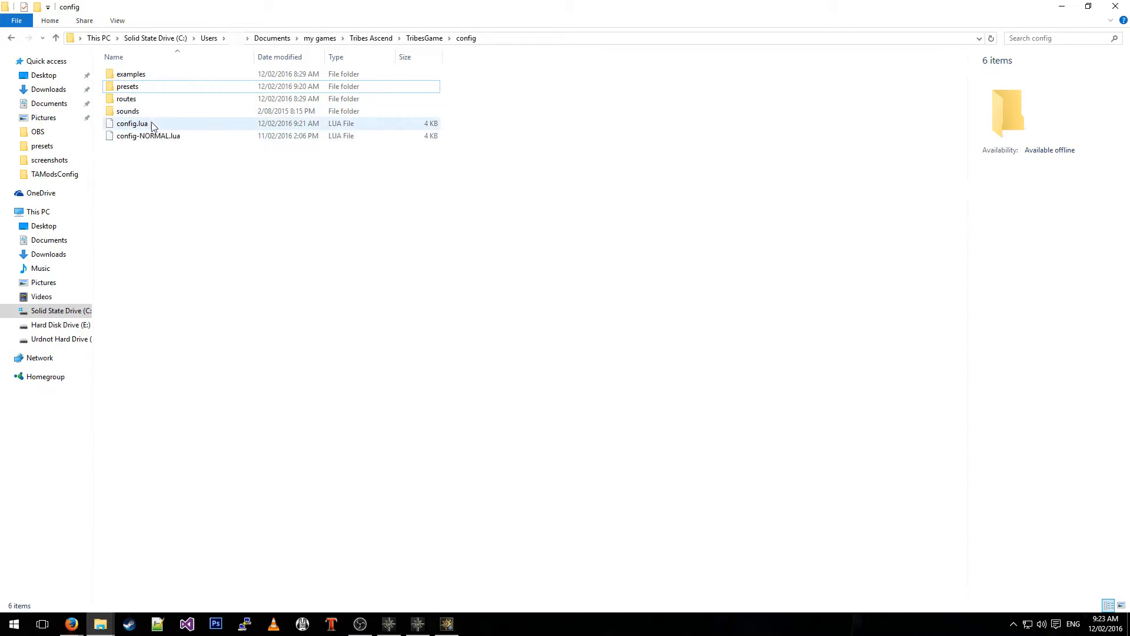
left_click(127, 86)
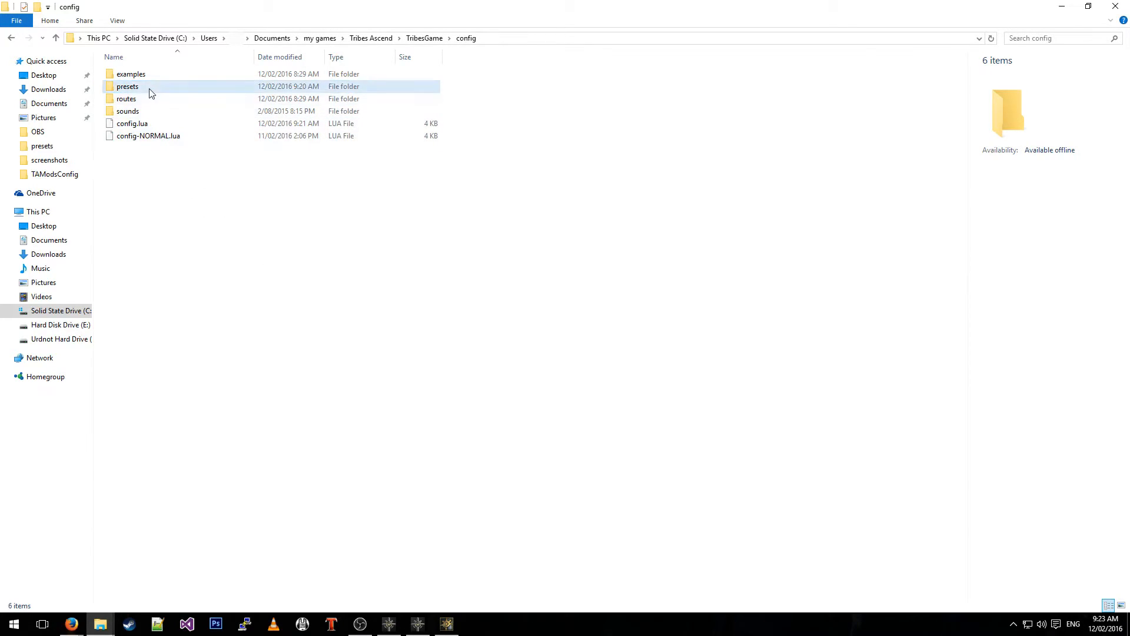
mouse_move(127, 86)
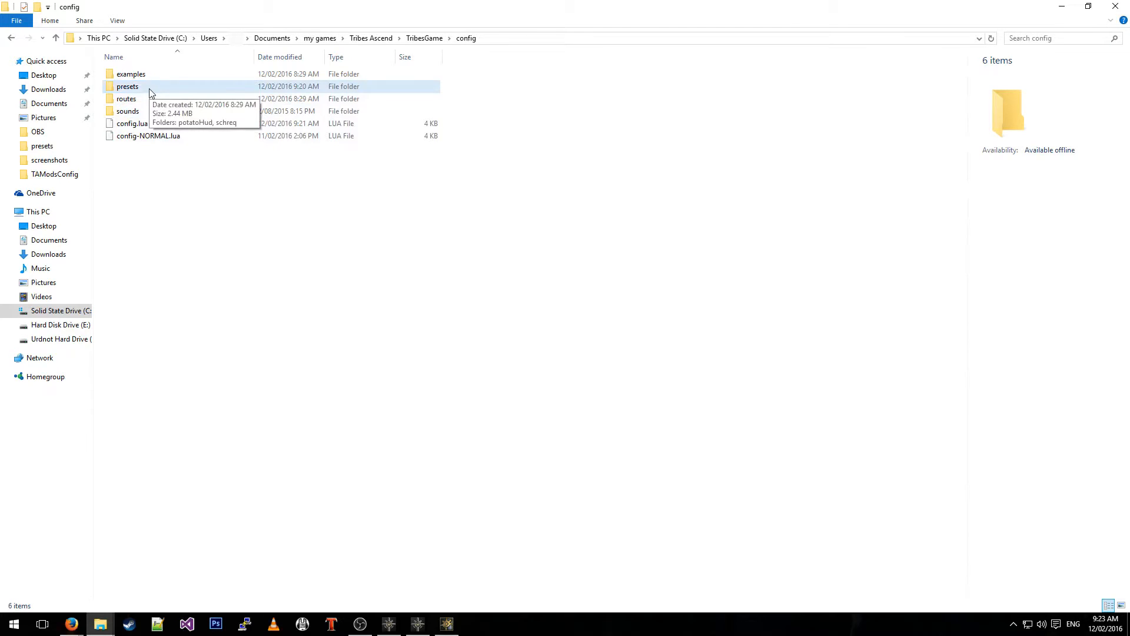
double_click(127, 86)
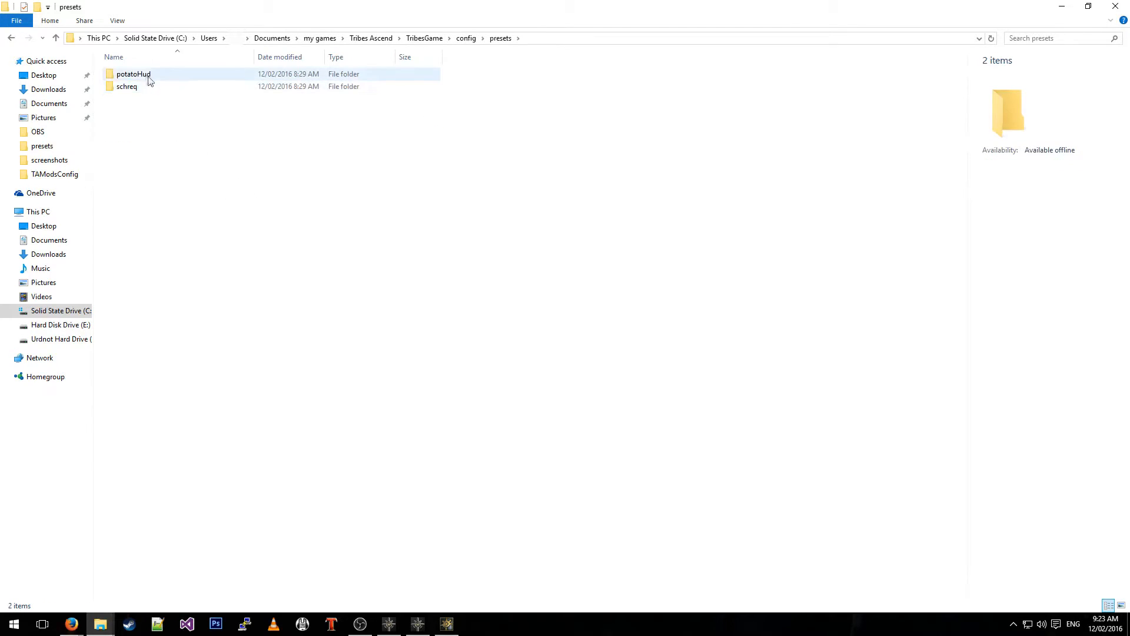
left_click(222, 129)
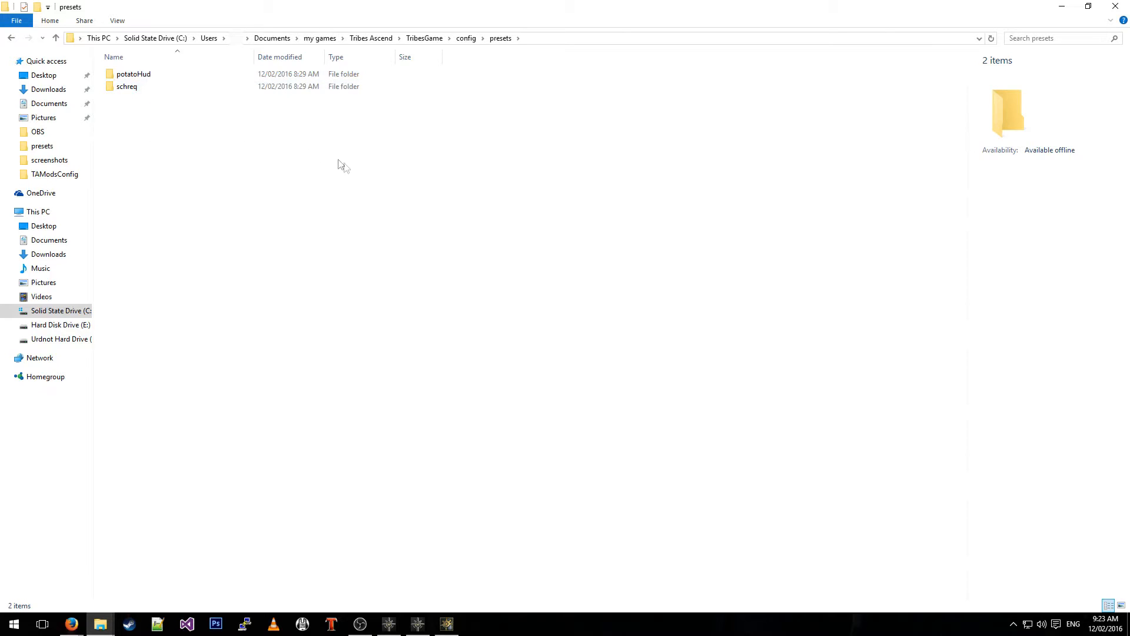
mouse_move(202, 148)
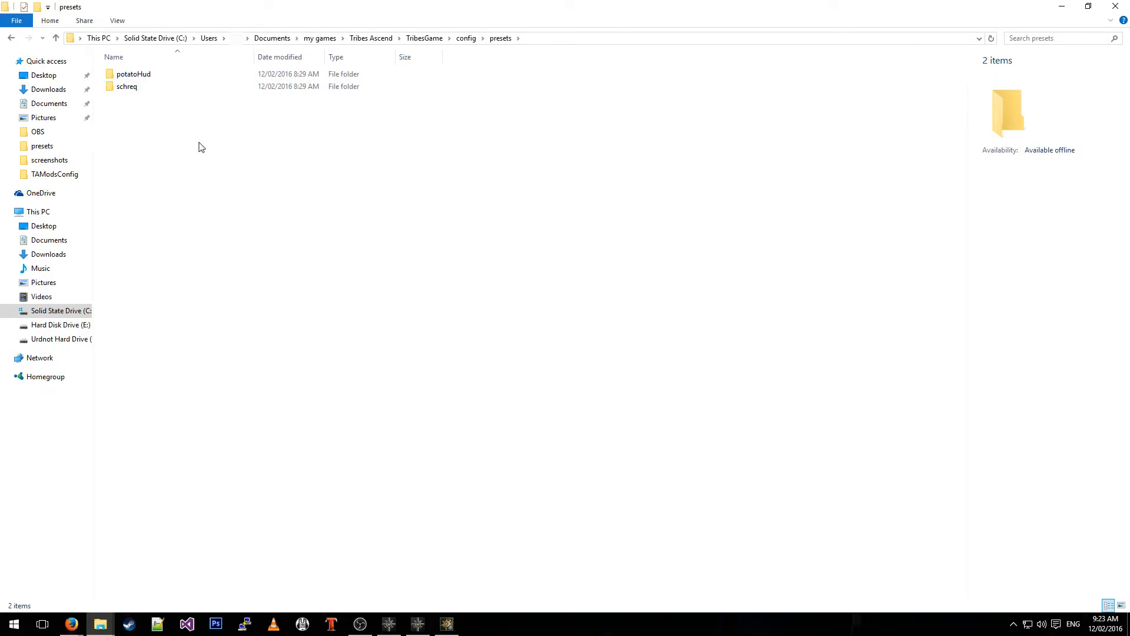
left_click(138, 99)
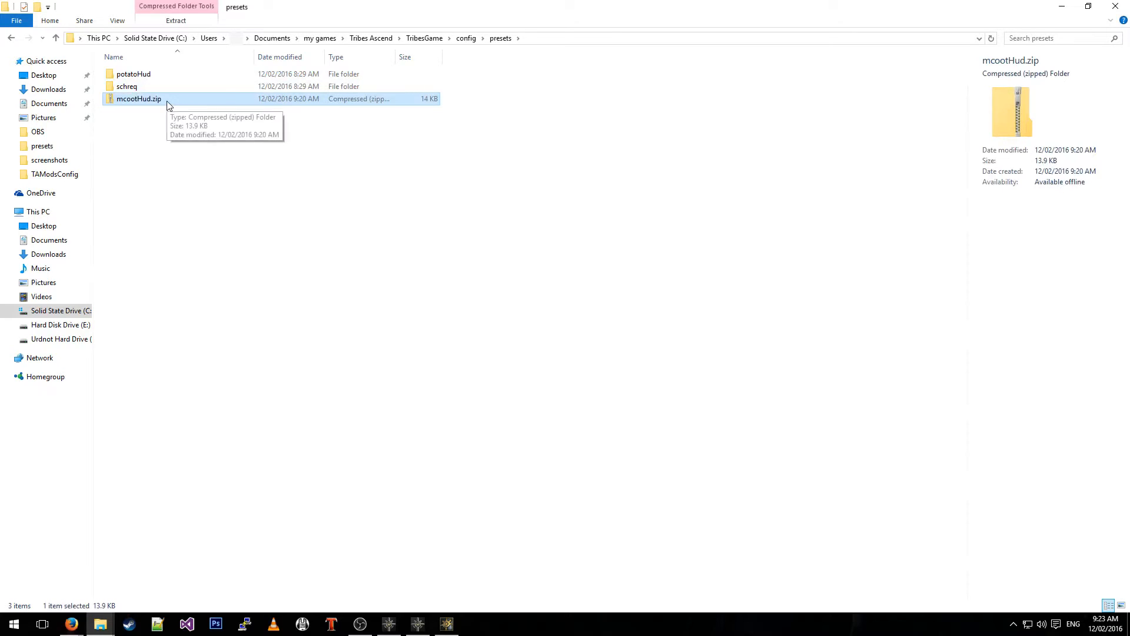
- Extract mcootHud.zip into its own mcootHud folder in presets
right_click(139, 99)
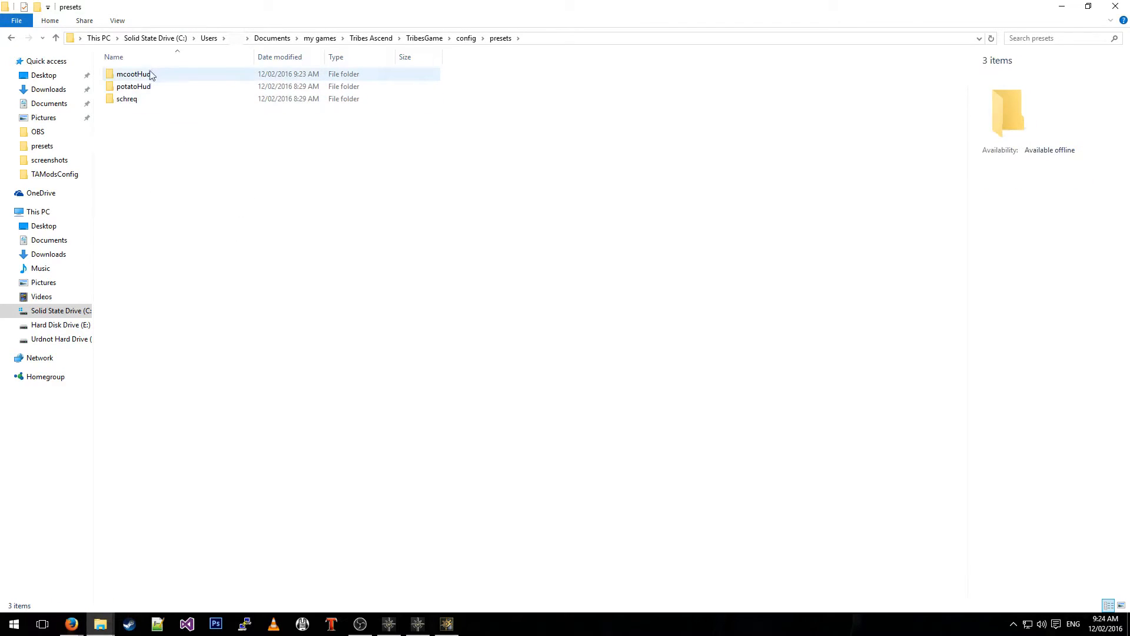
- Flatten the nested mcootHud folder so hud, description.txt and preset.lua sit directly inside, then return to presets
double_click(132, 74)
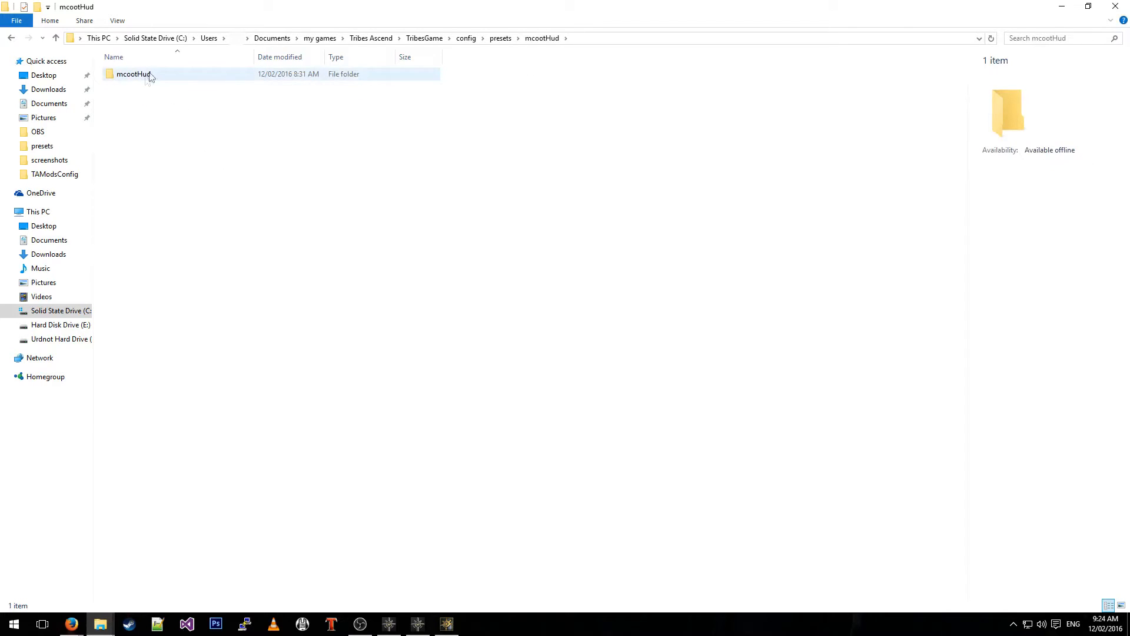
double_click(133, 74)
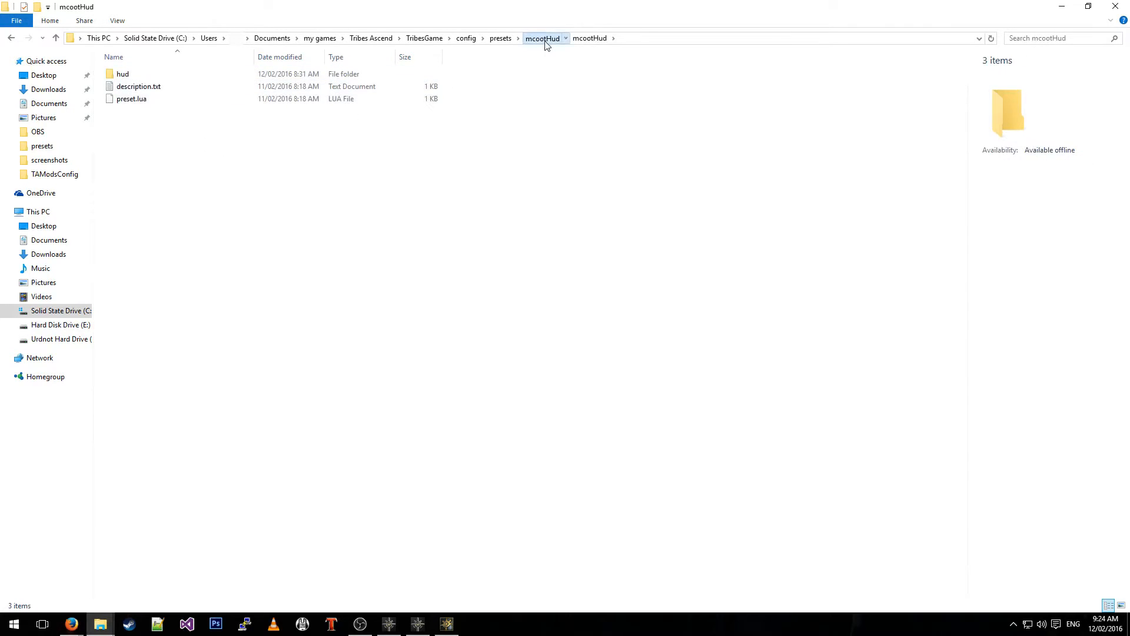
left_click(500, 37)
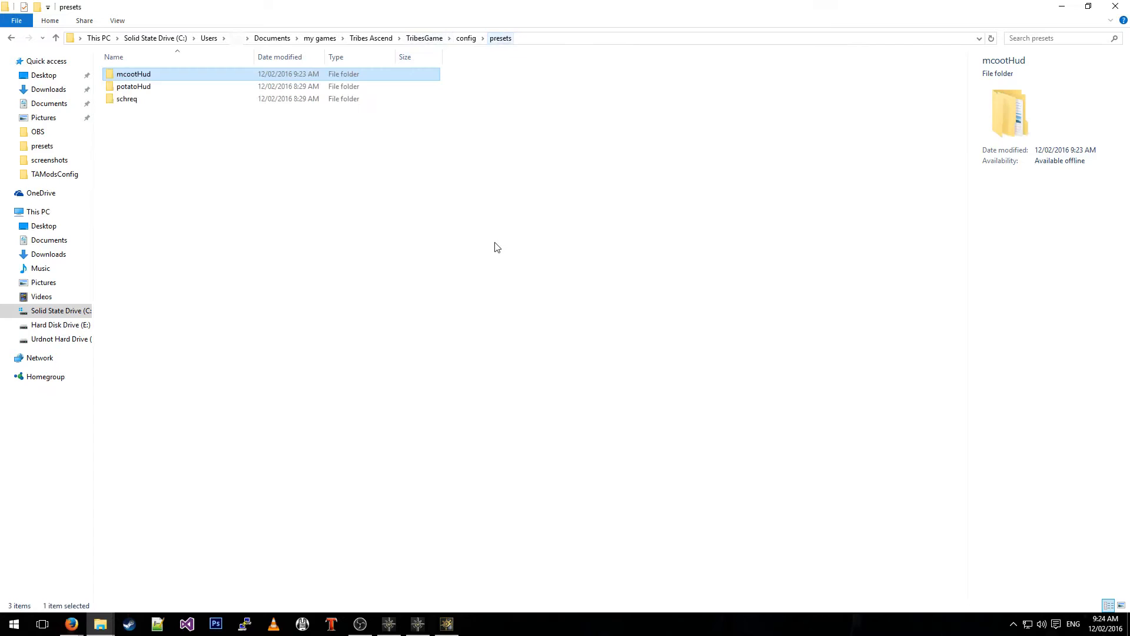
double_click(133, 74)
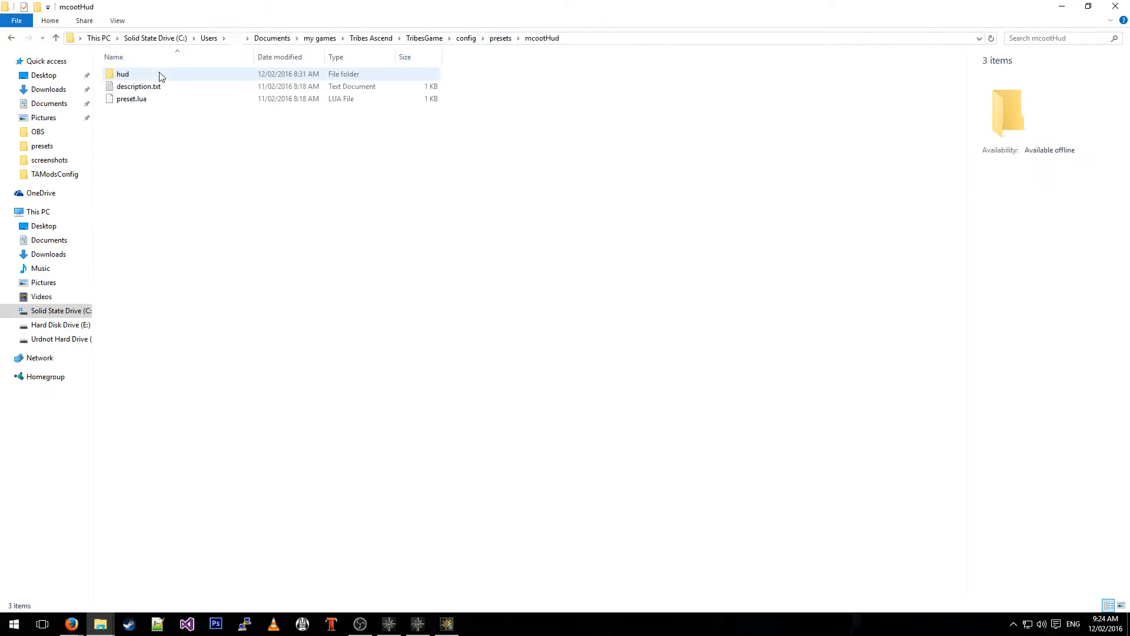
left_click(132, 99)
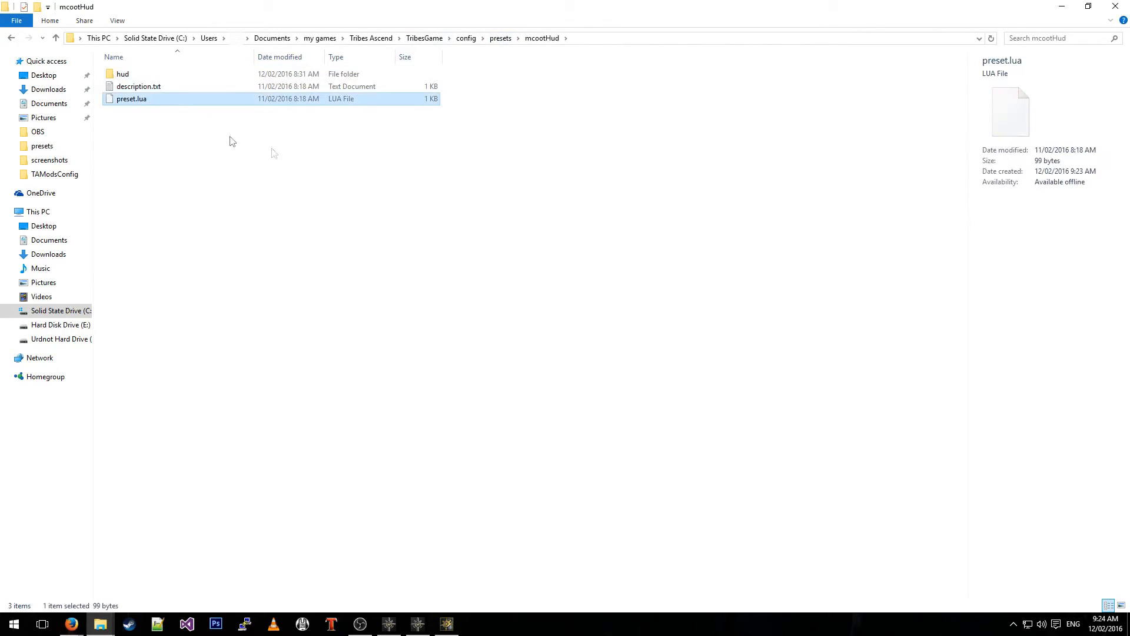
left_click(500, 38)
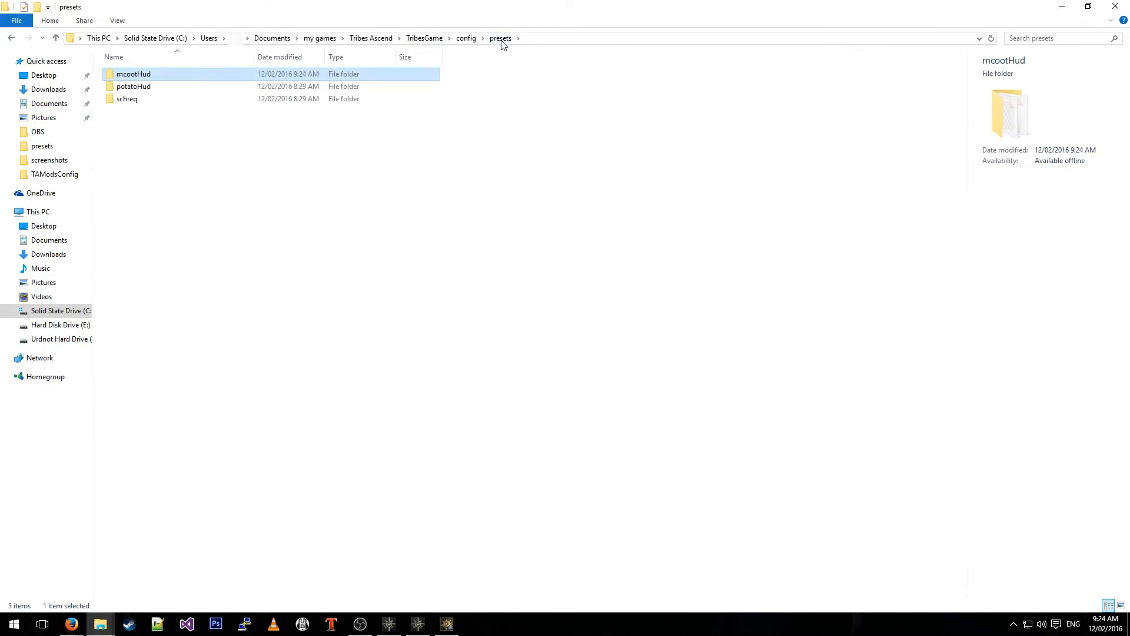
mouse_move(437, 77)
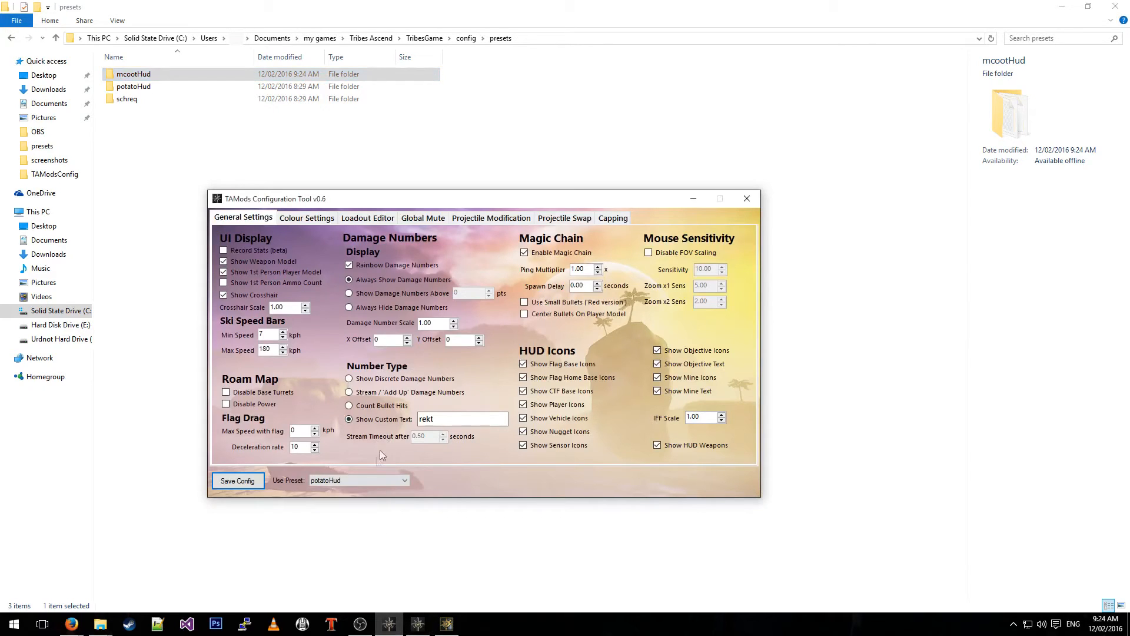
- Choose mcootHud instead of potatoHud in Use Preset and save the config, confirming OK
left_click(404, 480)
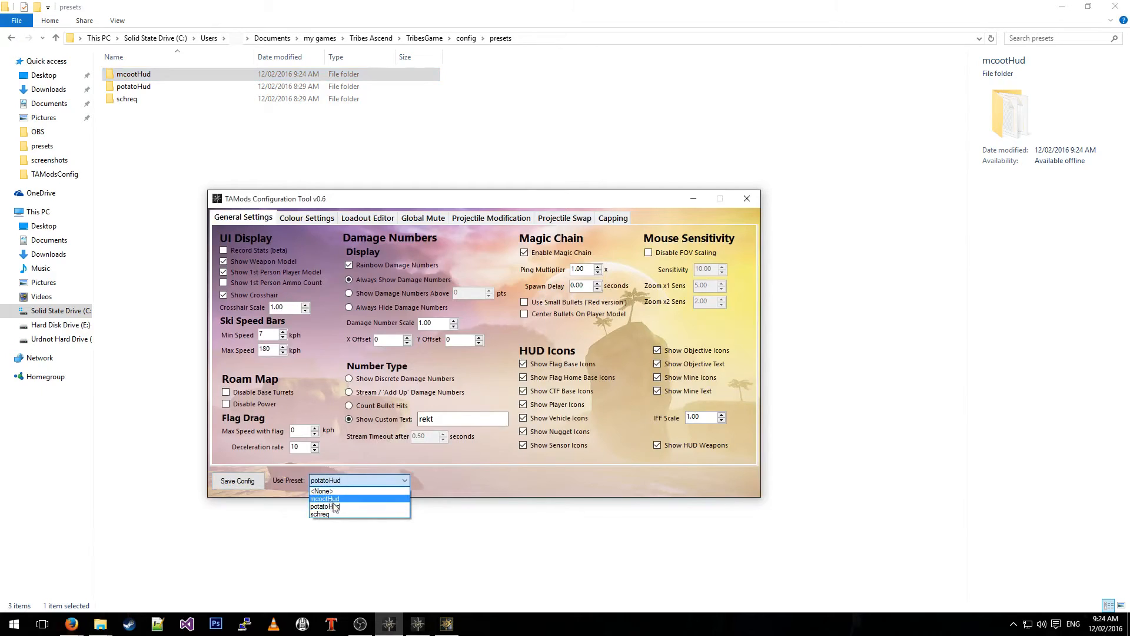
left_click(324, 498)
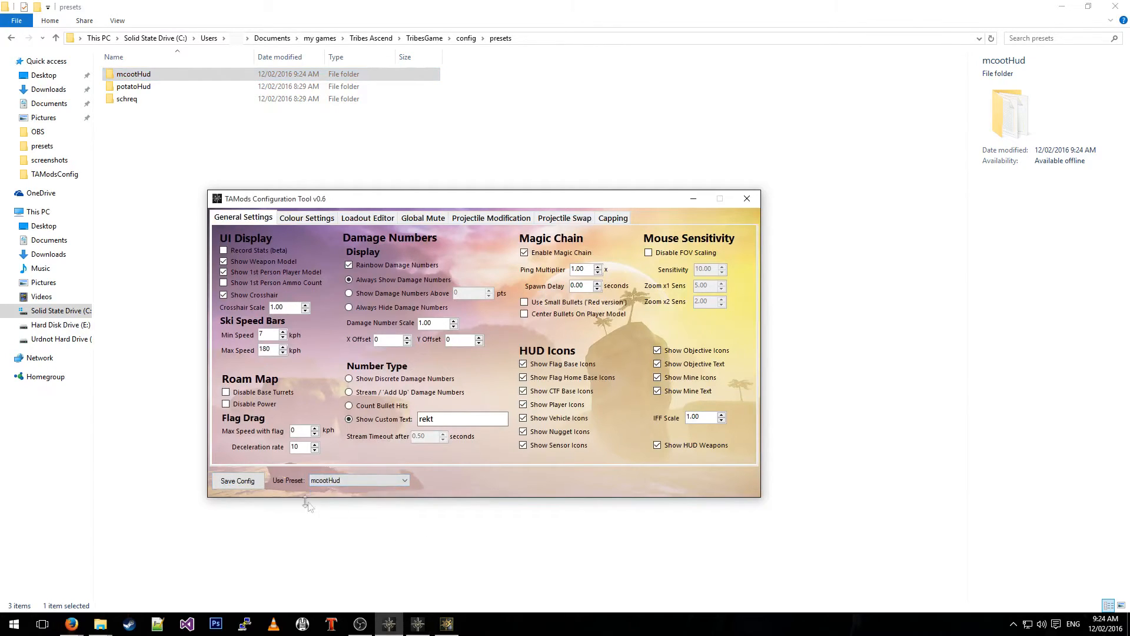
left_click(238, 480)
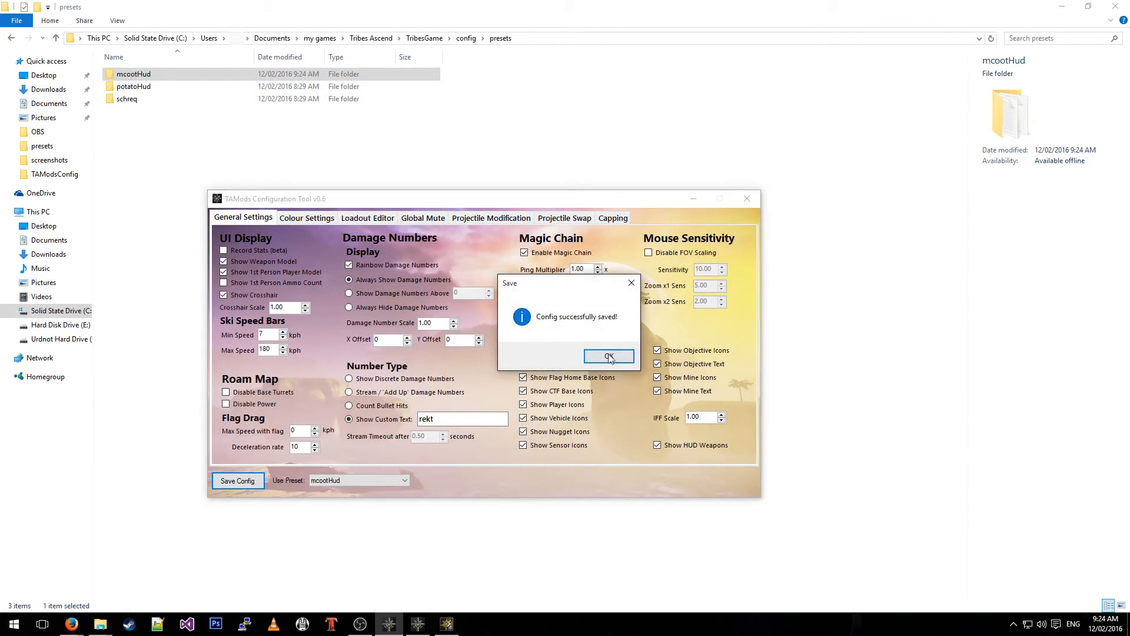
left_click(608, 357)
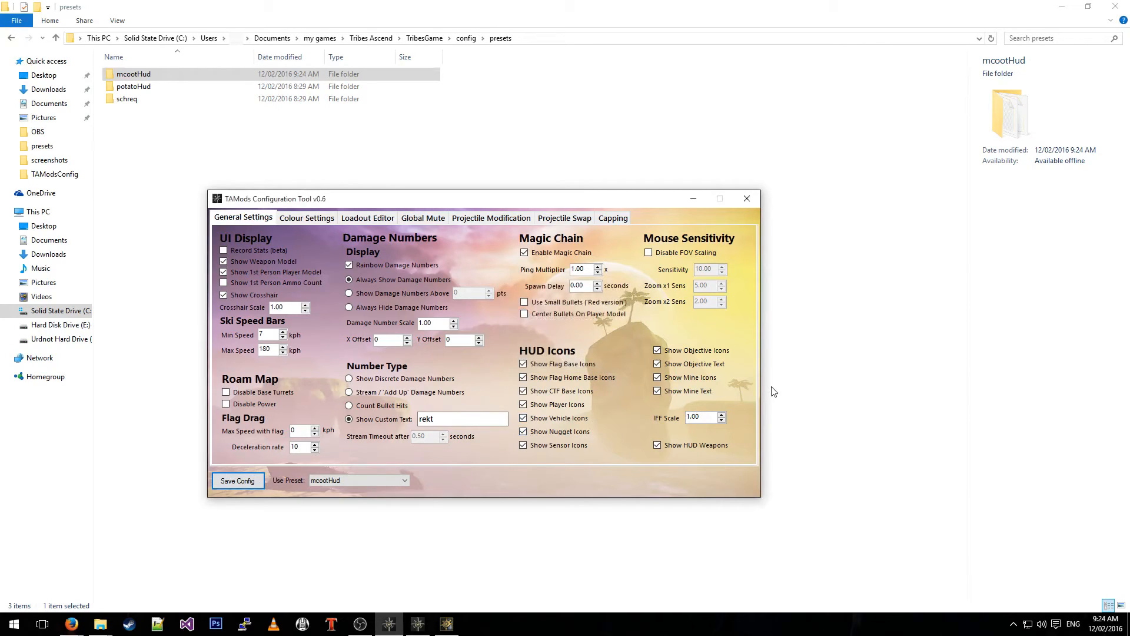
mouse_move(629, 410)
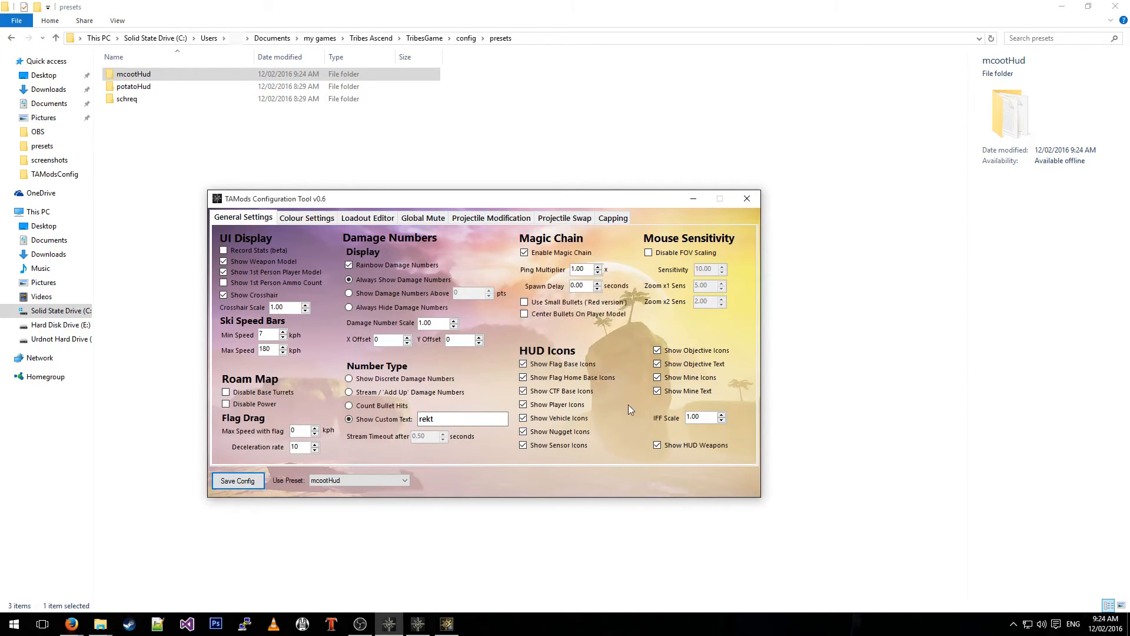
mouse_move(446, 622)
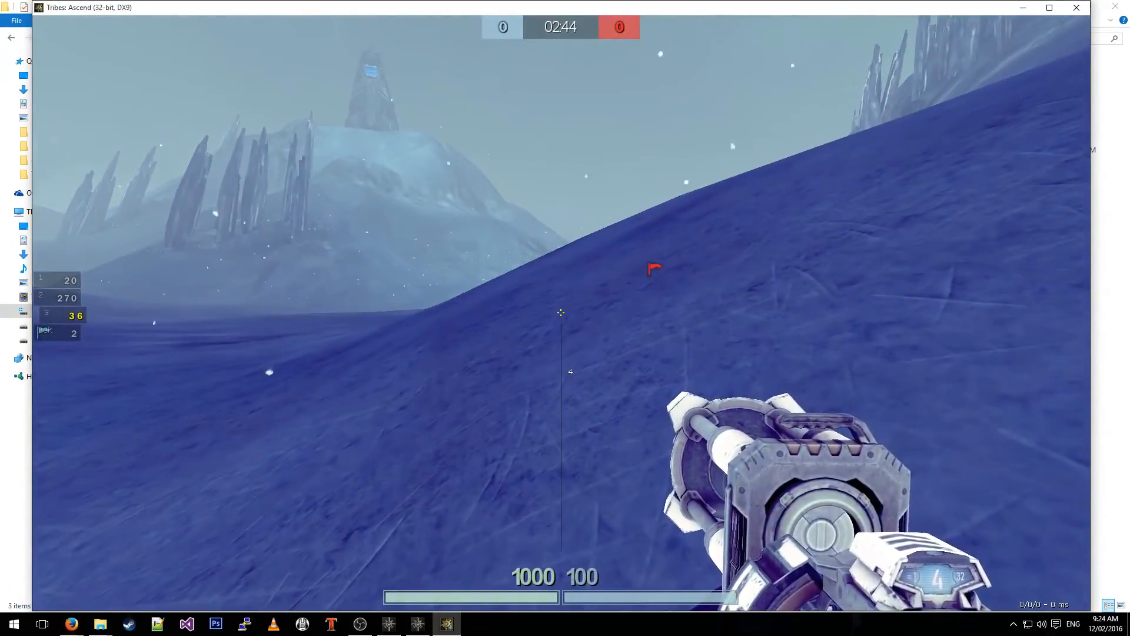
- Bring up the in-game command prompt listing TAMods commands such as /reloadconfig
type("/report")
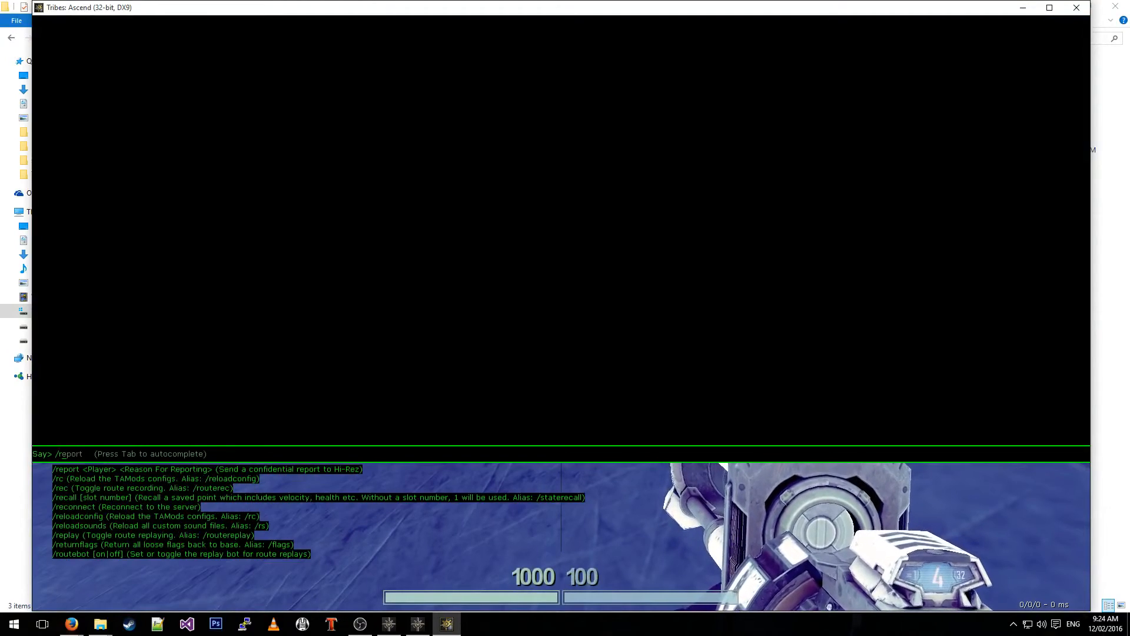